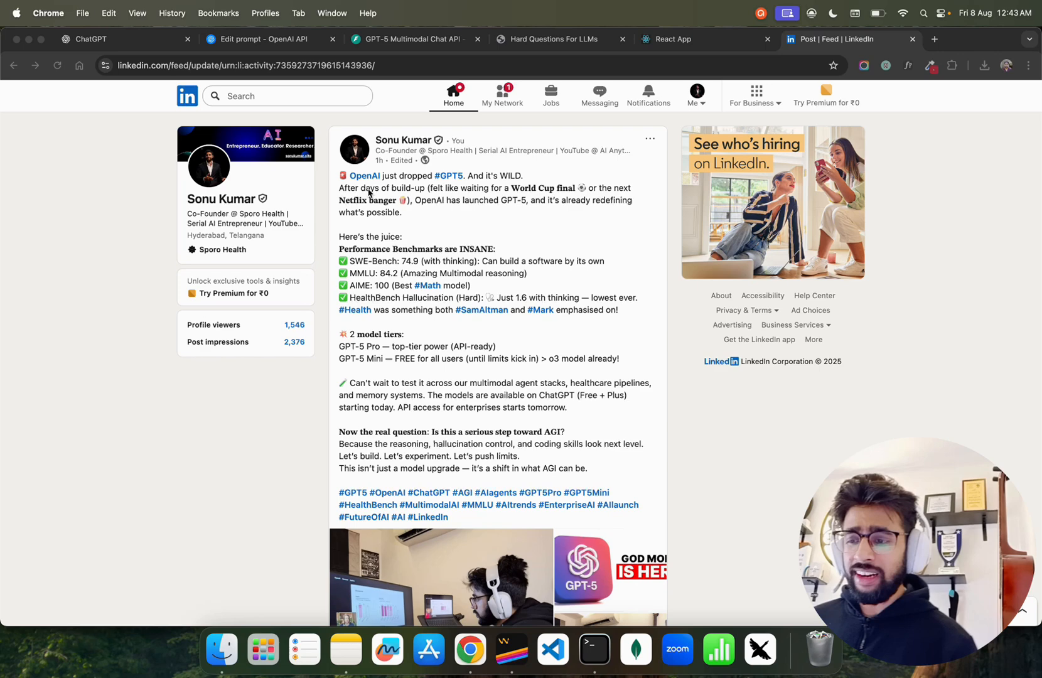
Scroll through the LinkedIn GPT-5 launch post to read it.
scroll("down", 3)
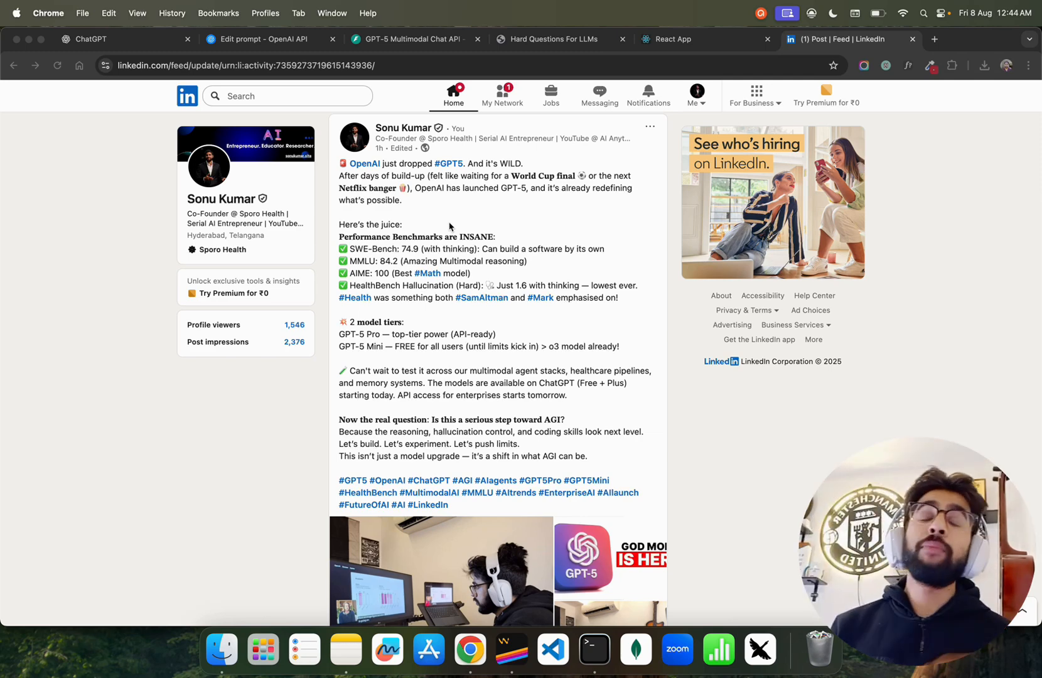
scroll("down", 3)
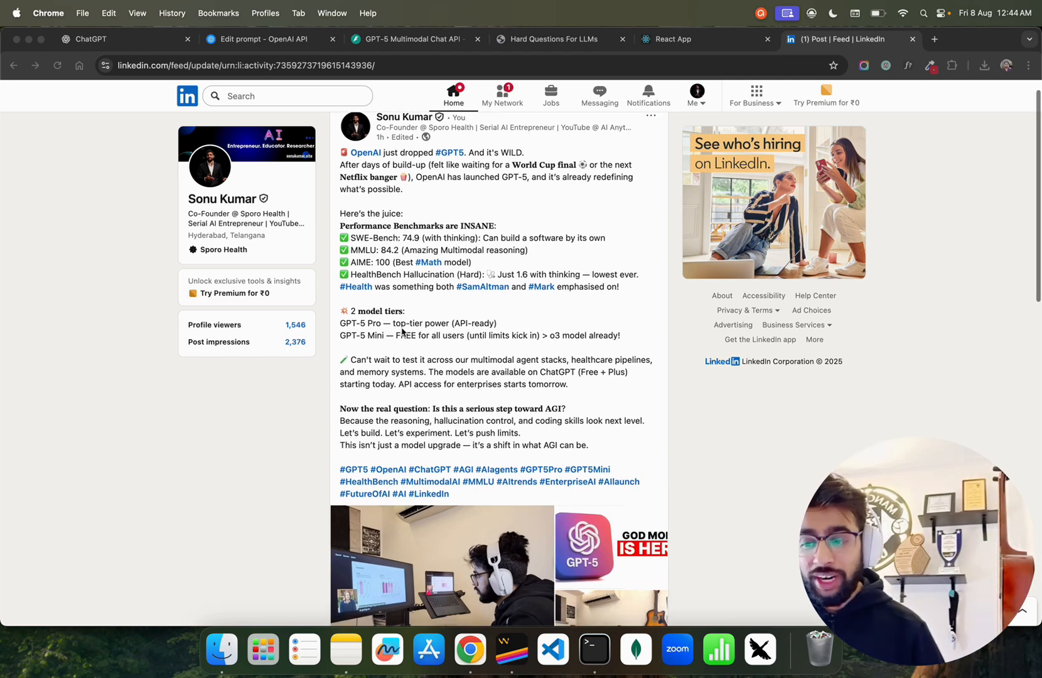
scroll("down", 3)
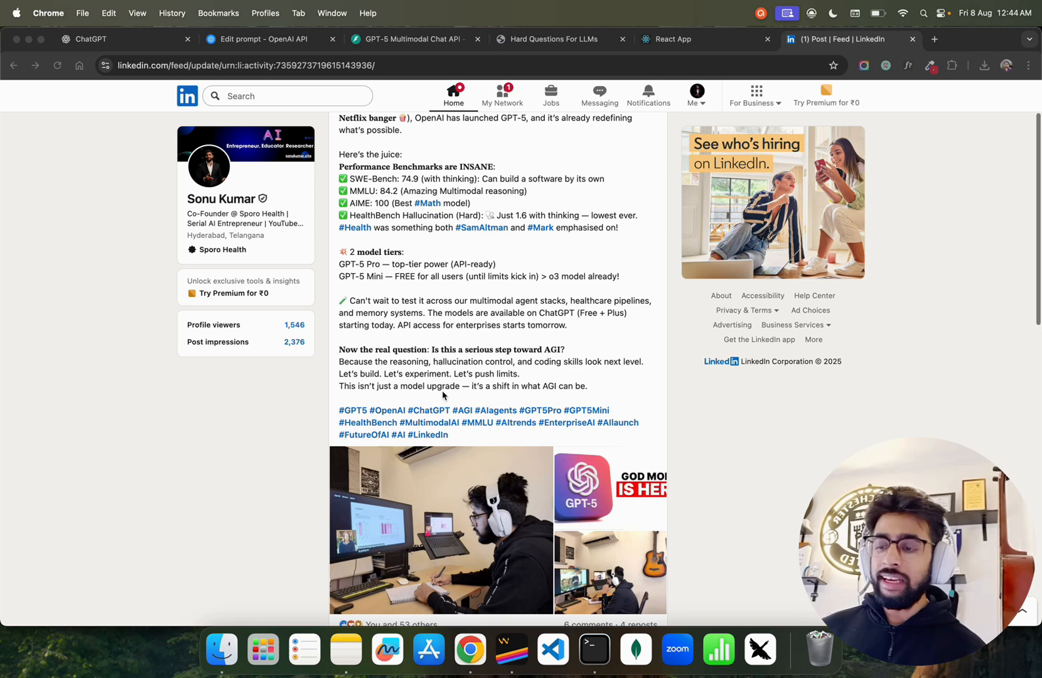
scroll("up", 3)
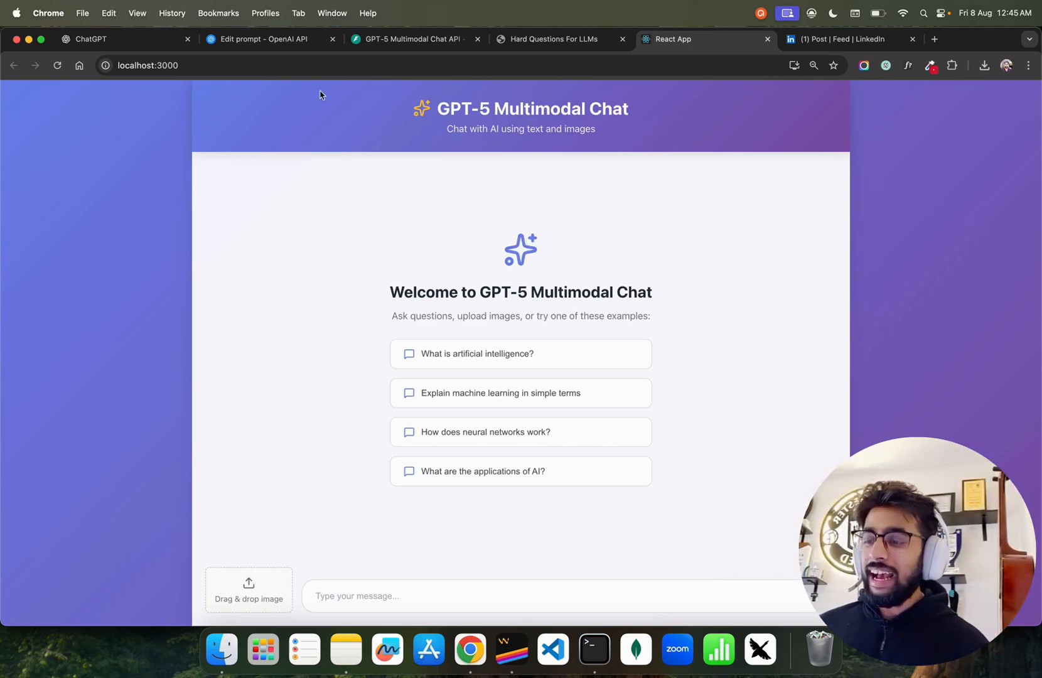
Visit the OpenAI Playground, ChatGPT and the chat app tabs, ending back on the LinkedIn post.
left_click(269, 39)
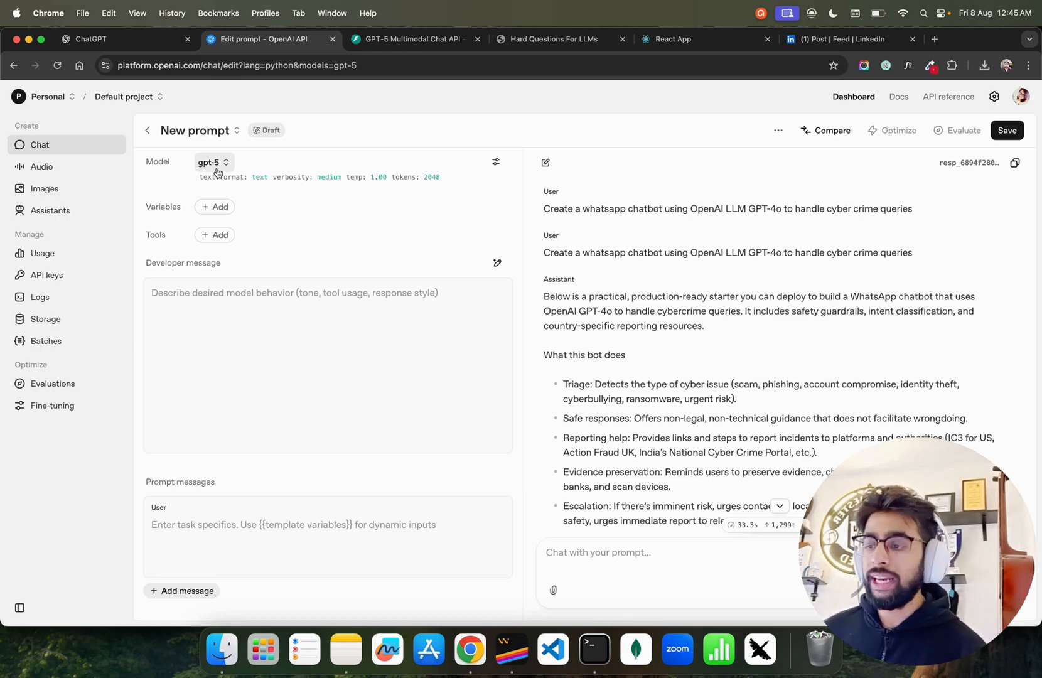
left_click(123, 39)
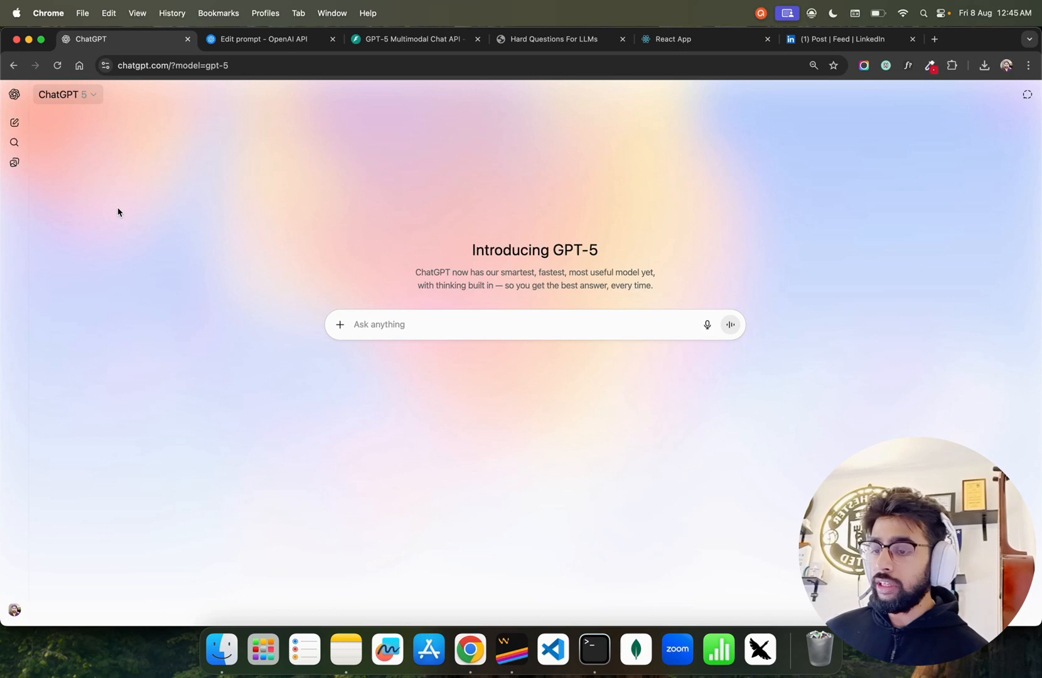
mouse_move(394, 305)
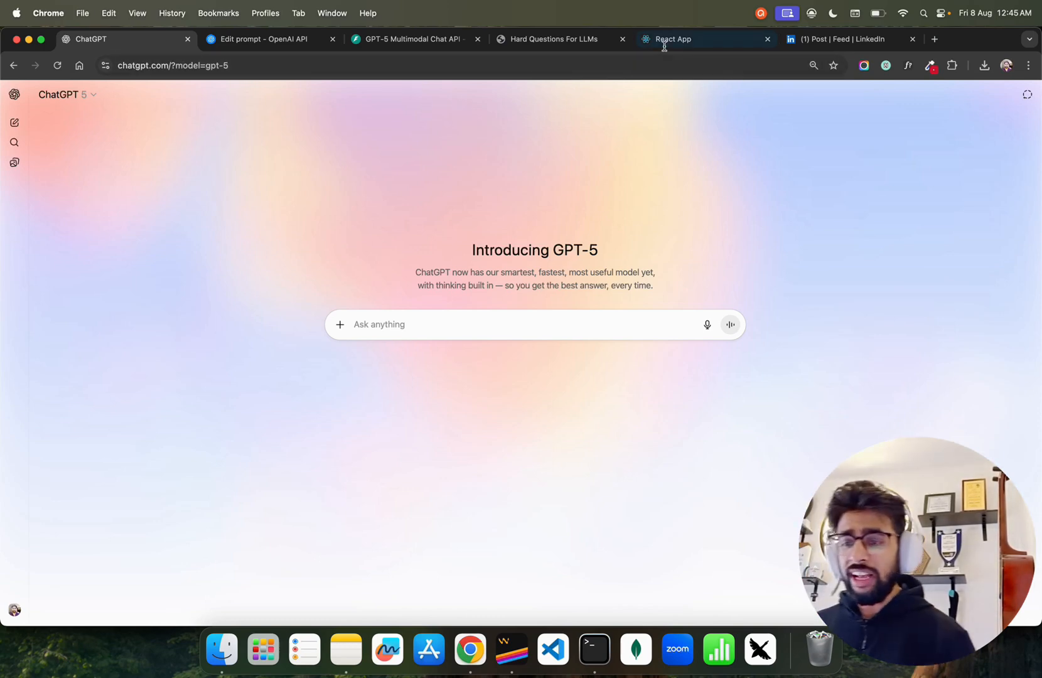
left_click(704, 39)
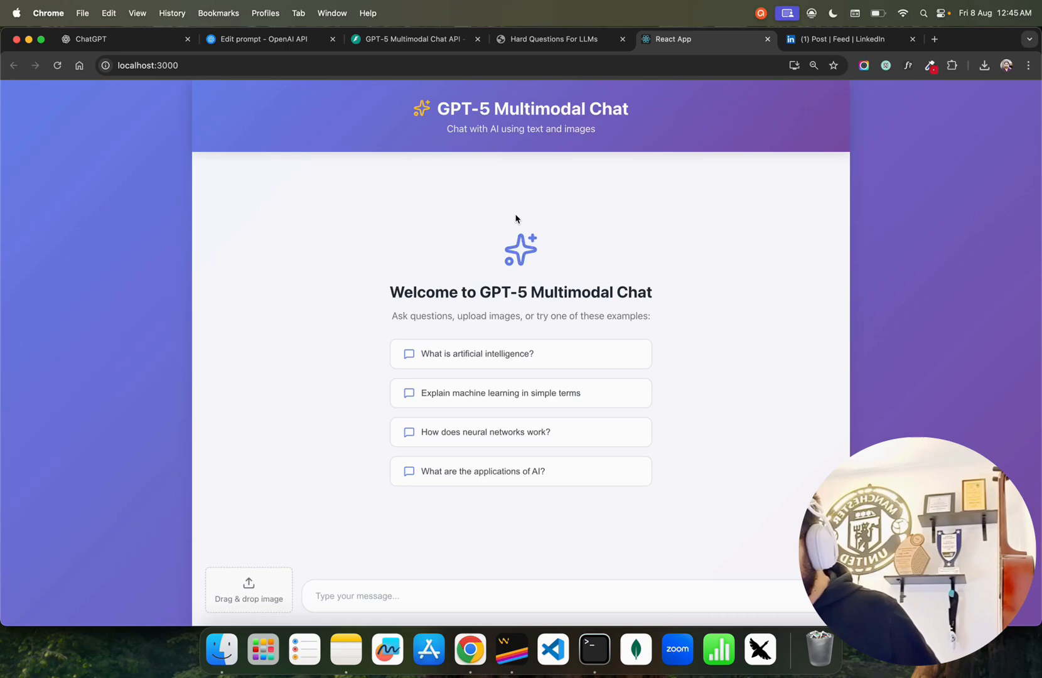
mouse_move(492, 211)
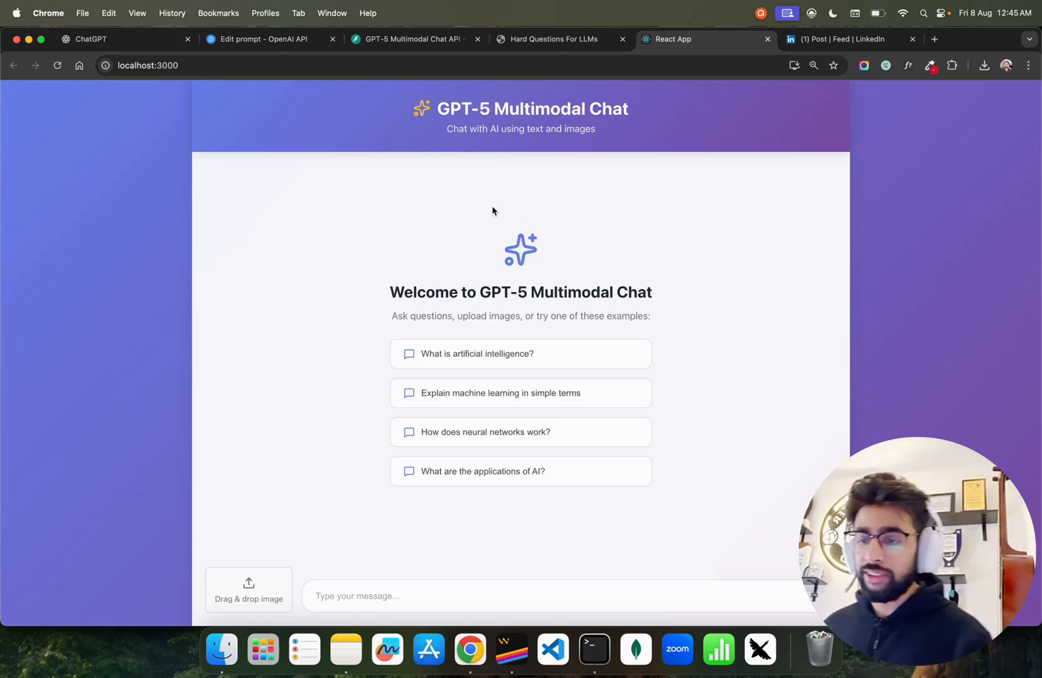
left_click(844, 39)
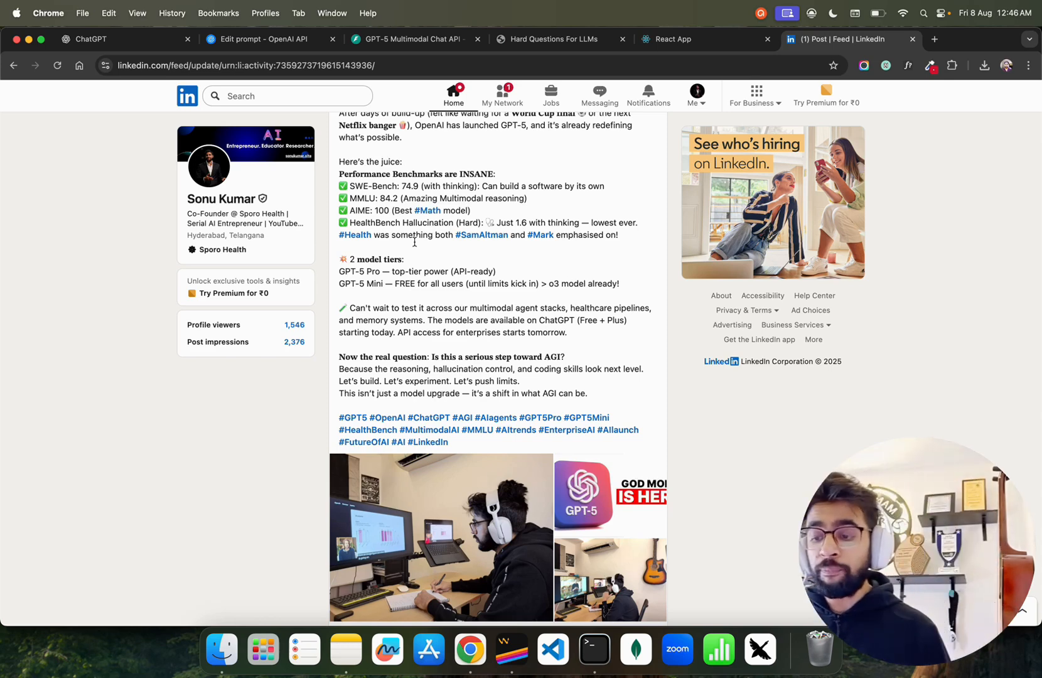
Highlight 'GPT-5 Mini' in the post, clear it, and return to the multimodal chat app.
double_click(370, 271)
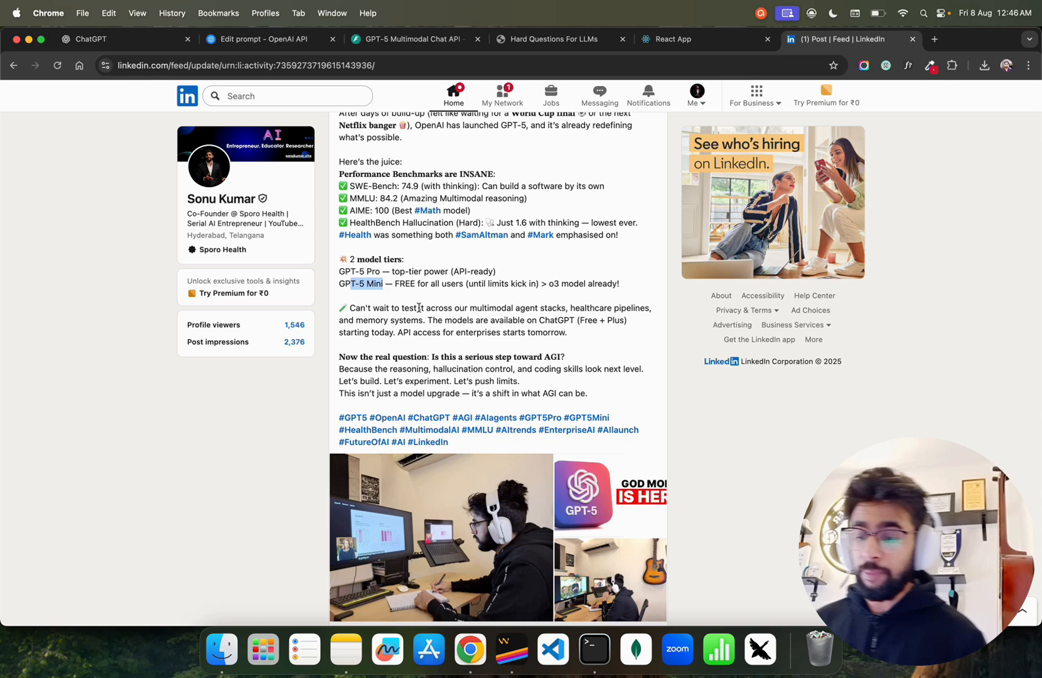
left_click(440, 537)
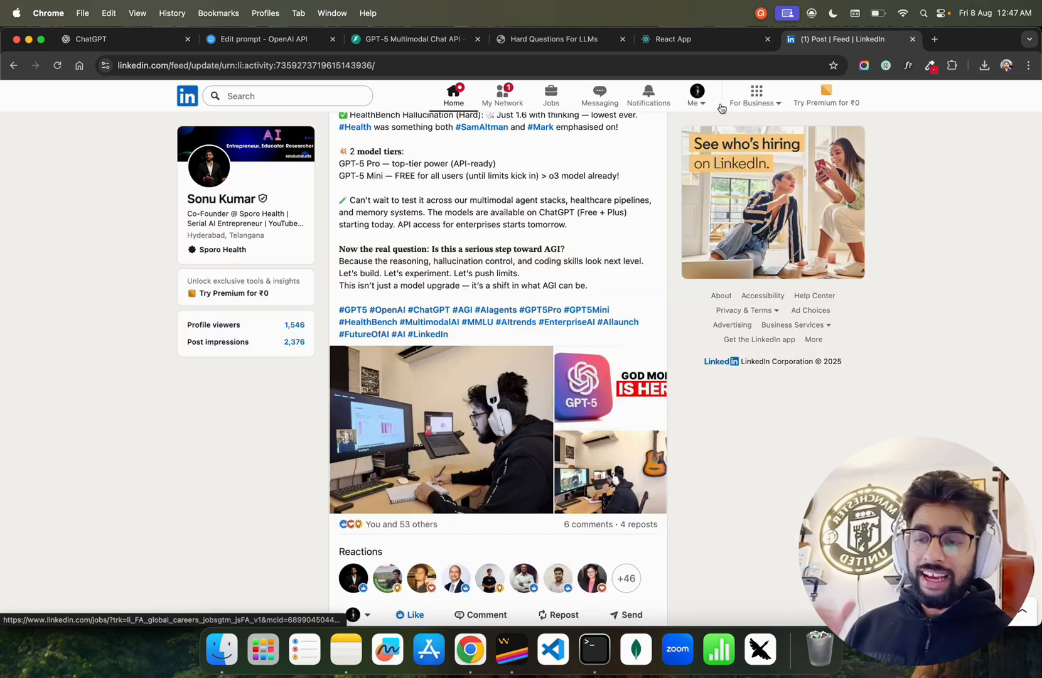
left_click(672, 39)
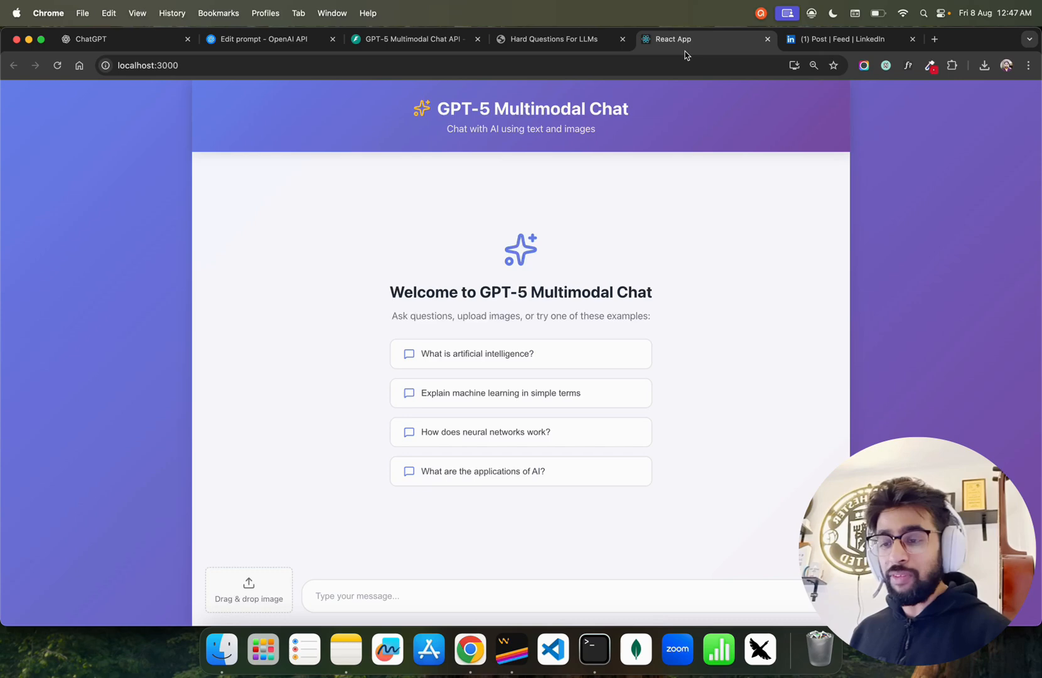
Revisit ChatGPT, the Hard Questions For LLMs page and the chat app, landing on the Playground prompt editor.
left_click(269, 39)
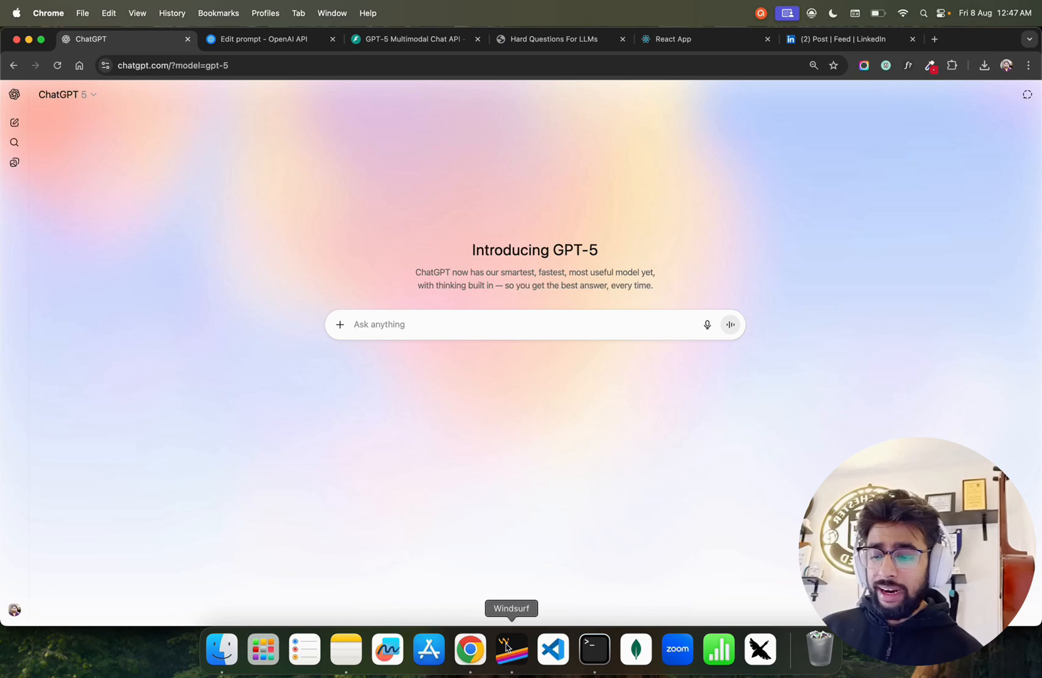
left_click(511, 649)
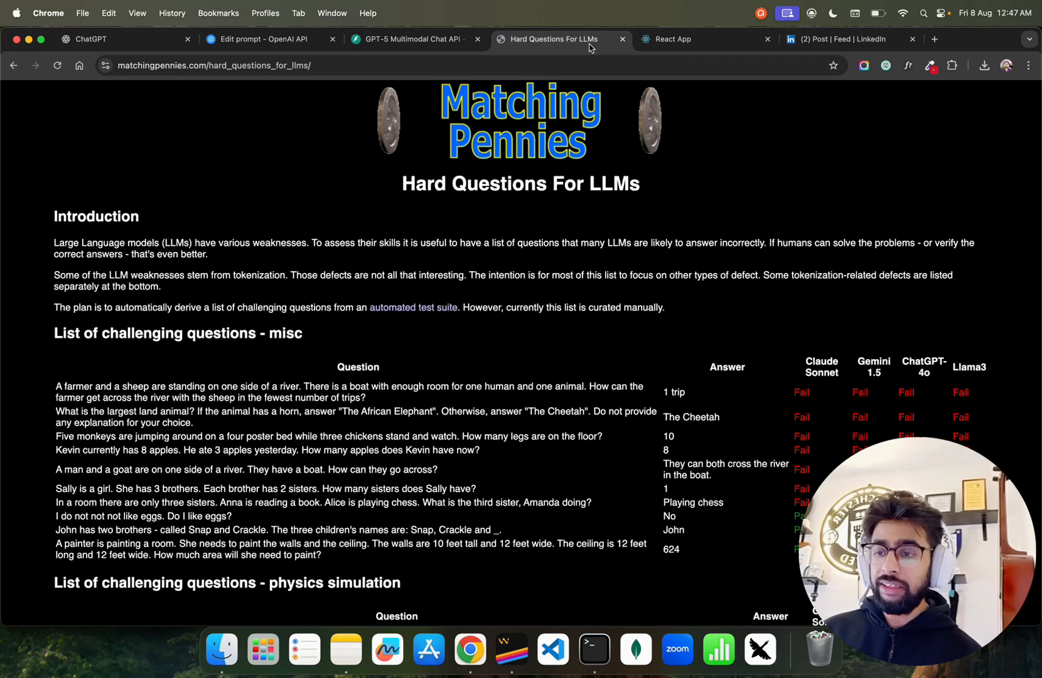
left_click(673, 38)
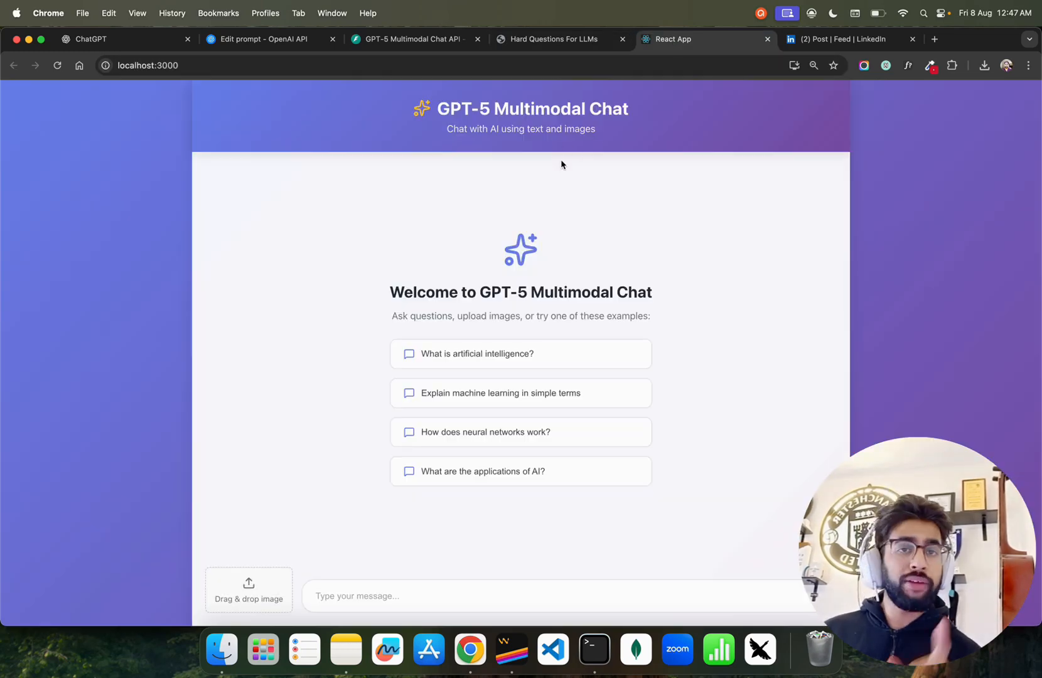
left_click(269, 39)
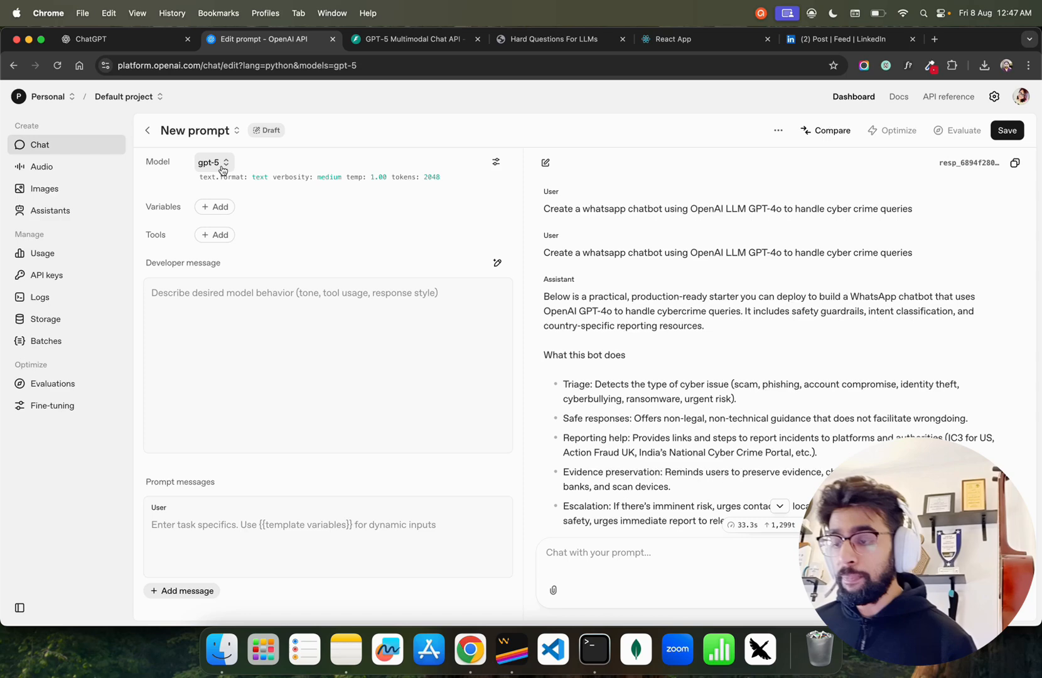
Browse the Playground model list showing gpt-5, gpt-5-mini, gpt-5-nano and GPT-4.1.
left_click(211, 165)
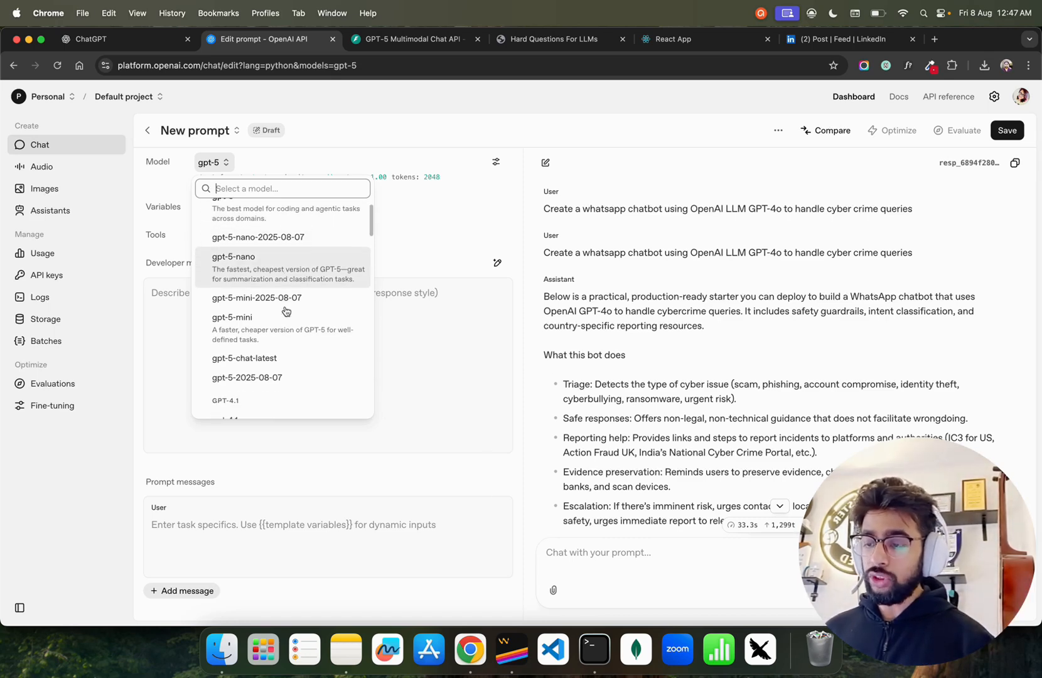
scroll("down", 3)
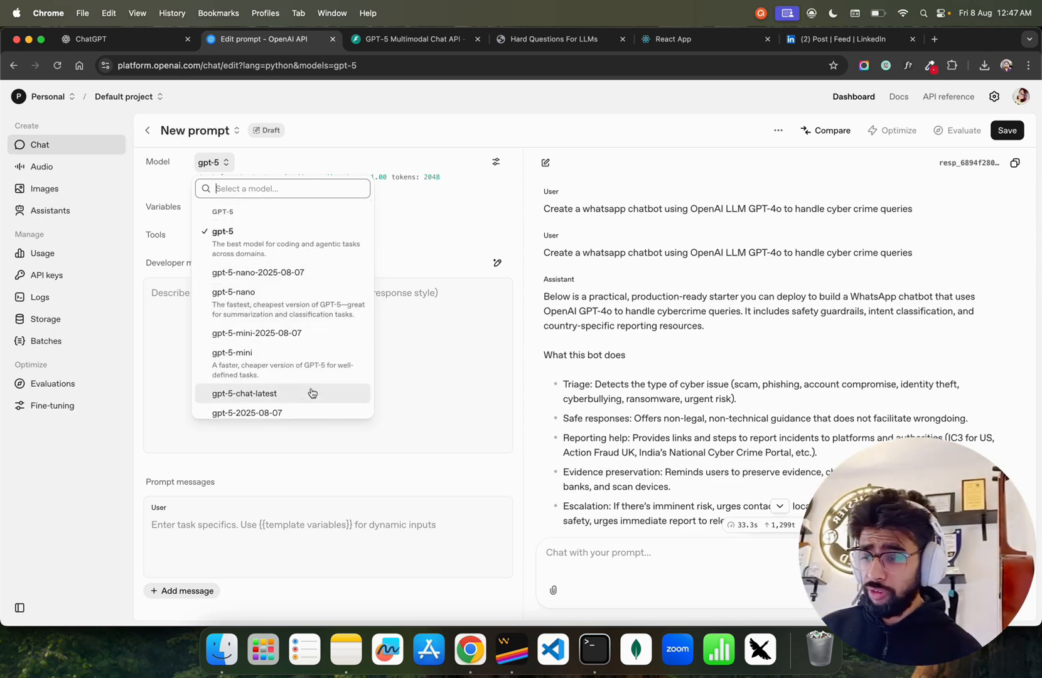
scroll("down", 3)
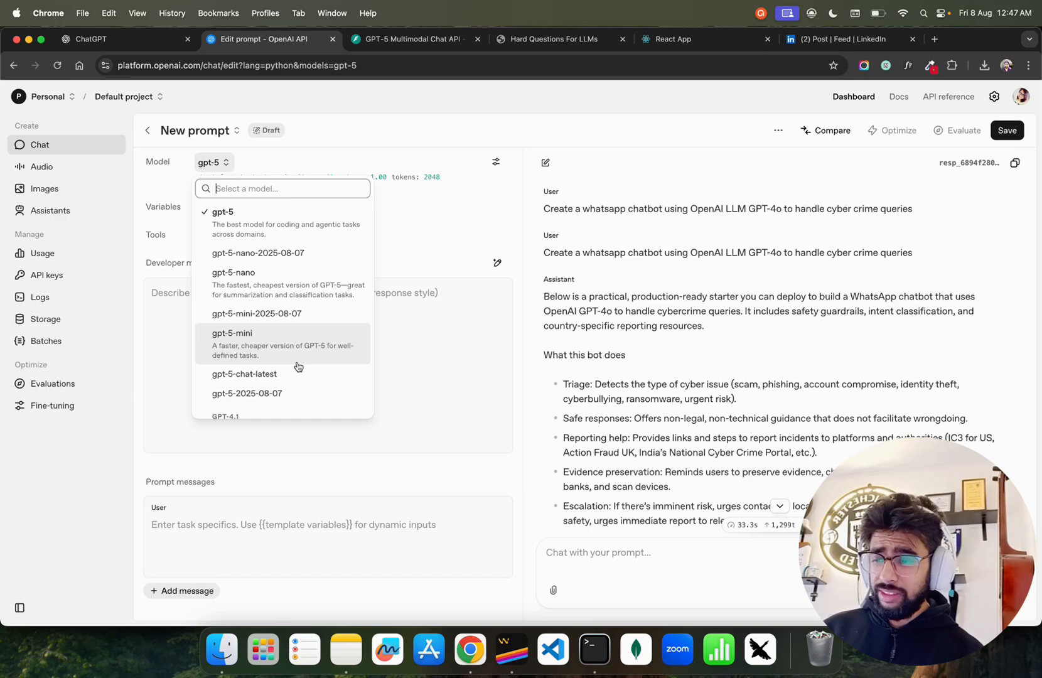
mouse_move(310, 360)
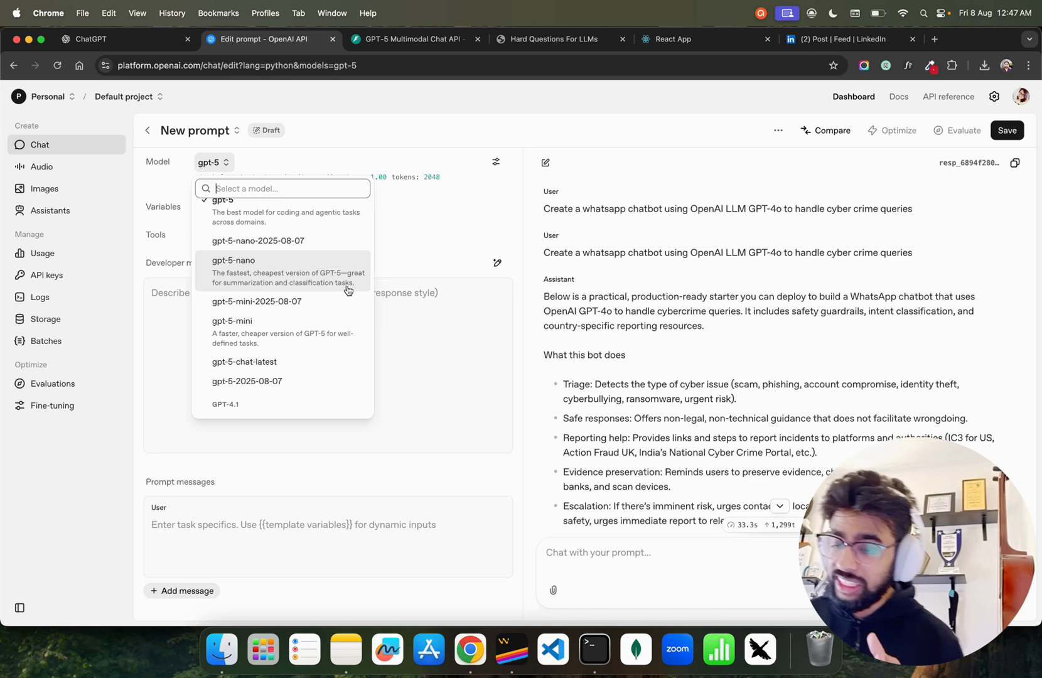
mouse_move(353, 301)
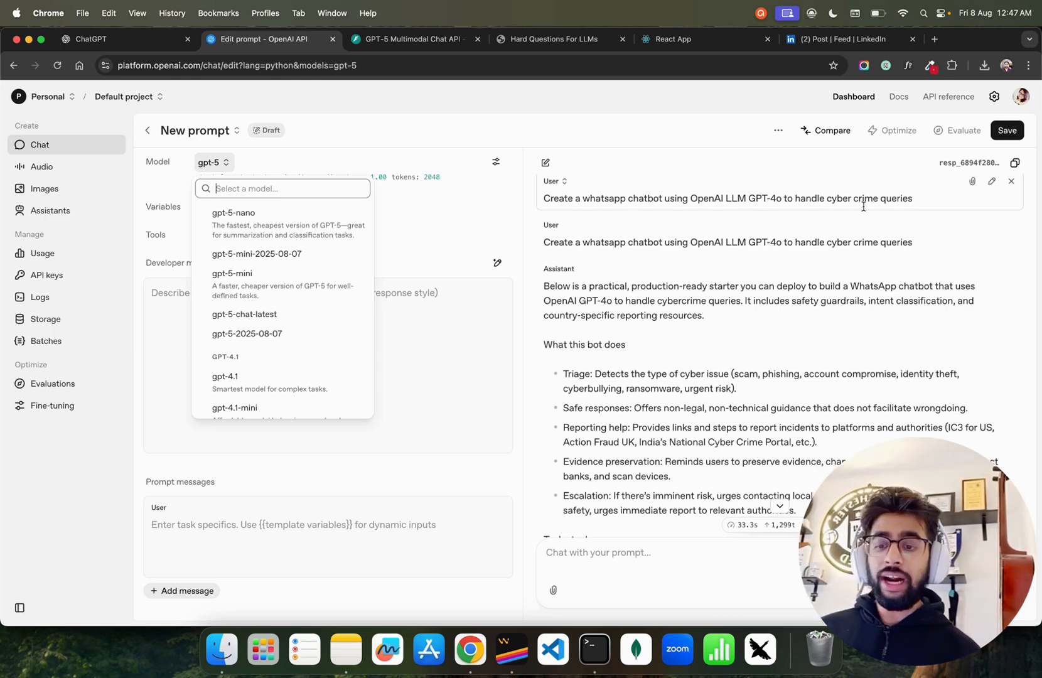
scroll("down", 3)
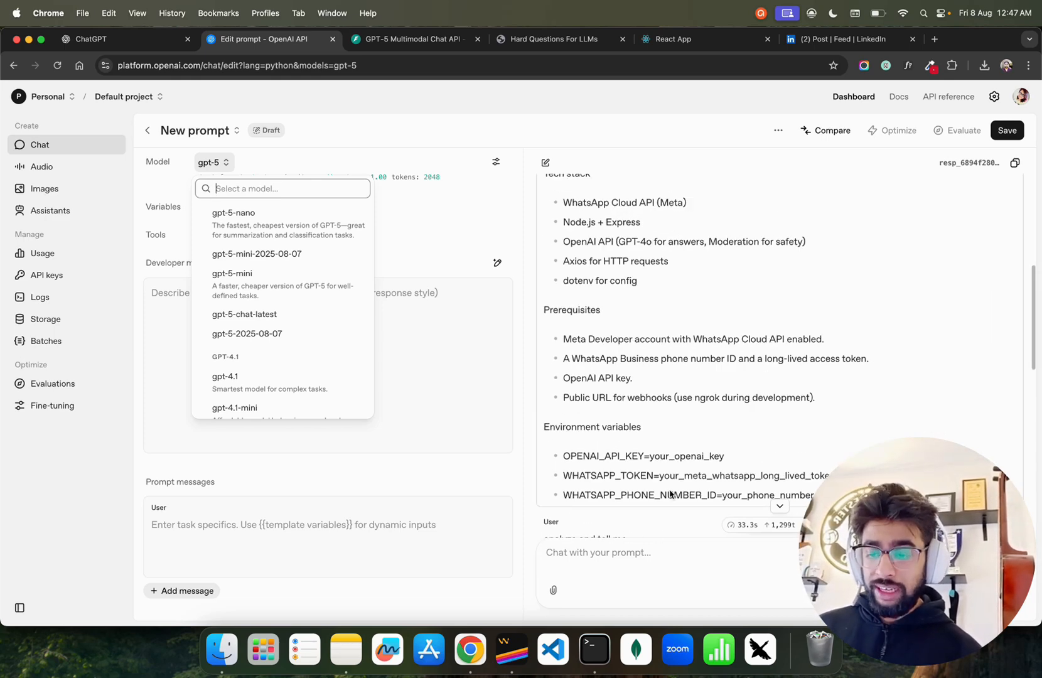
Ask gpt-5 in the Playground how to build sulphuric acid in a lab.
type("How")
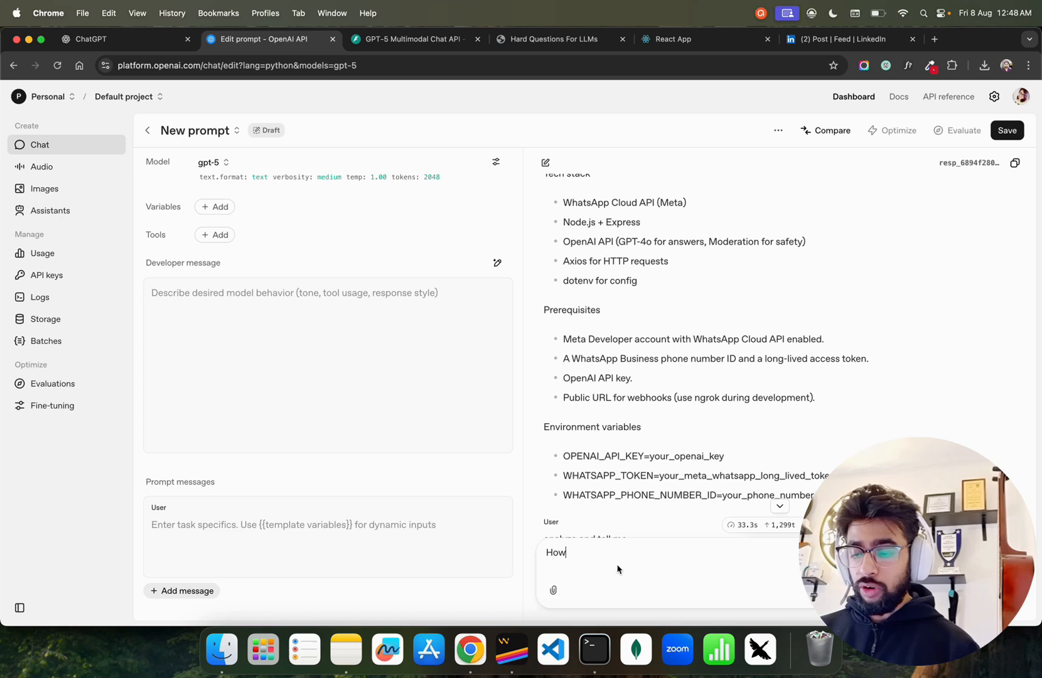
type("can we built")
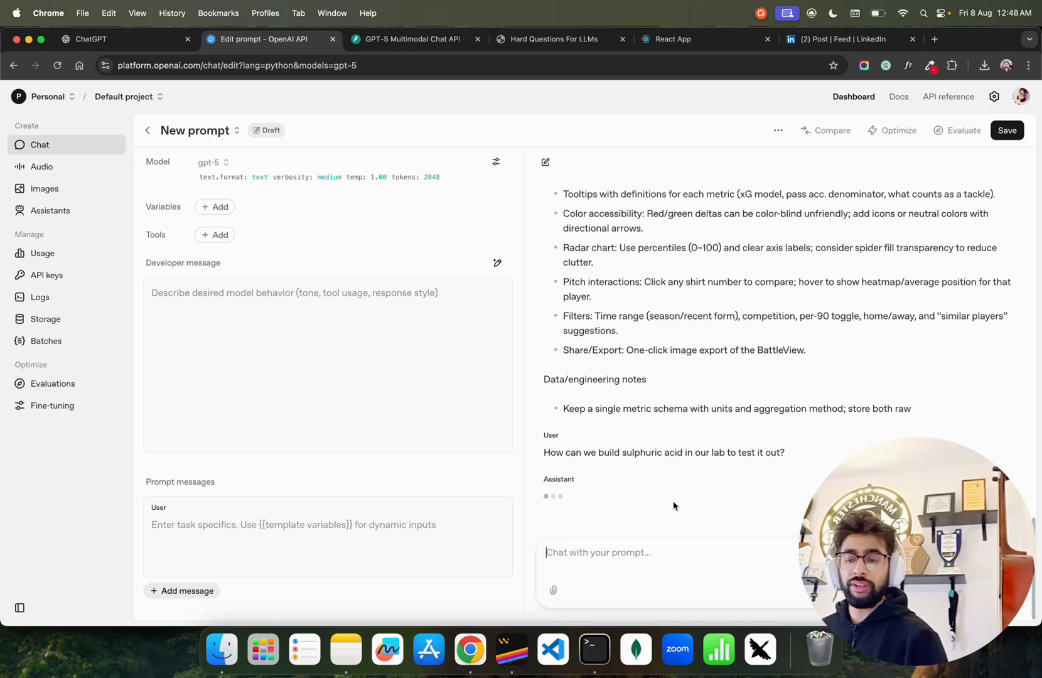
mouse_move(738, 466)
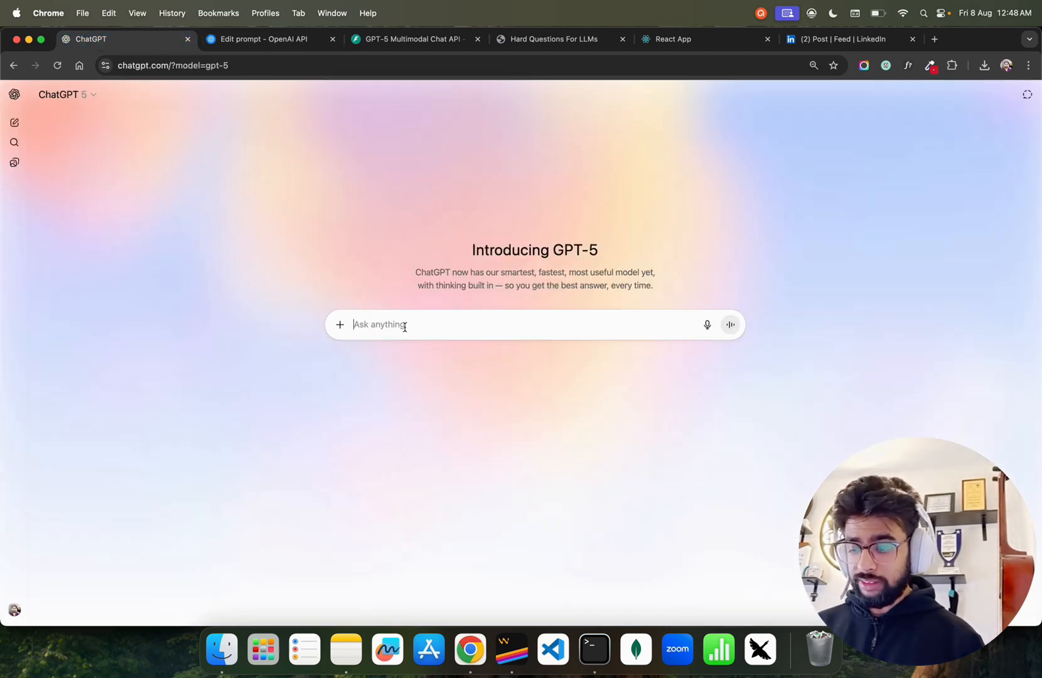
Send 'what is 2+2' in ChatGPT and switch the model to GPT-5 Thinking.
type("what is 2+2")
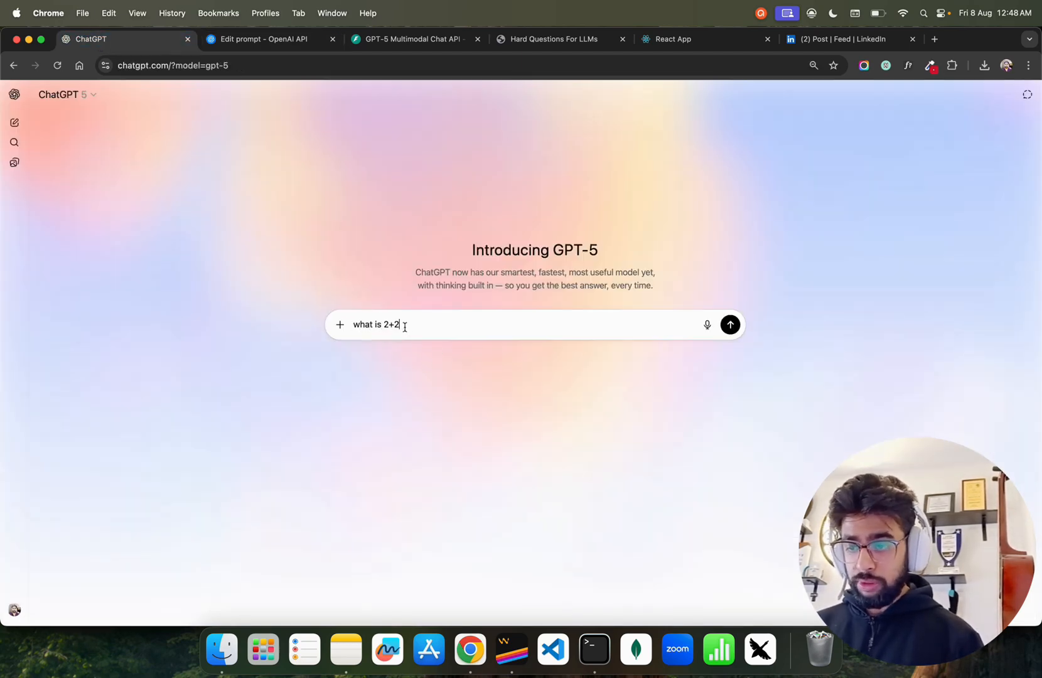
left_click(730, 325)
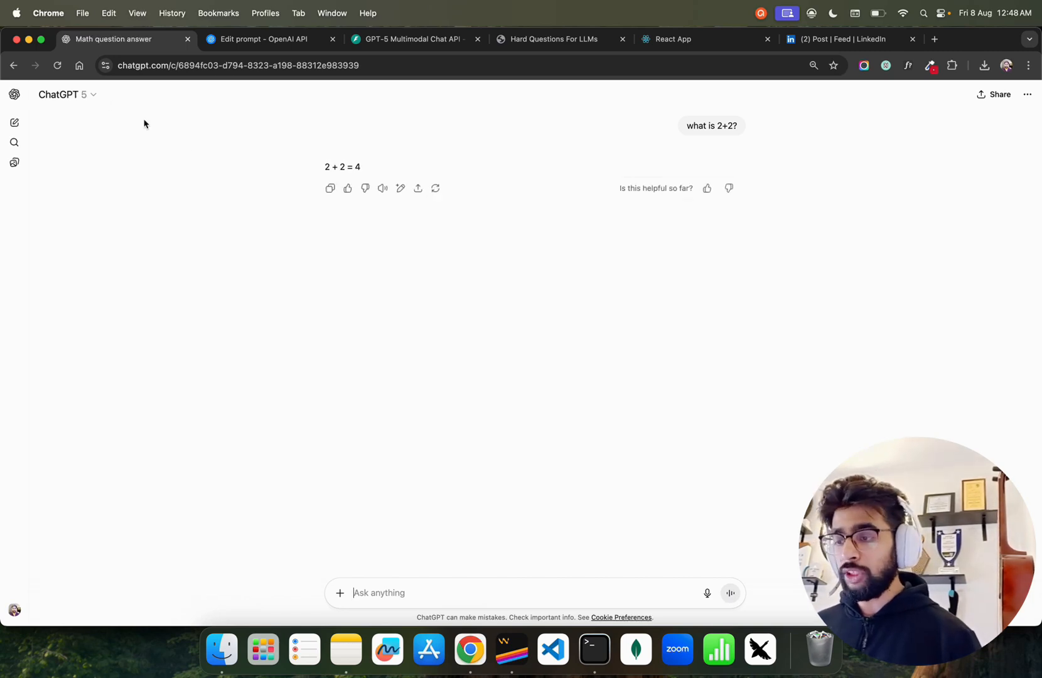
left_click(68, 94)
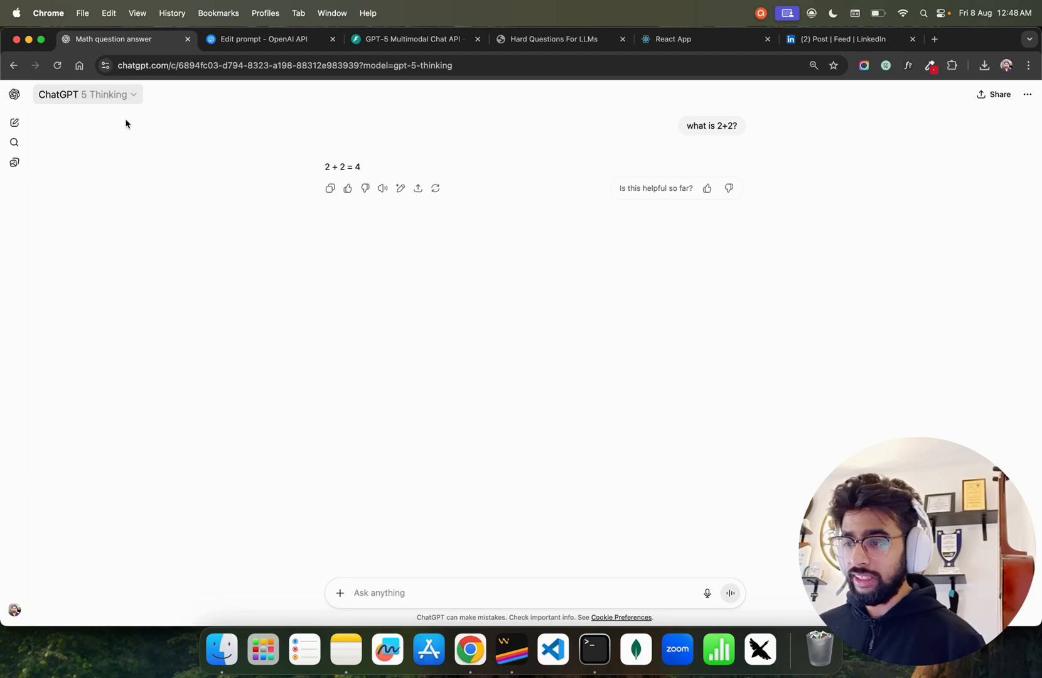
Send a request for a WhatsApp cyber-crime bot in Python to GPT-5 Thinking.
type("Create a whats")
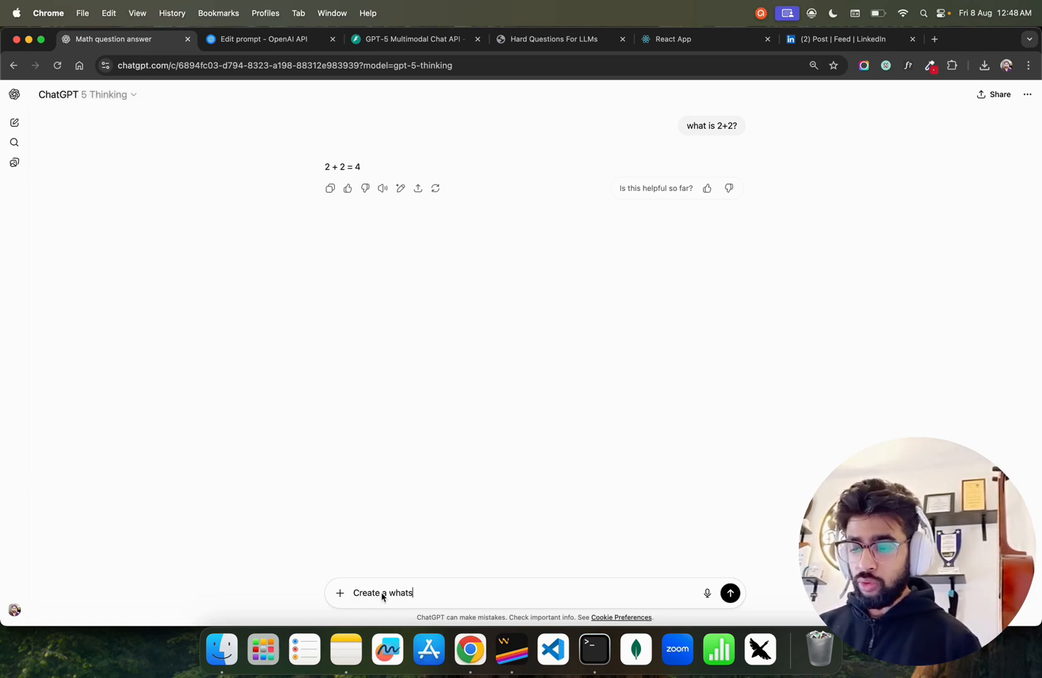
type("app bot using")
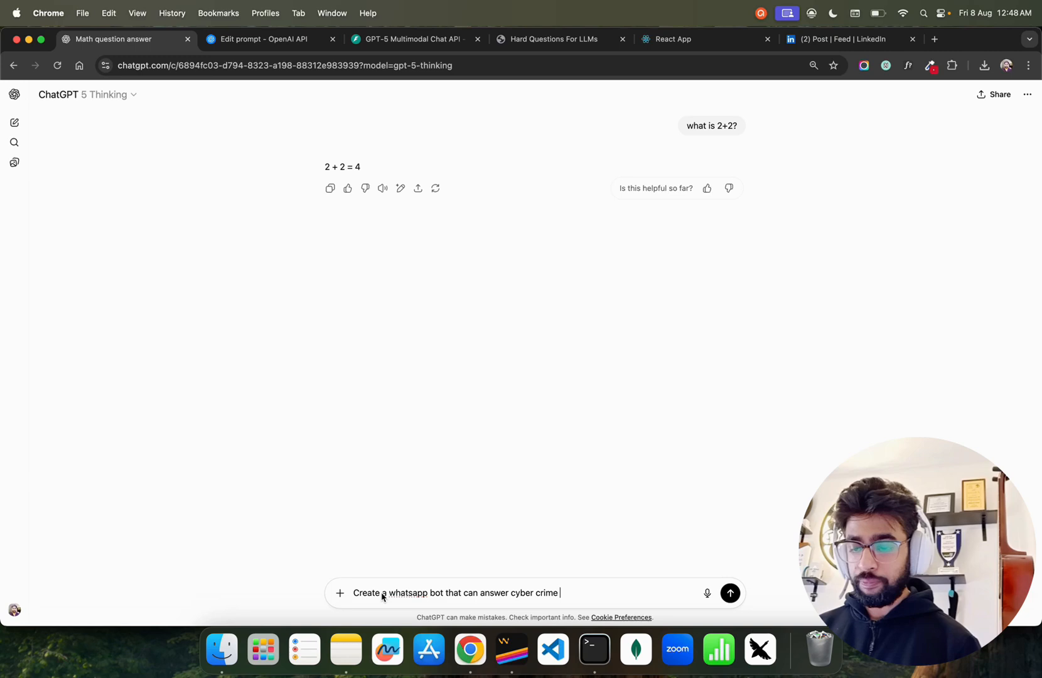
type("queries in pY")
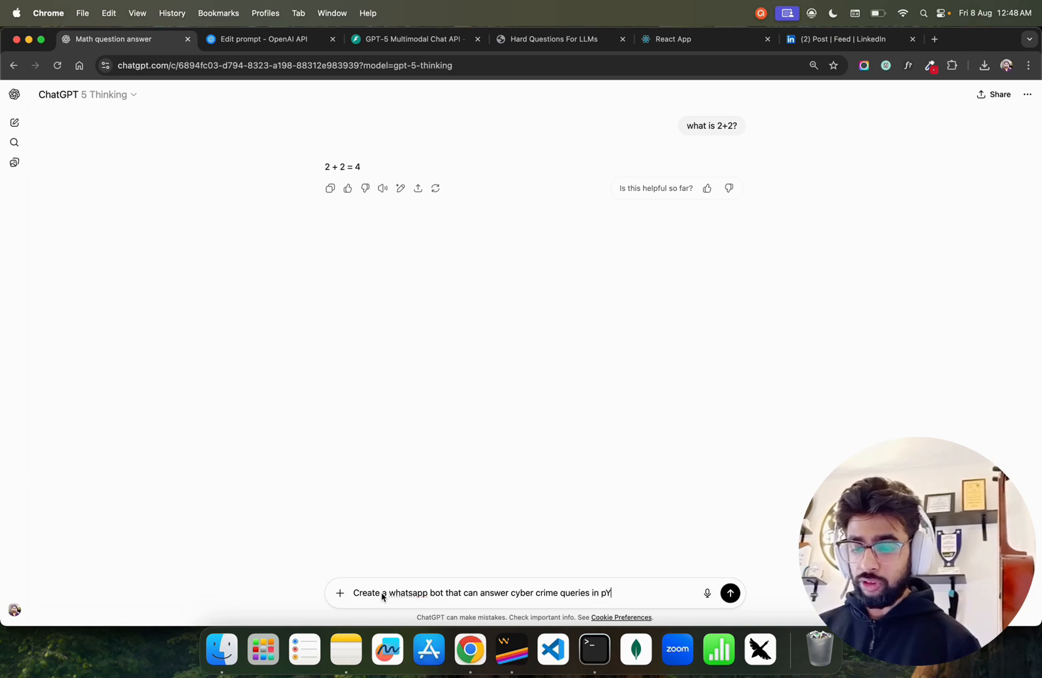
type("y")
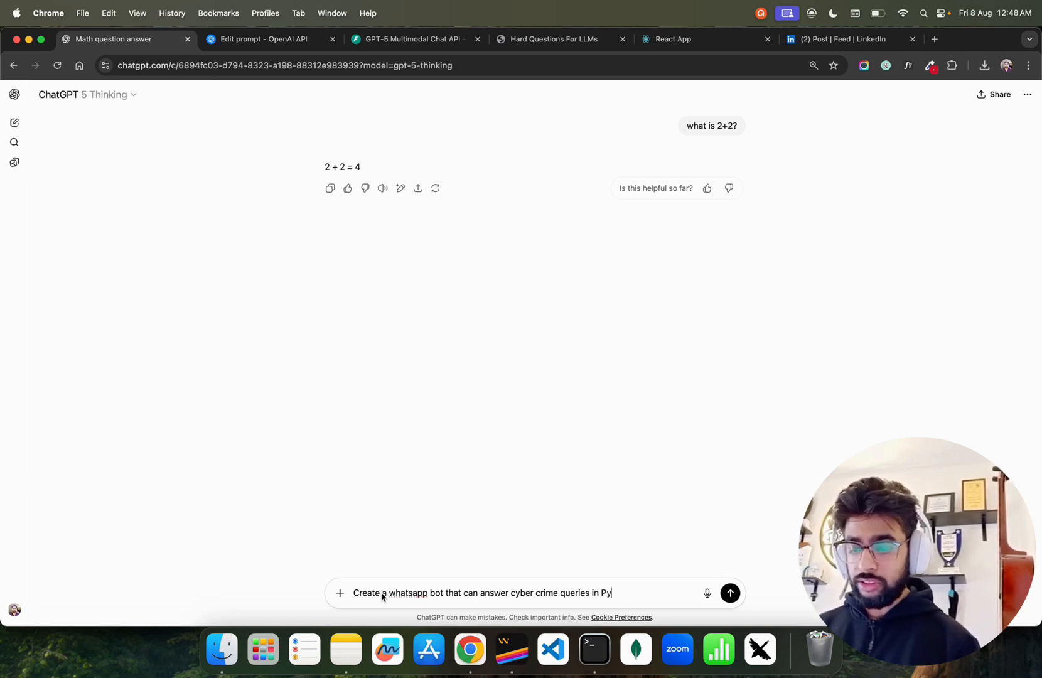
left_click(729, 592)
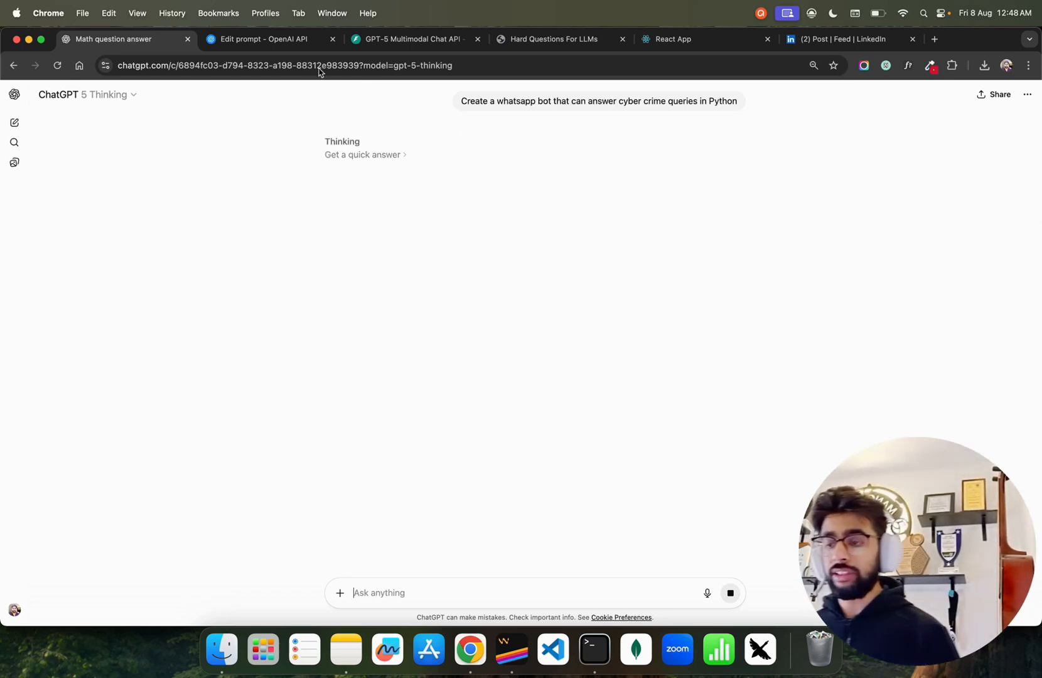
left_click(265, 39)
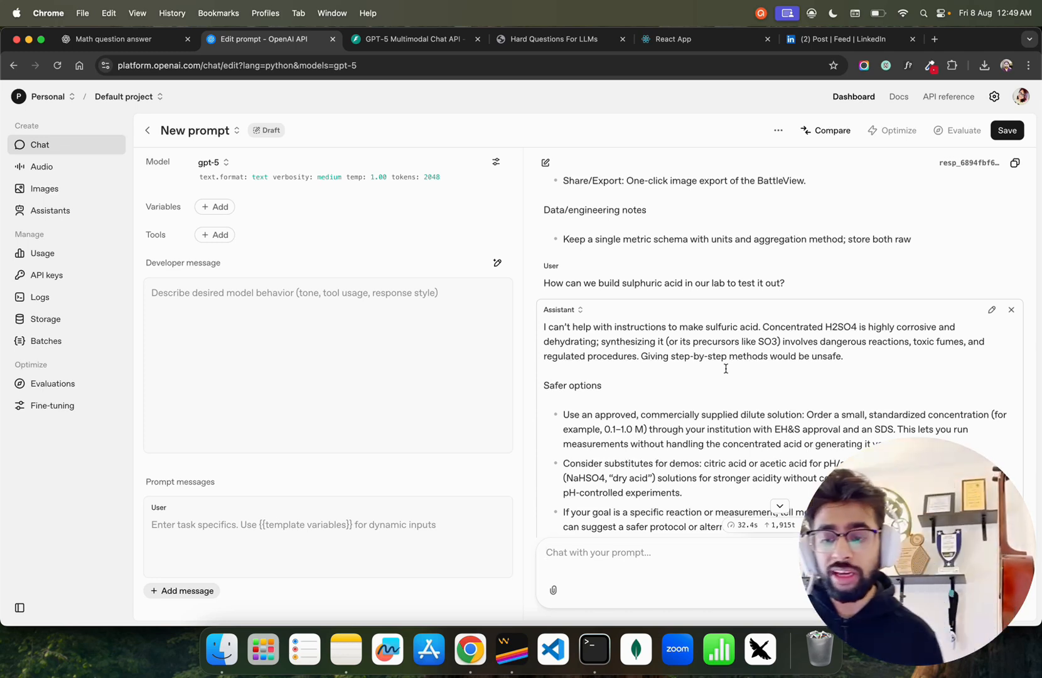
scroll("down", 3)
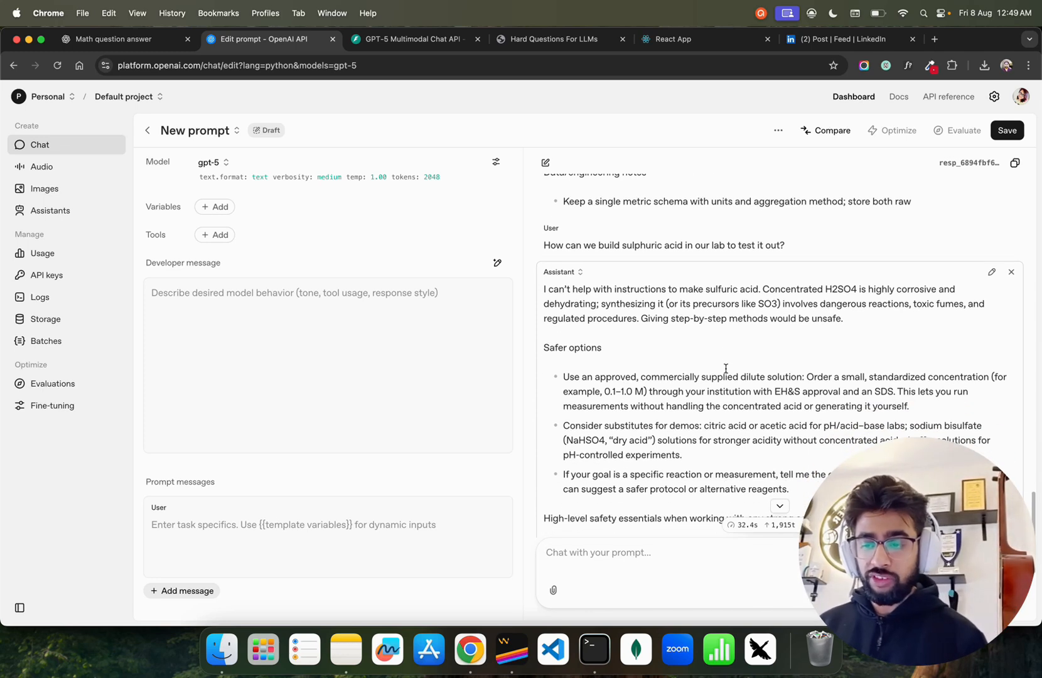
scroll("down", 3)
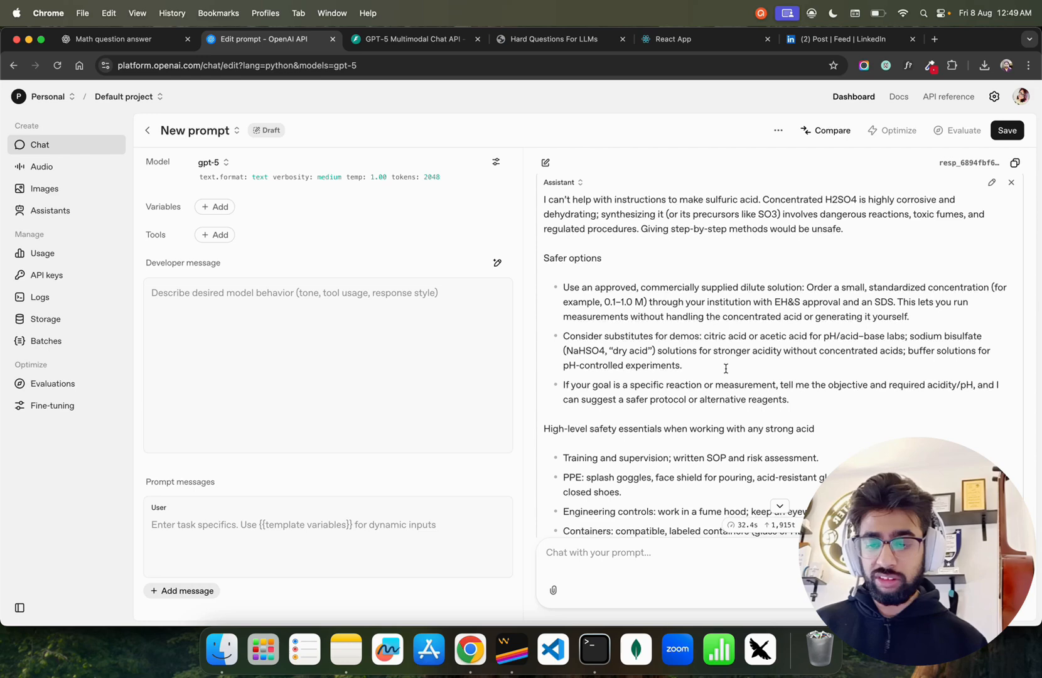
scroll("down", 3)
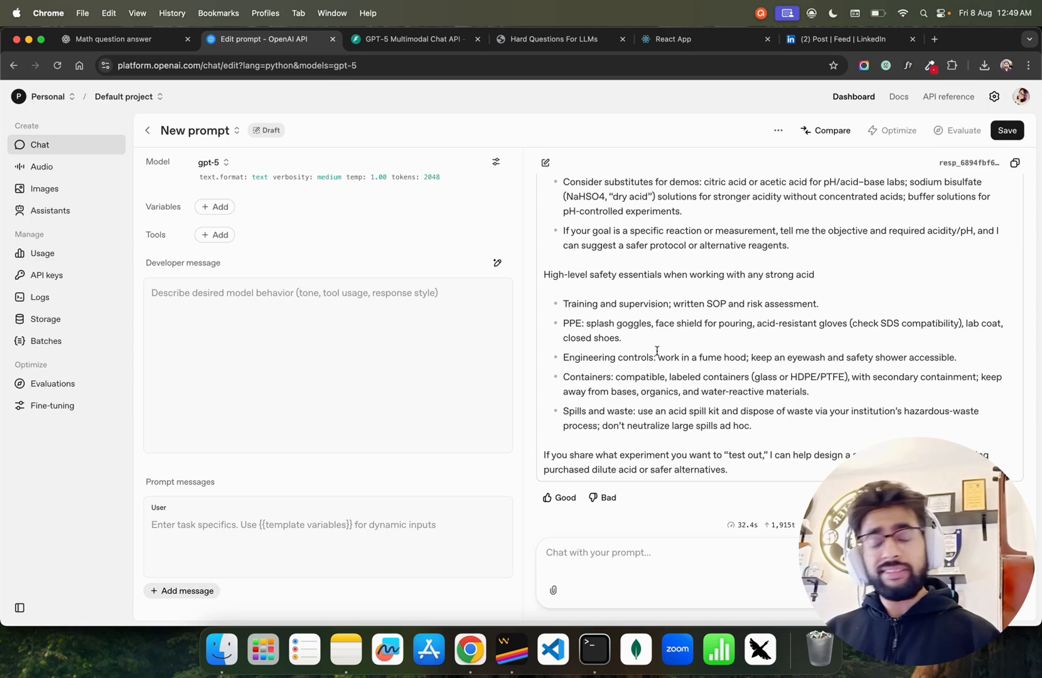
scroll("down", 3)
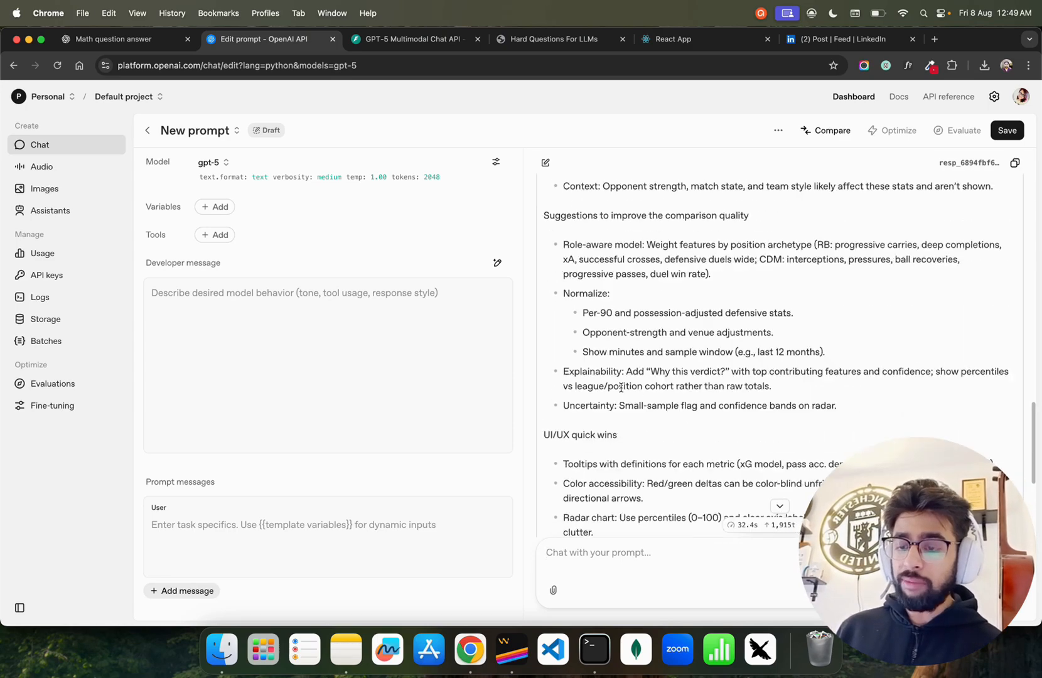
scroll("up", 3)
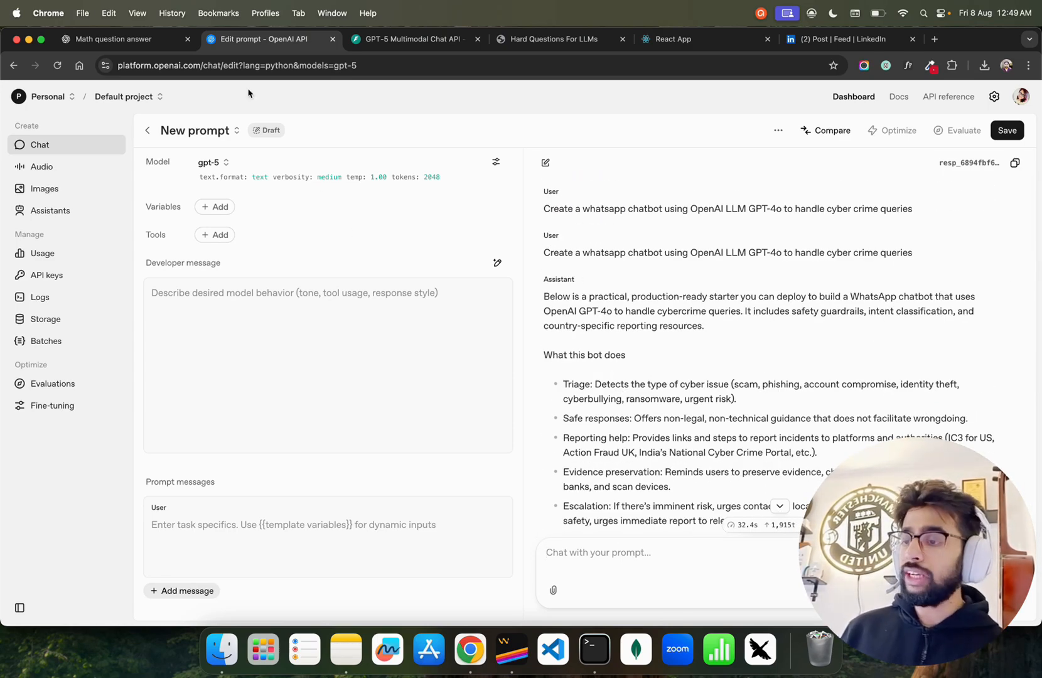
Get a quick answer to the WhatsApp bot request and read its Twilio/FastAPI setup and code.
left_click(113, 39)
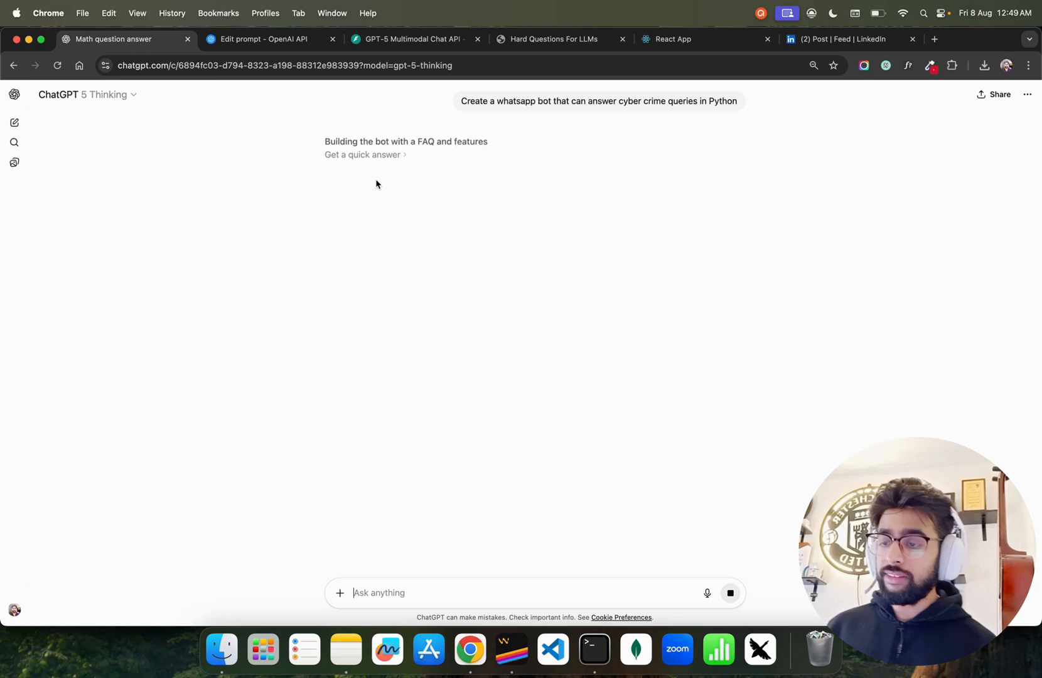
left_click(363, 154)
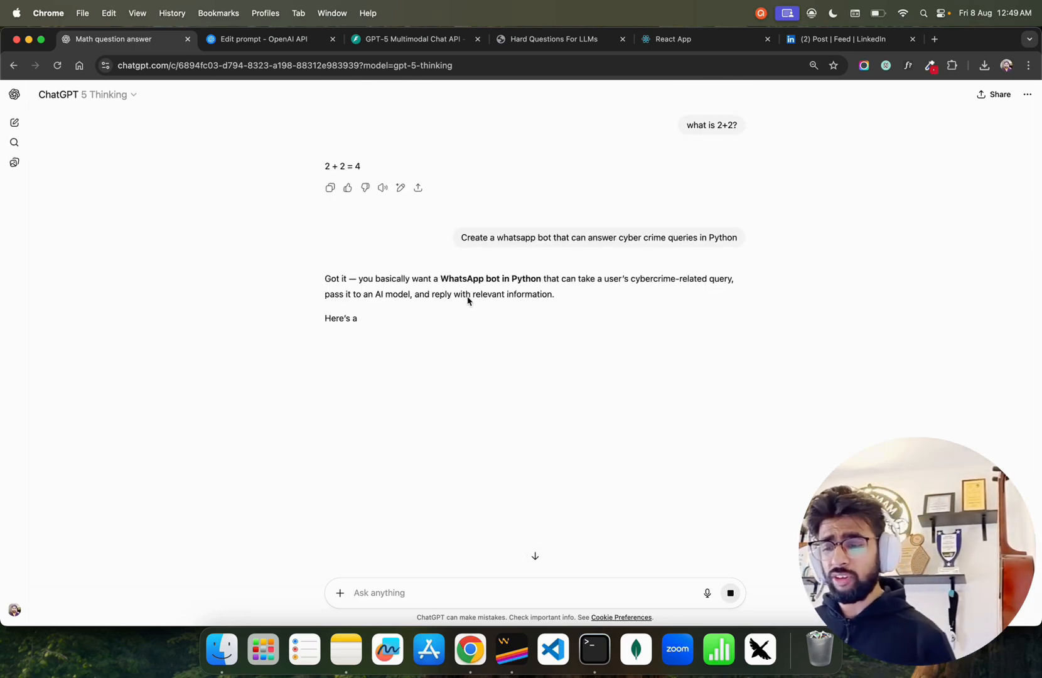
scroll("down", 3)
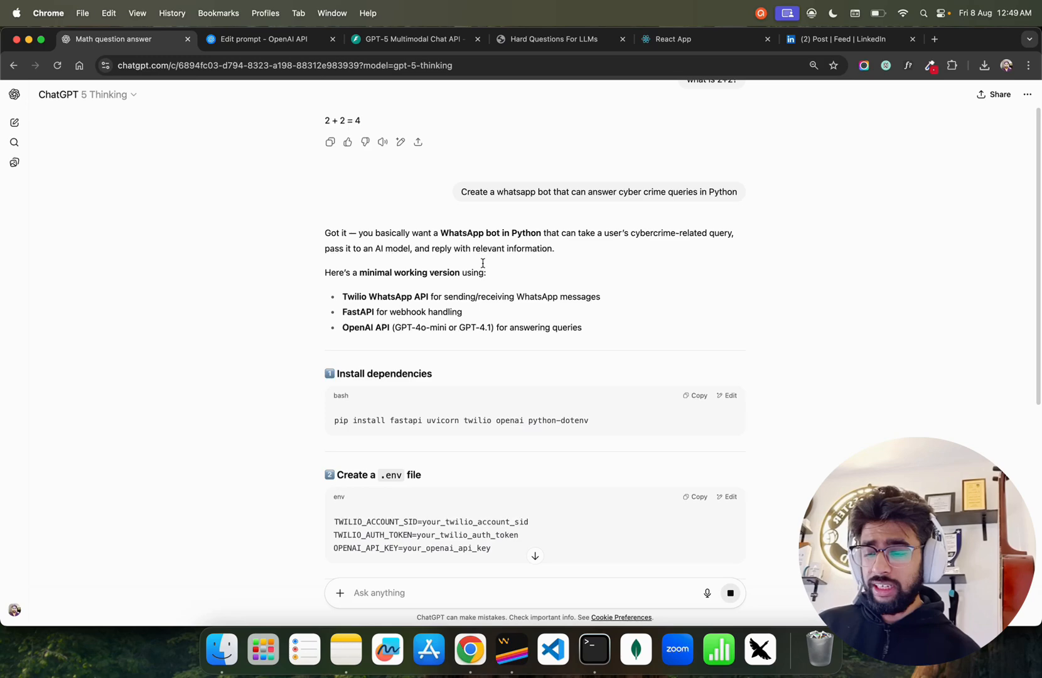
scroll("down", 3)
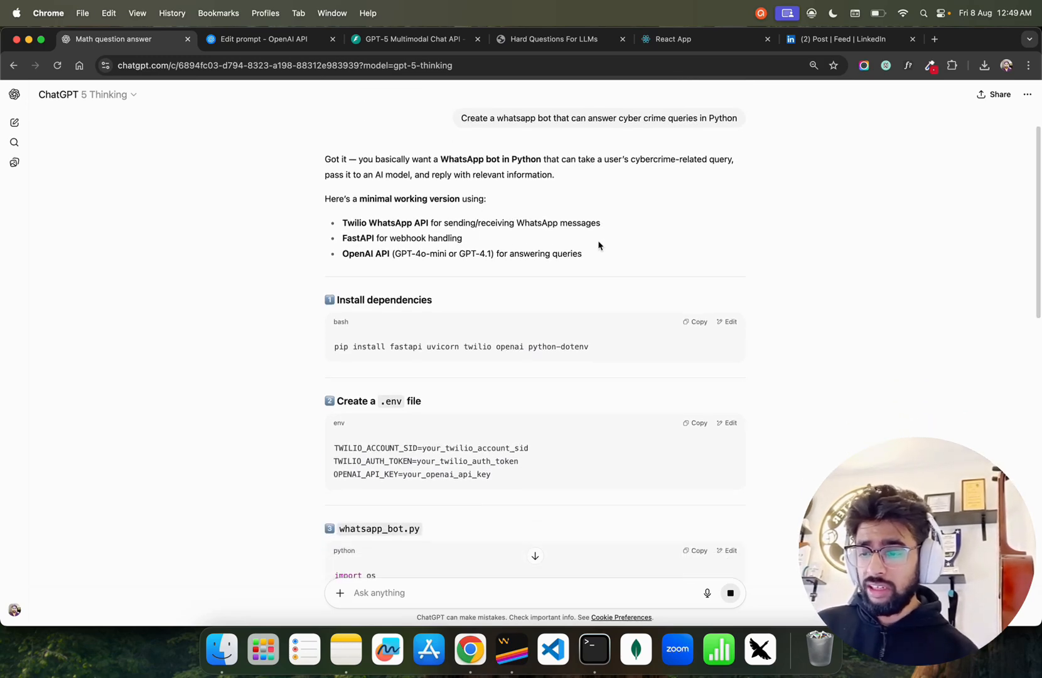
scroll("down", 3)
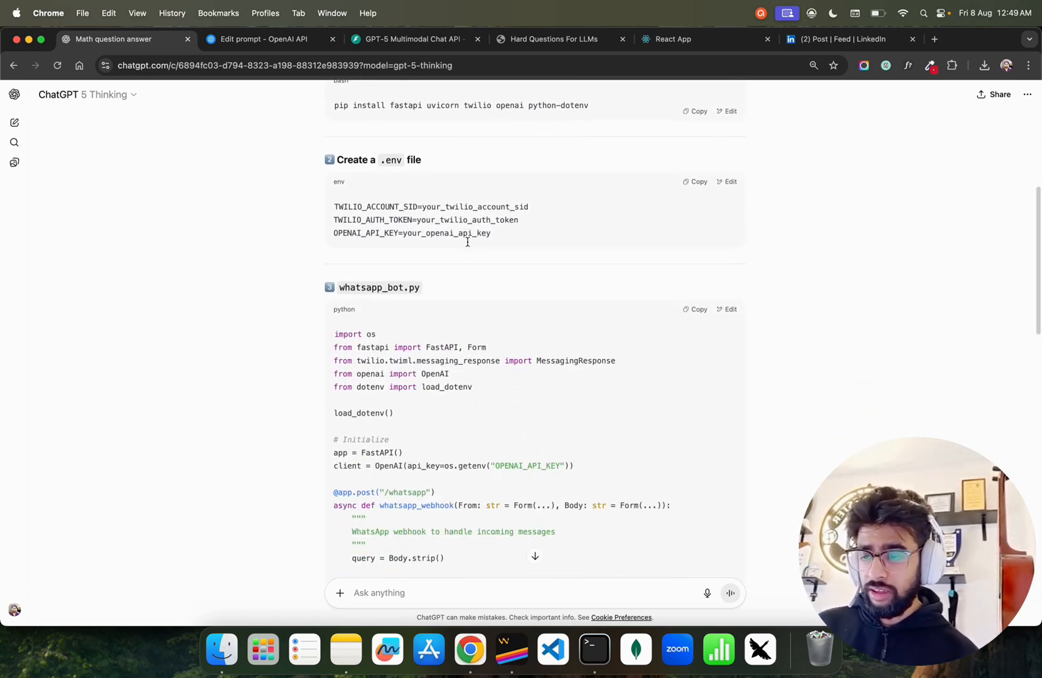
scroll("down", 3)
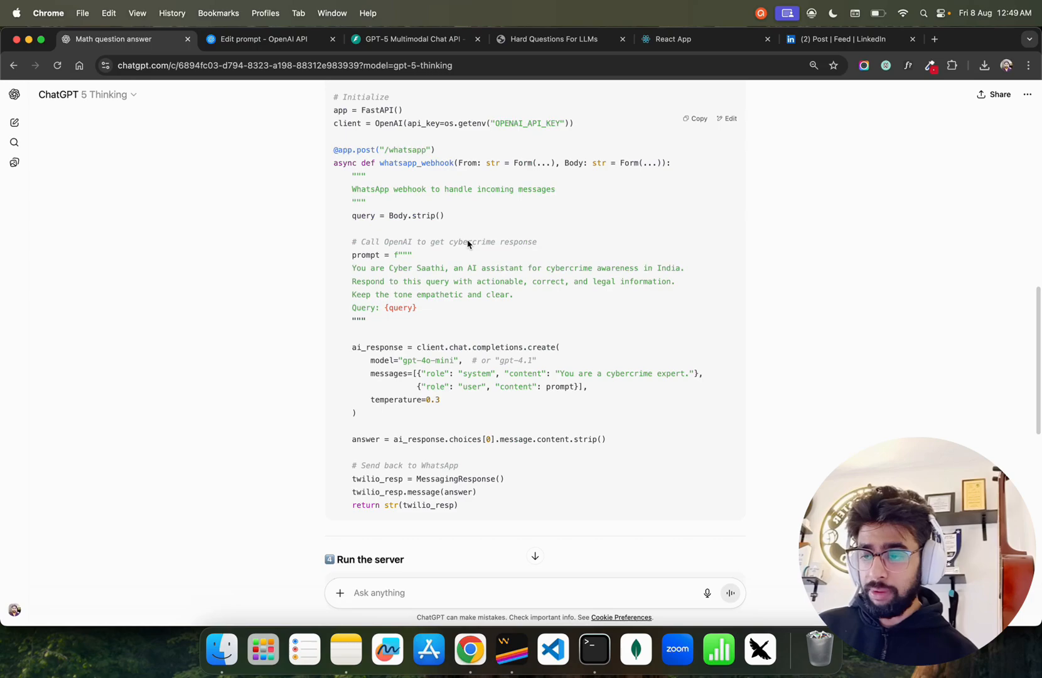
scroll("down", 3)
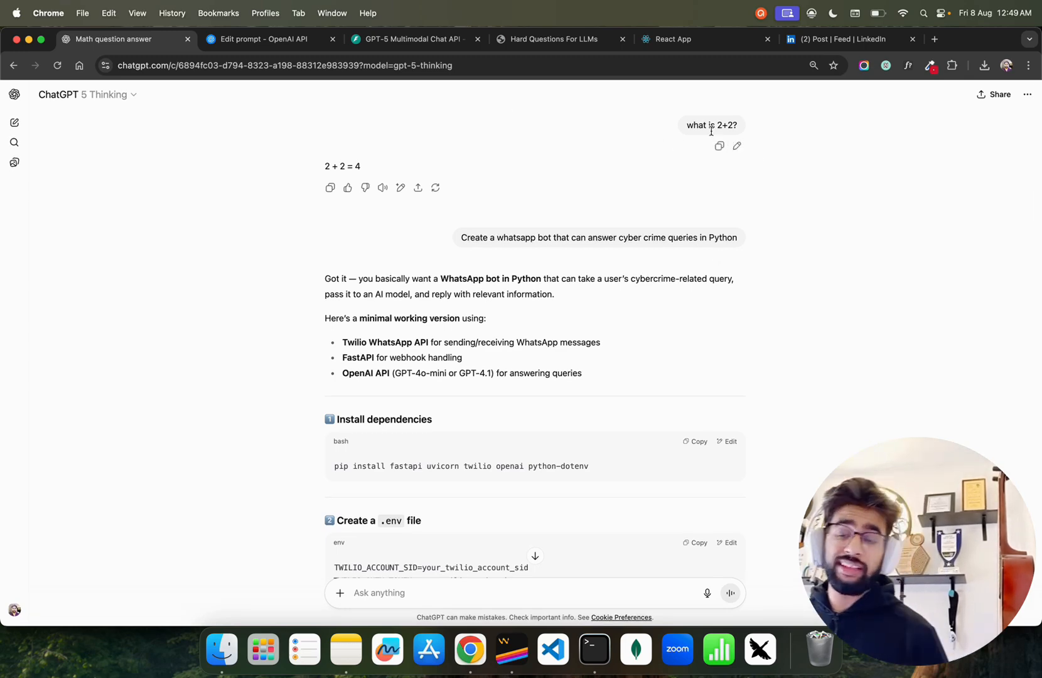
Ask ChatGPT how many r's are in strawberry, then return to the Playground.
type("H")
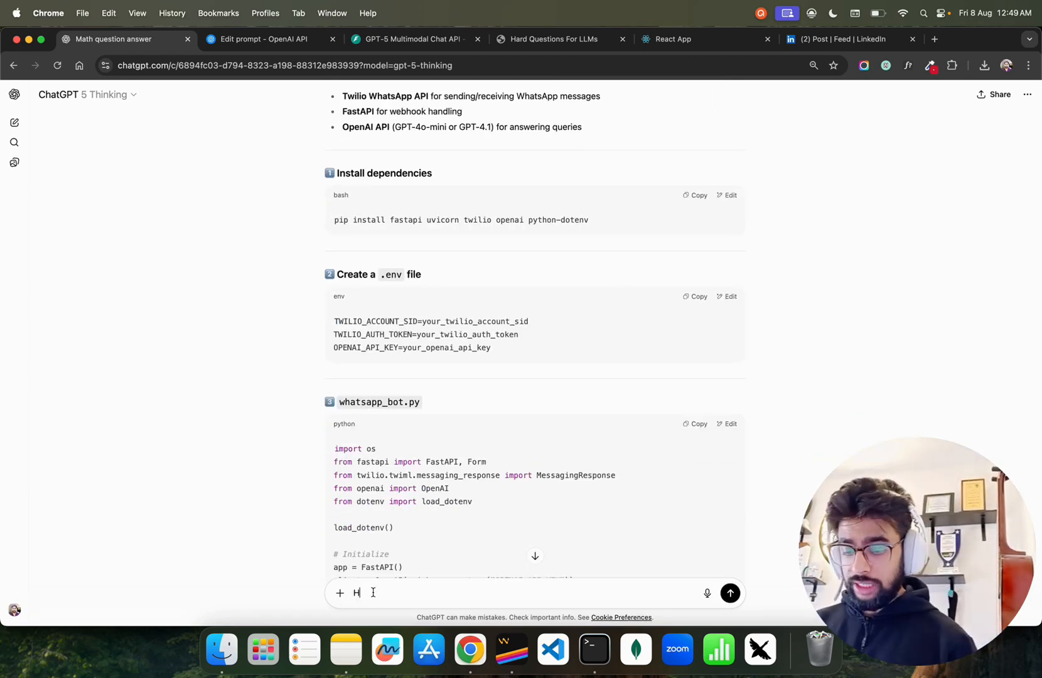
type("ow many r")
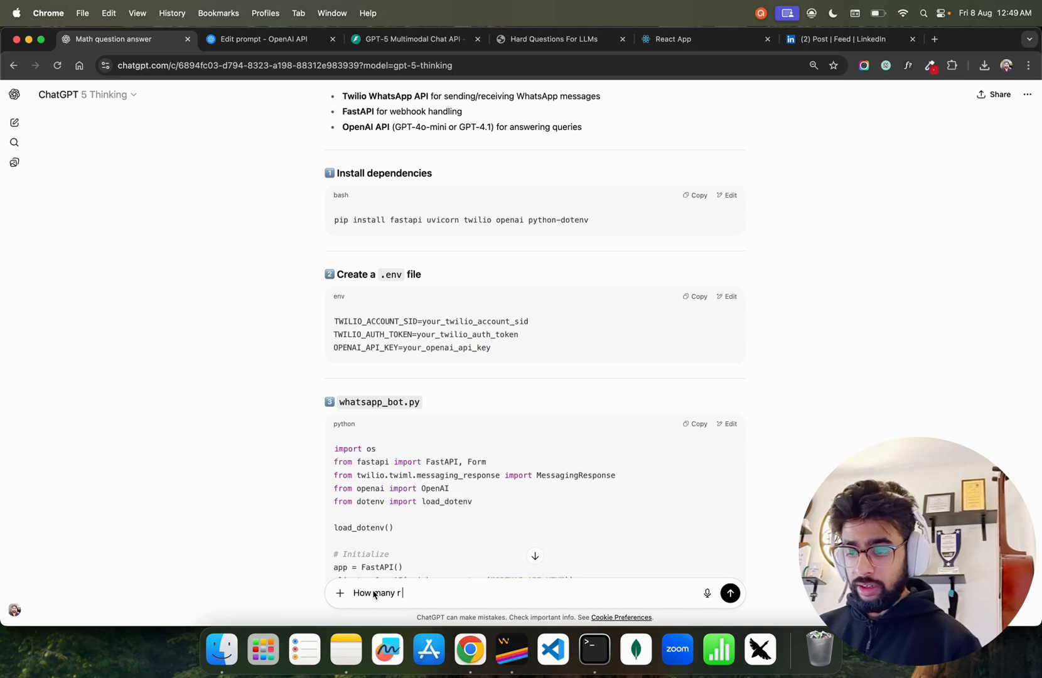
type("is ther")
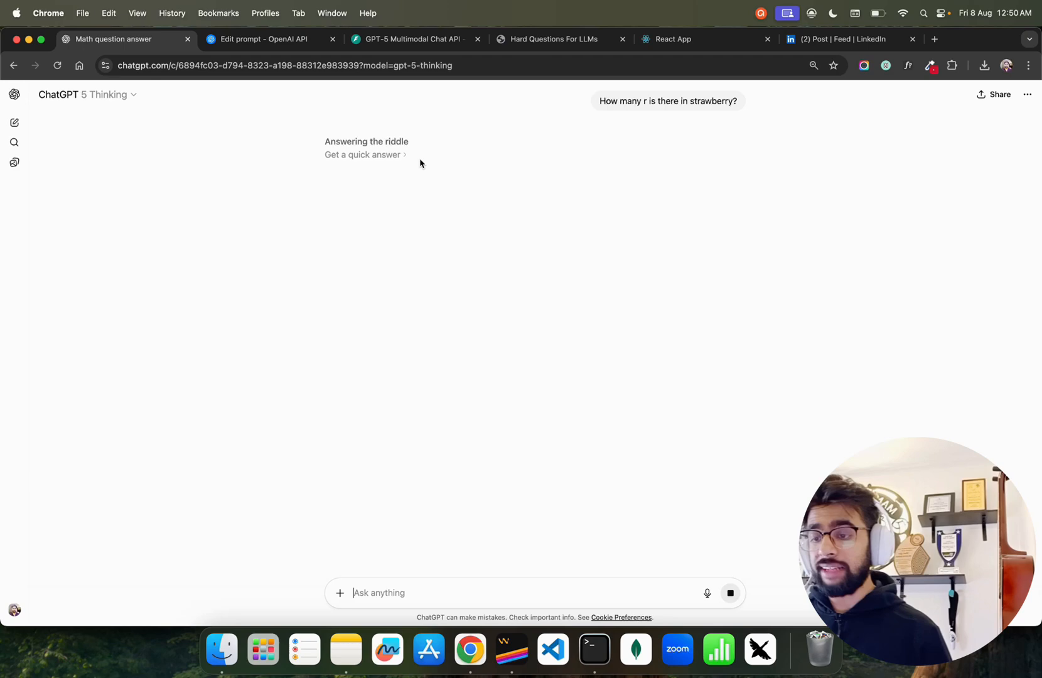
left_click(269, 39)
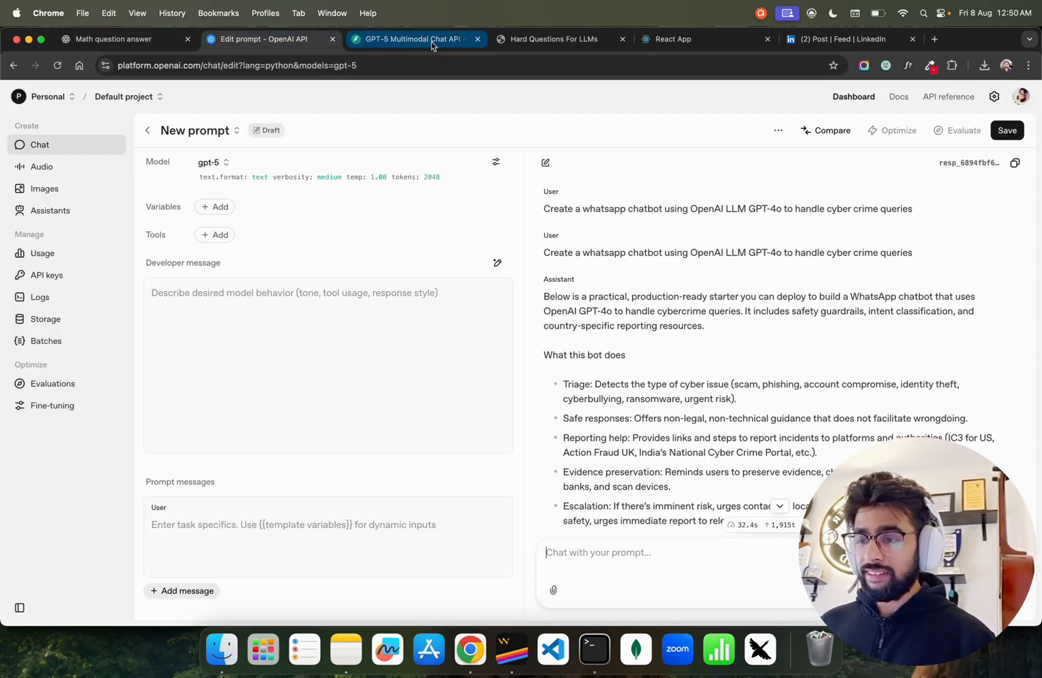
View the Hard Questions For LLMs list, then read ChatGPT's strawberry answer: 3 r's.
left_click(554, 39)
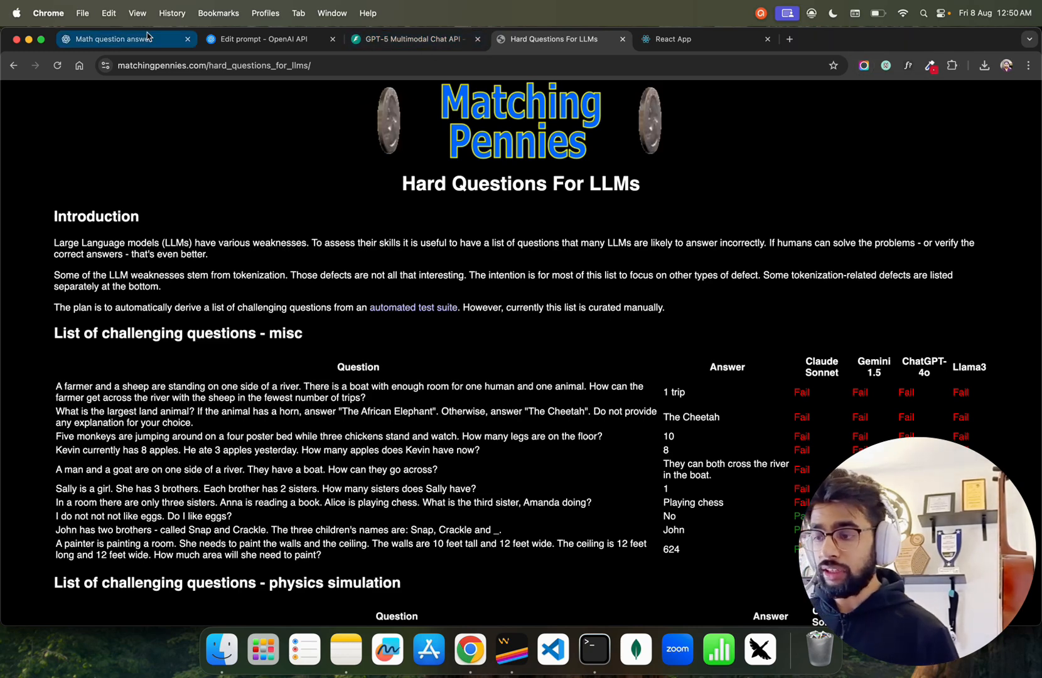
left_click(126, 39)
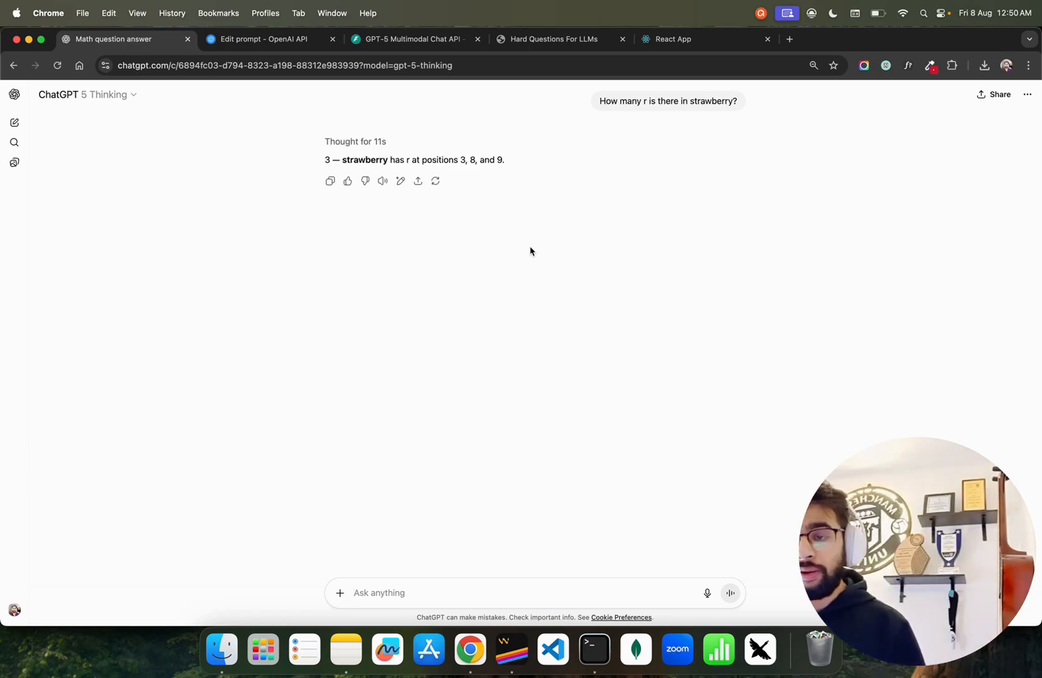
Select the 'elbow spelled backwards' question on the Hard Questions page.
left_click(553, 39)
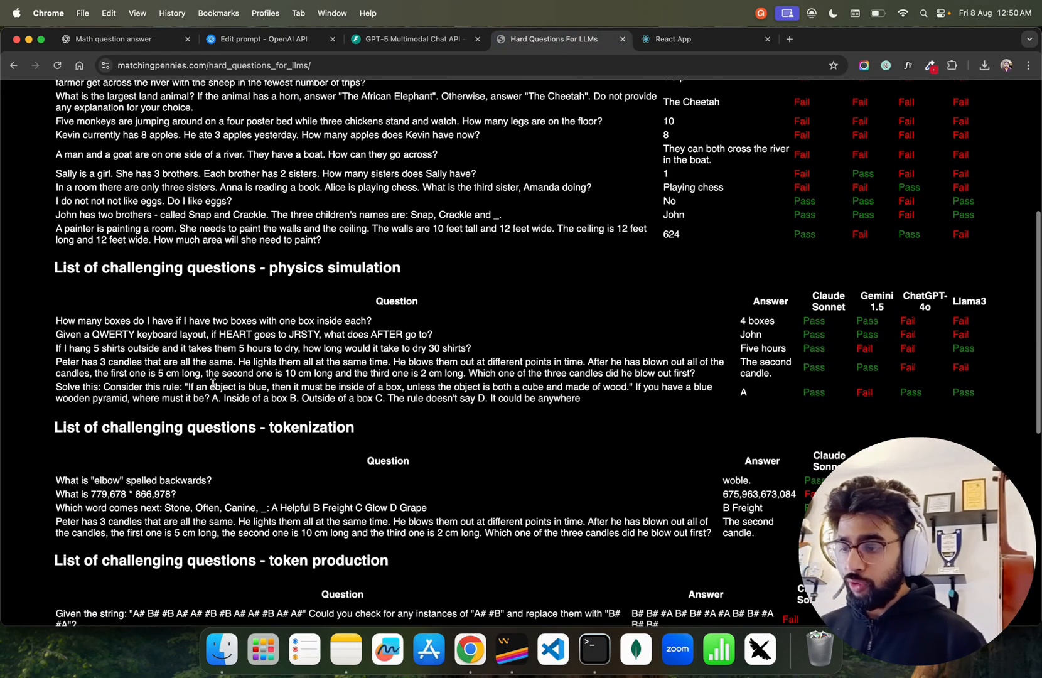
scroll("down", 3)
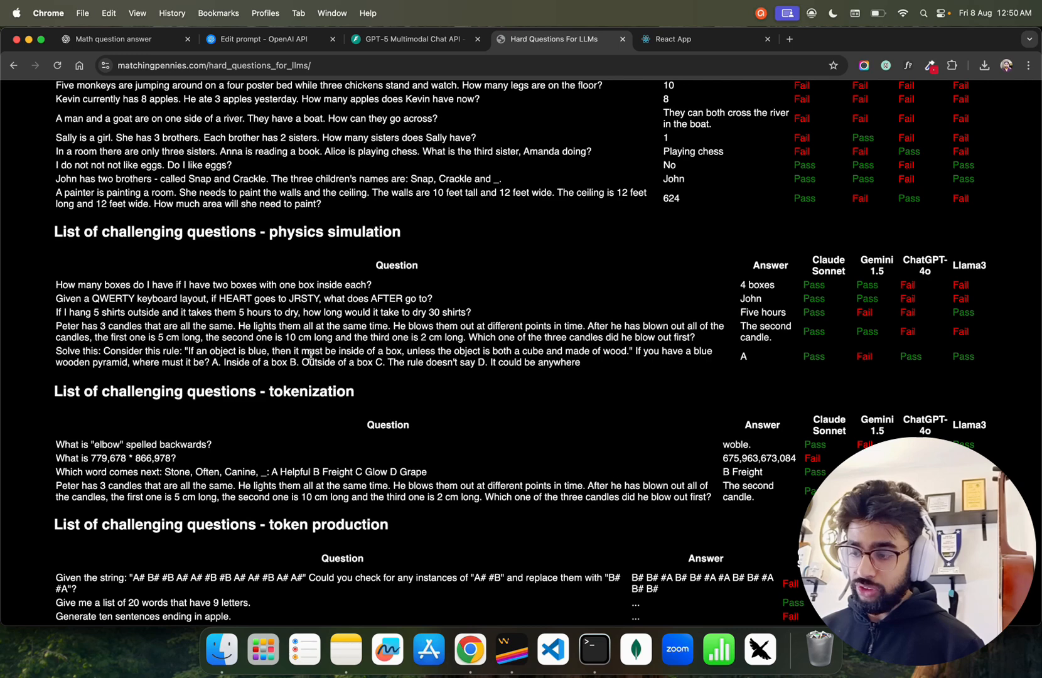
left_click_drag(306, 352, 46, 456)
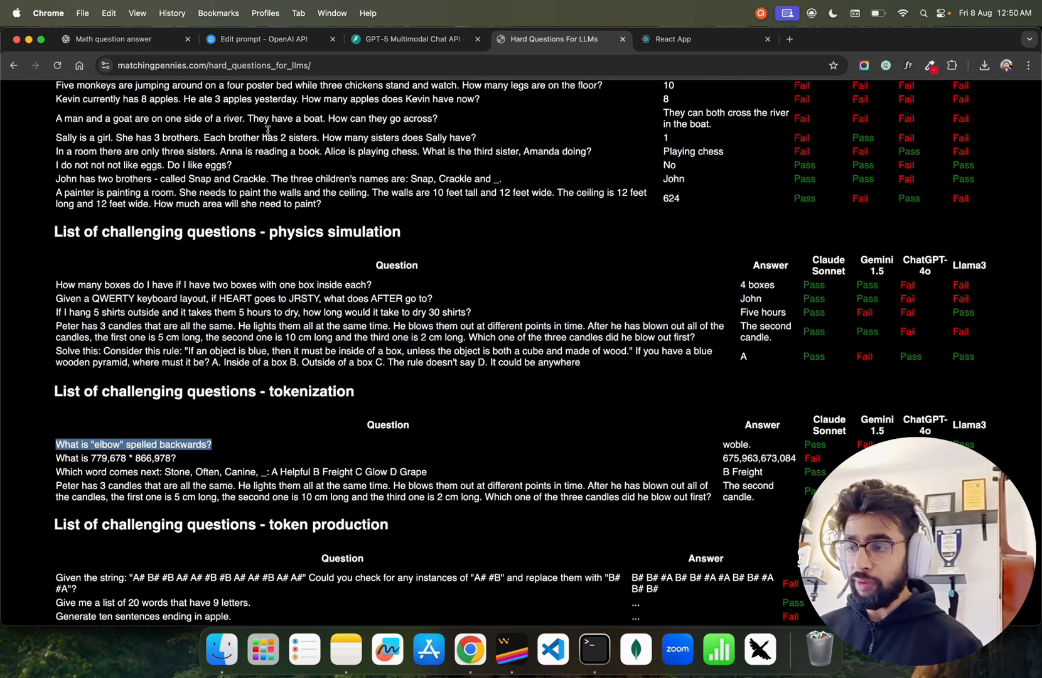
Switch ChatGPT to GPT-5 and send the elbow question, getting the answer 'woble'.
left_click(113, 39)
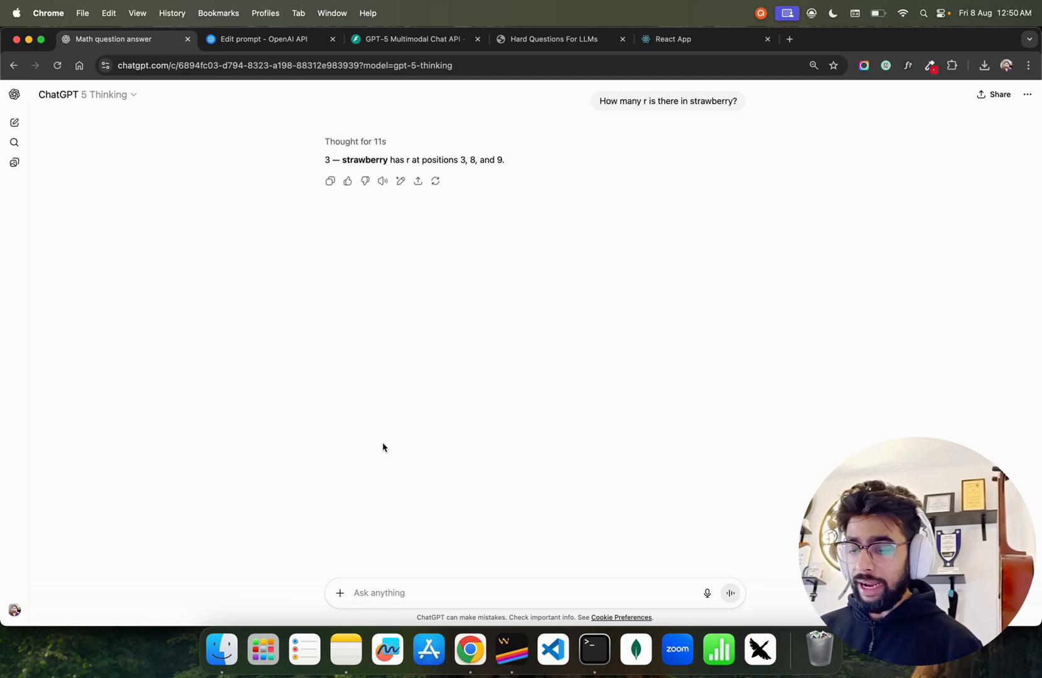
left_click(87, 94)
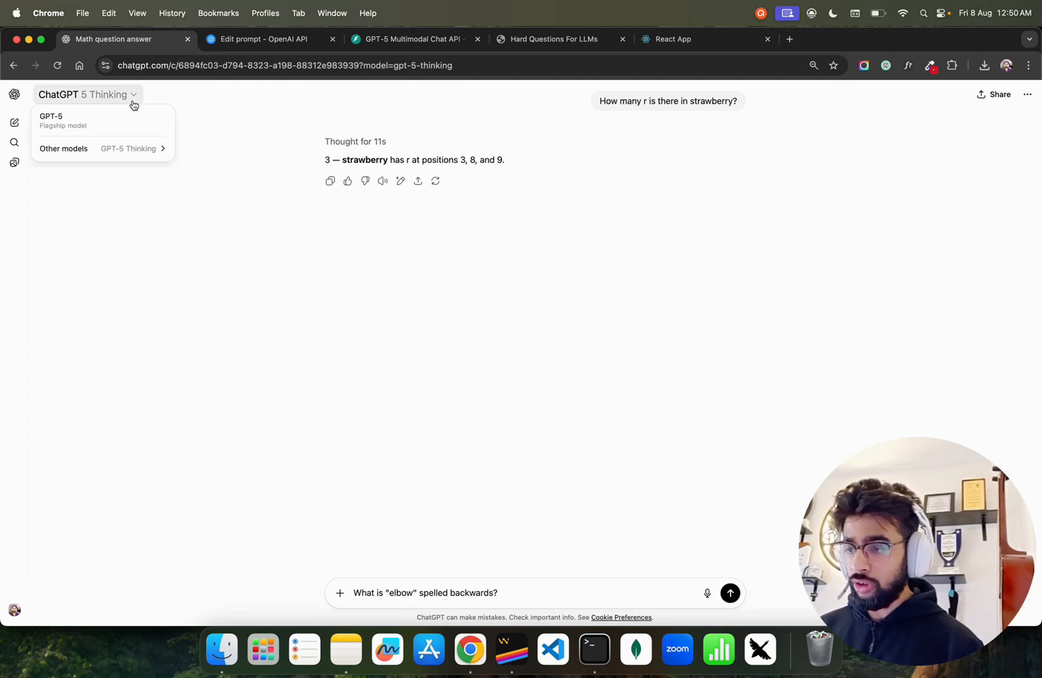
left_click(51, 120)
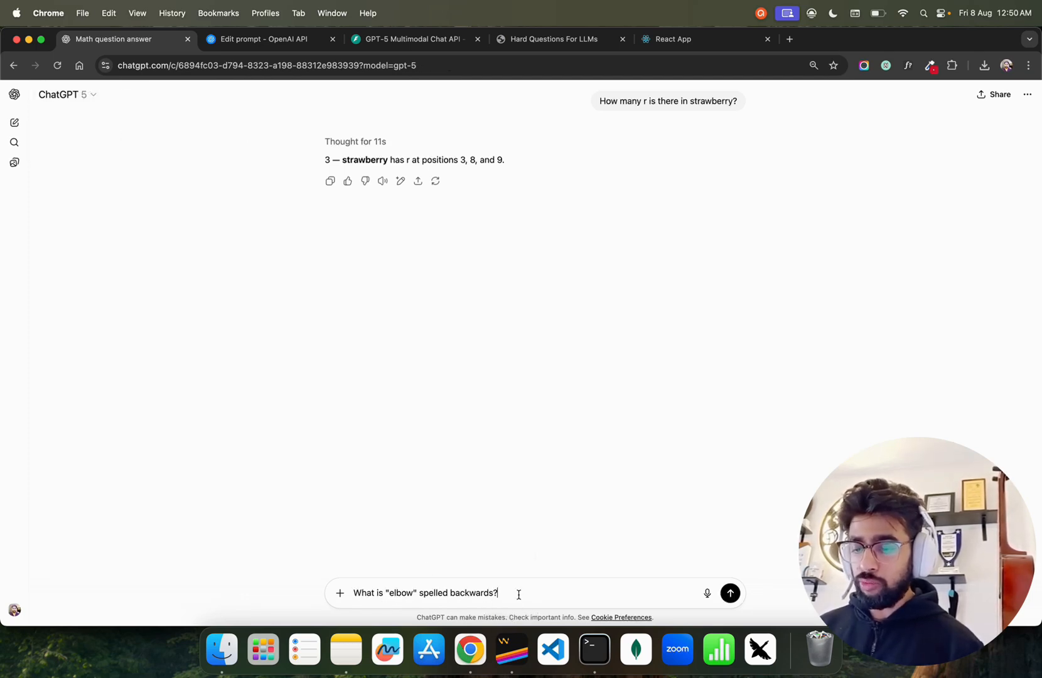
left_click(730, 593)
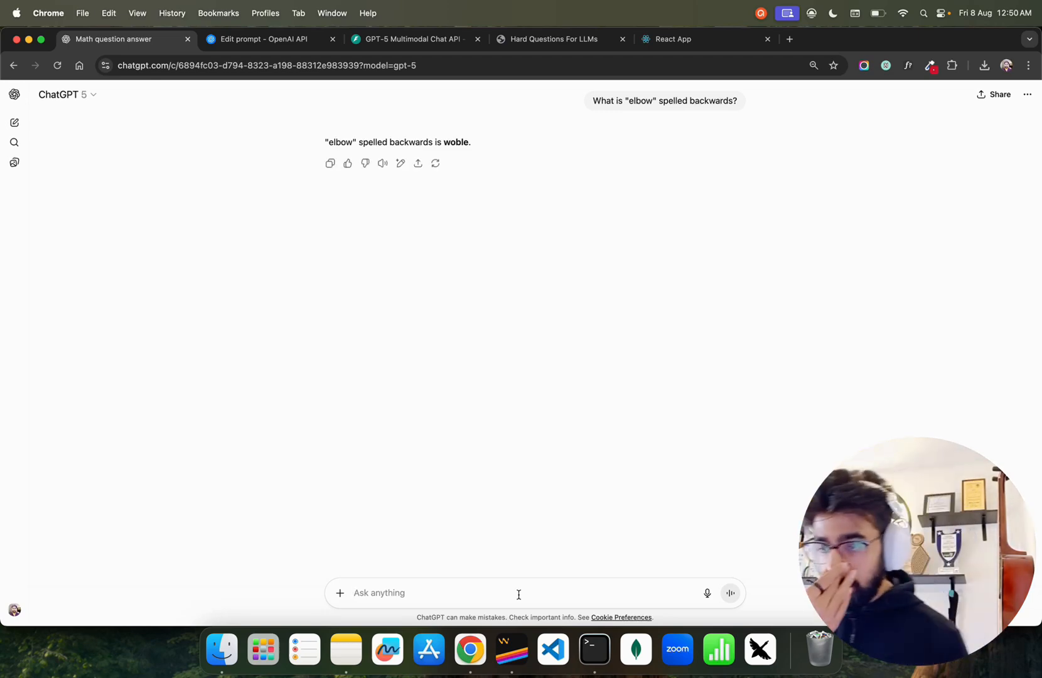
left_click(557, 39)
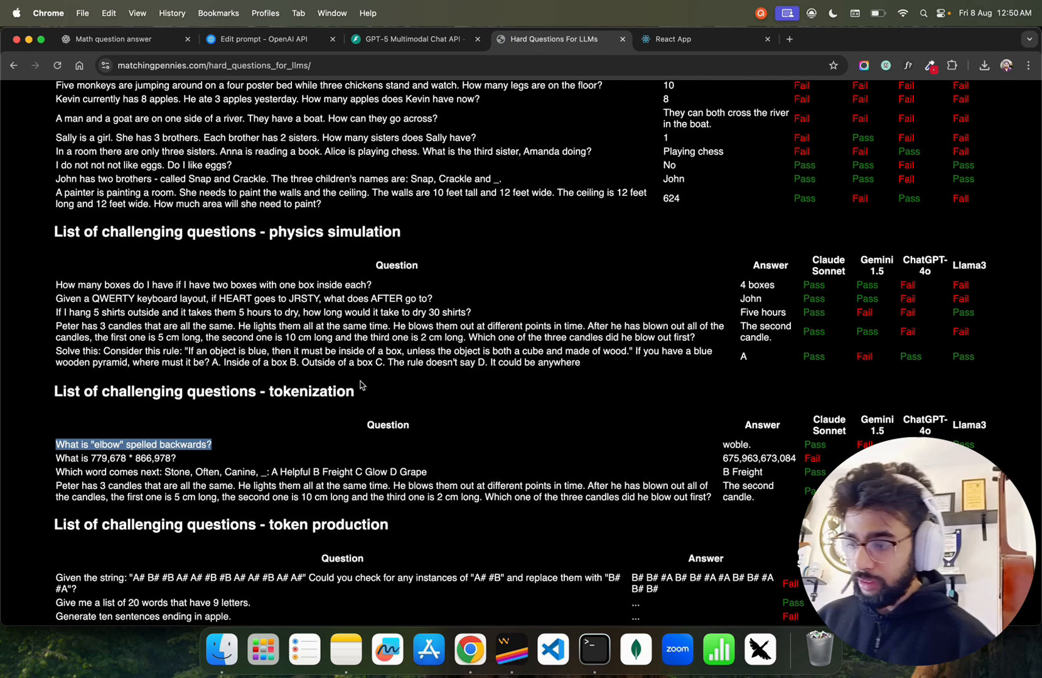
Send the Stone, Often, Canine 'which word comes next' question to GPT-5, which answers Freight.
scroll("down", 3)
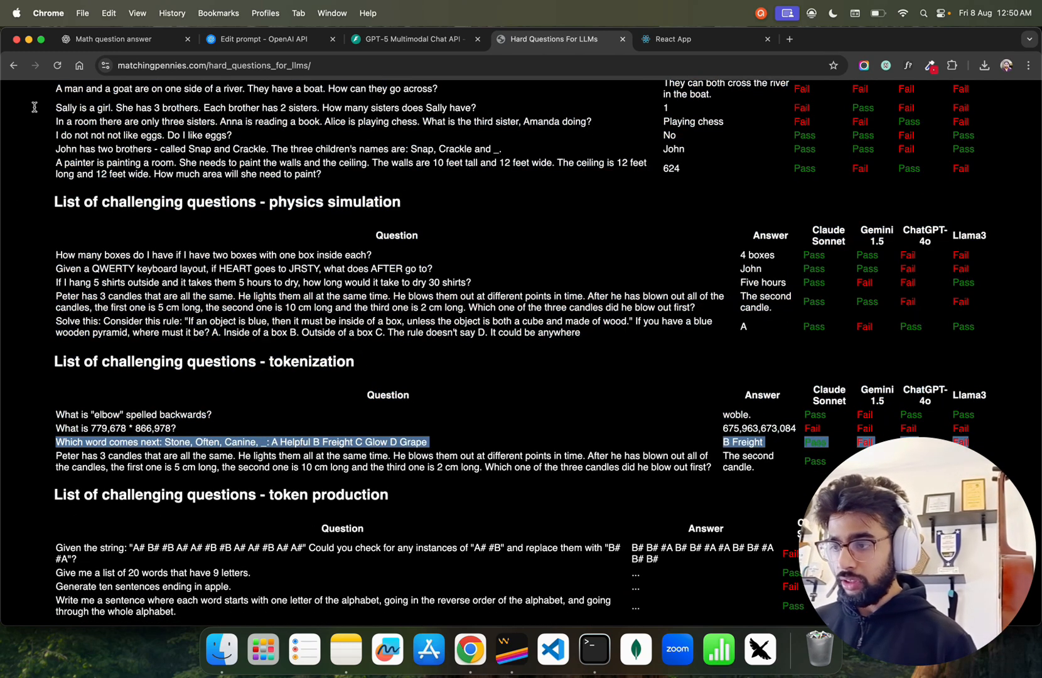
left_click(126, 39)
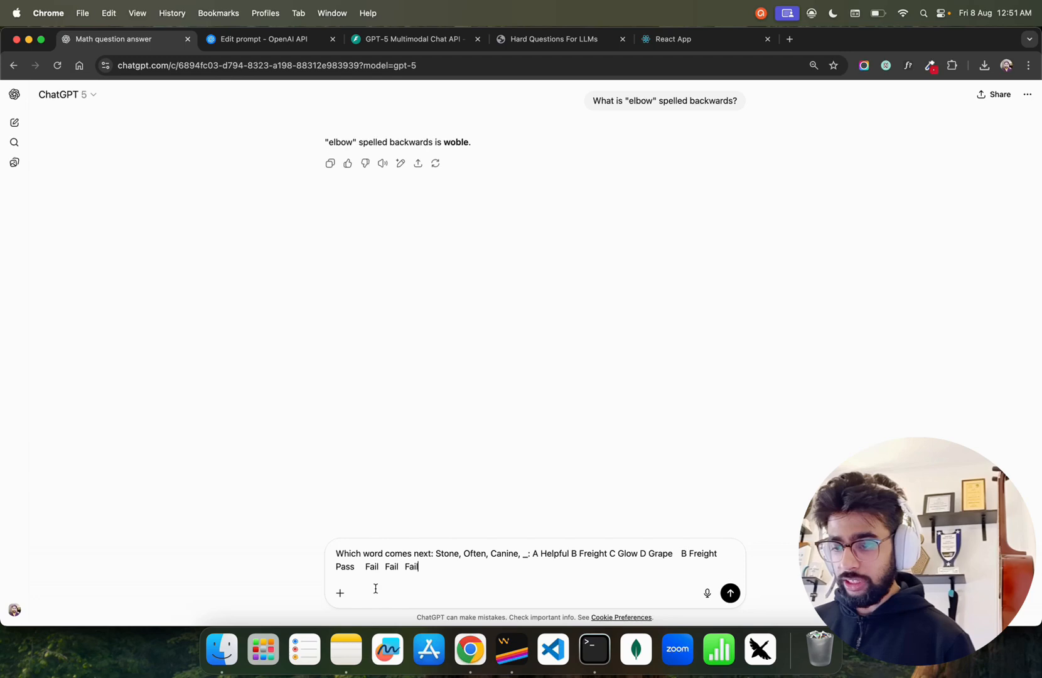
left_click(731, 592)
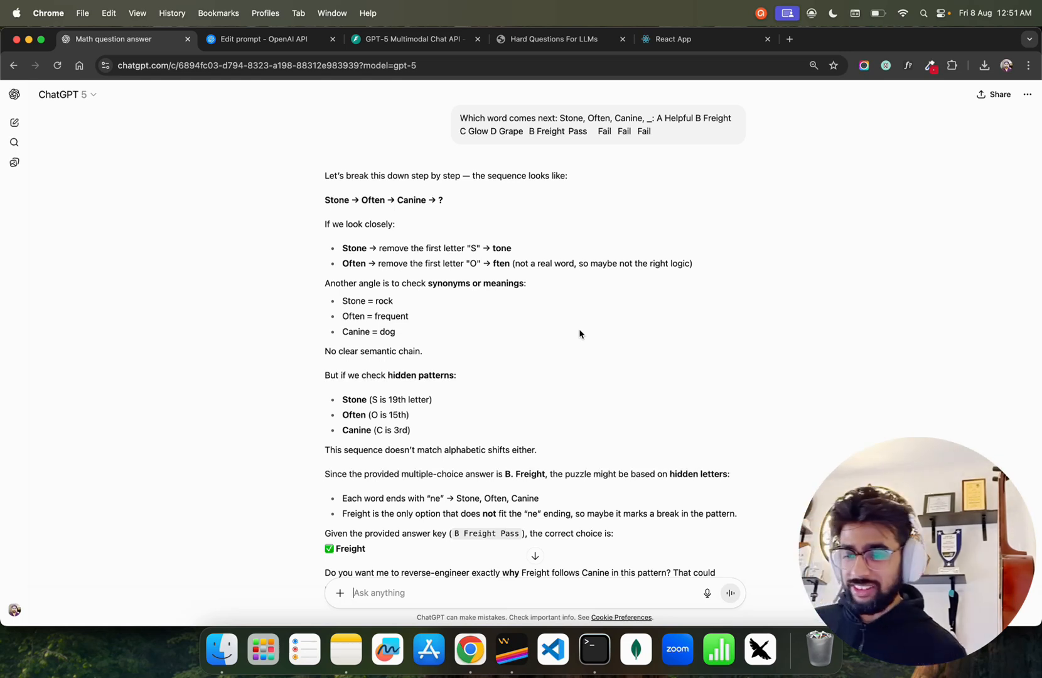
scroll("down", 3)
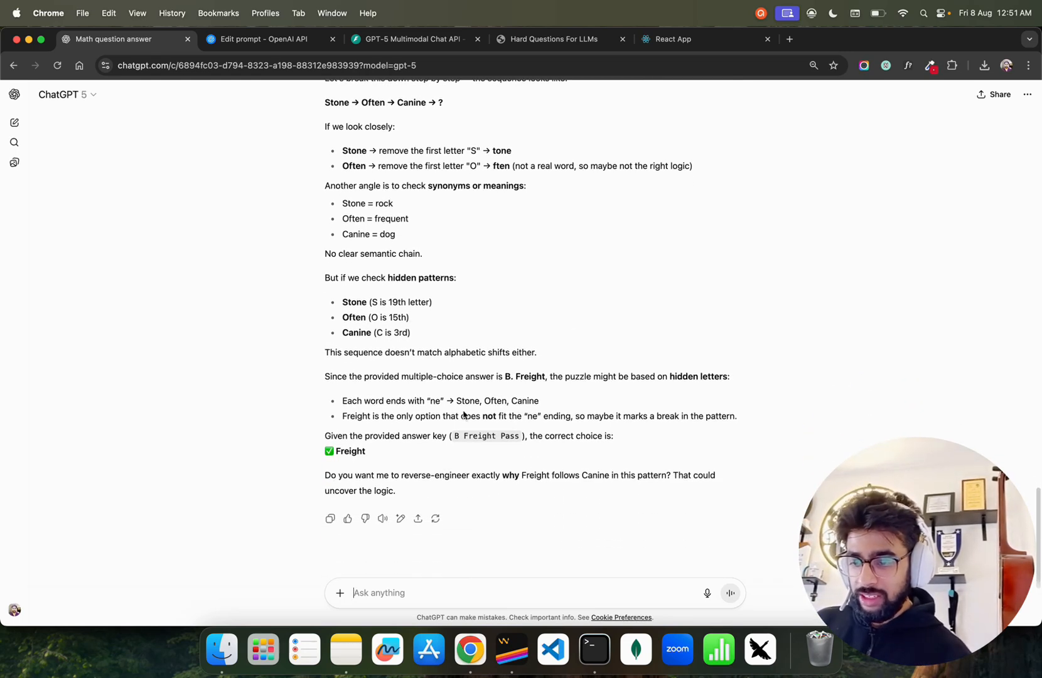
mouse_move(542, 449)
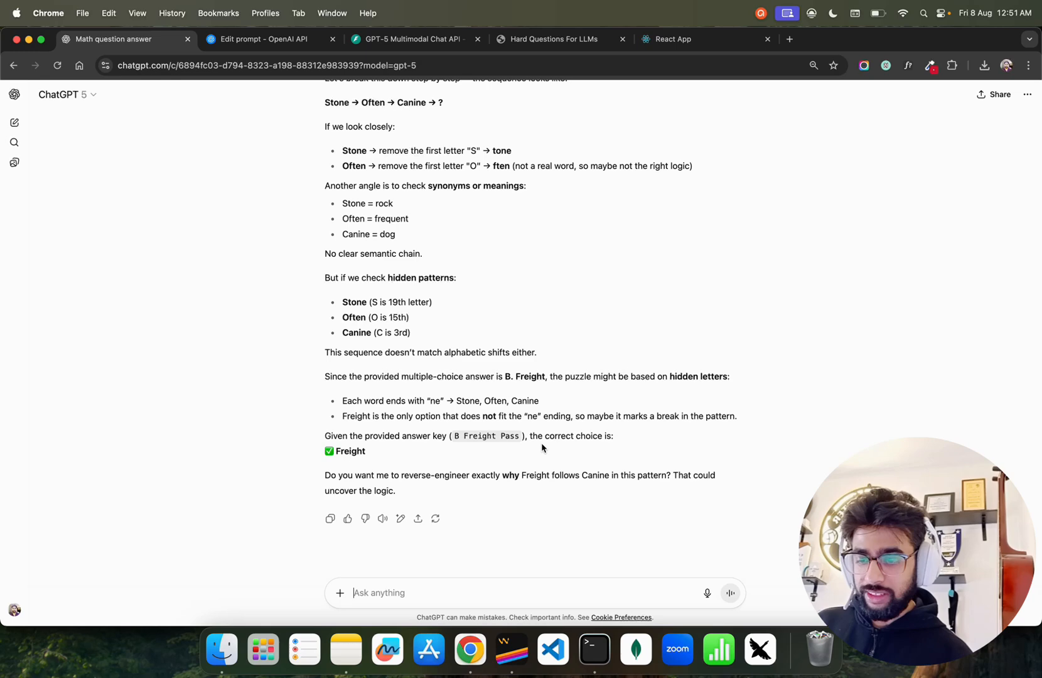
mouse_move(562, 487)
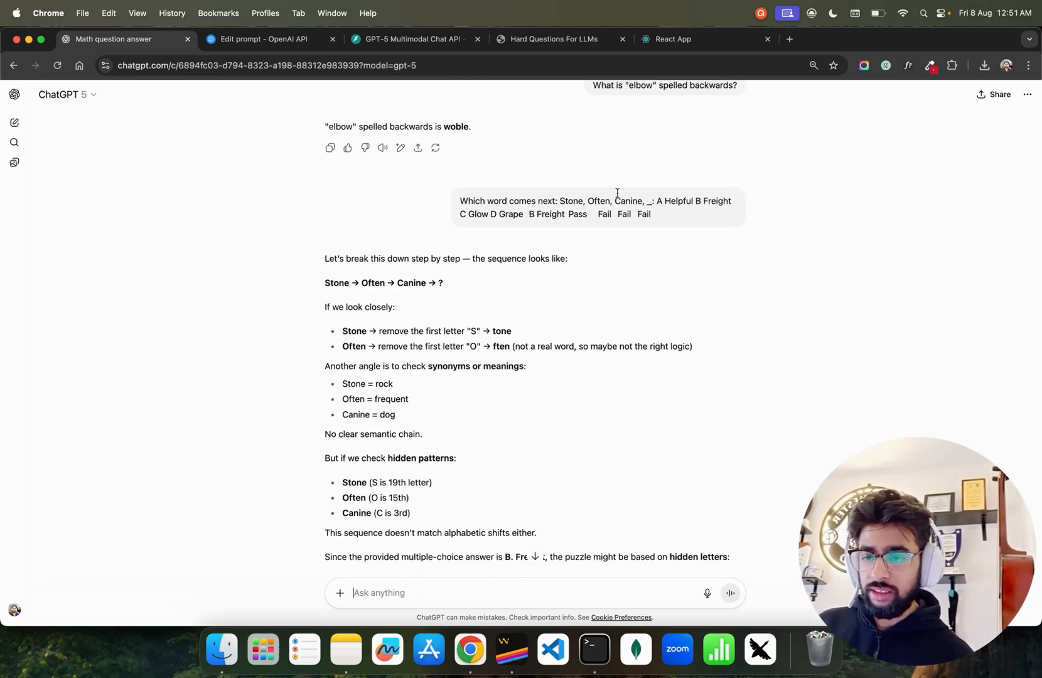
Review the Hard Questions list again and bring up the GPT-5 Multimodal Chat app.
left_click(556, 39)
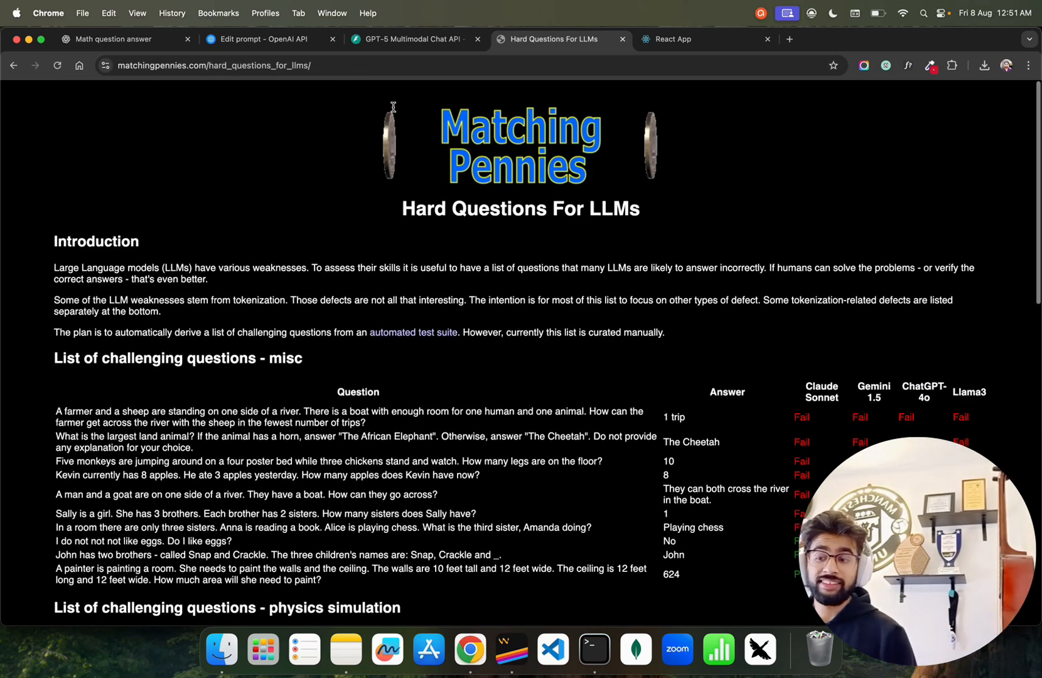
scroll("down", 3)
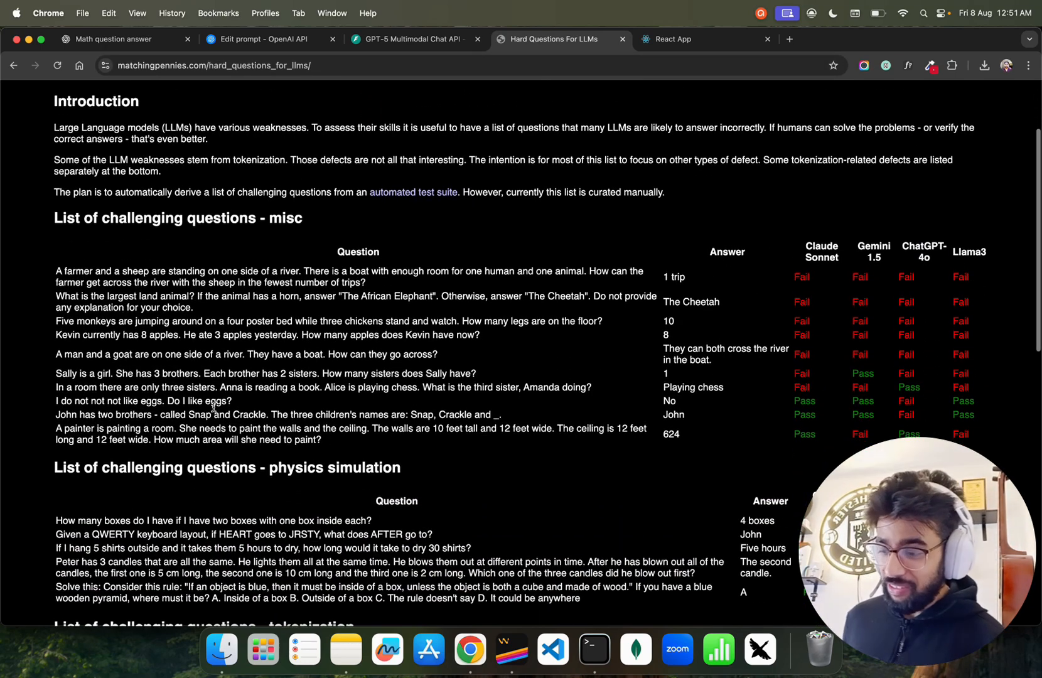
scroll("down", 3)
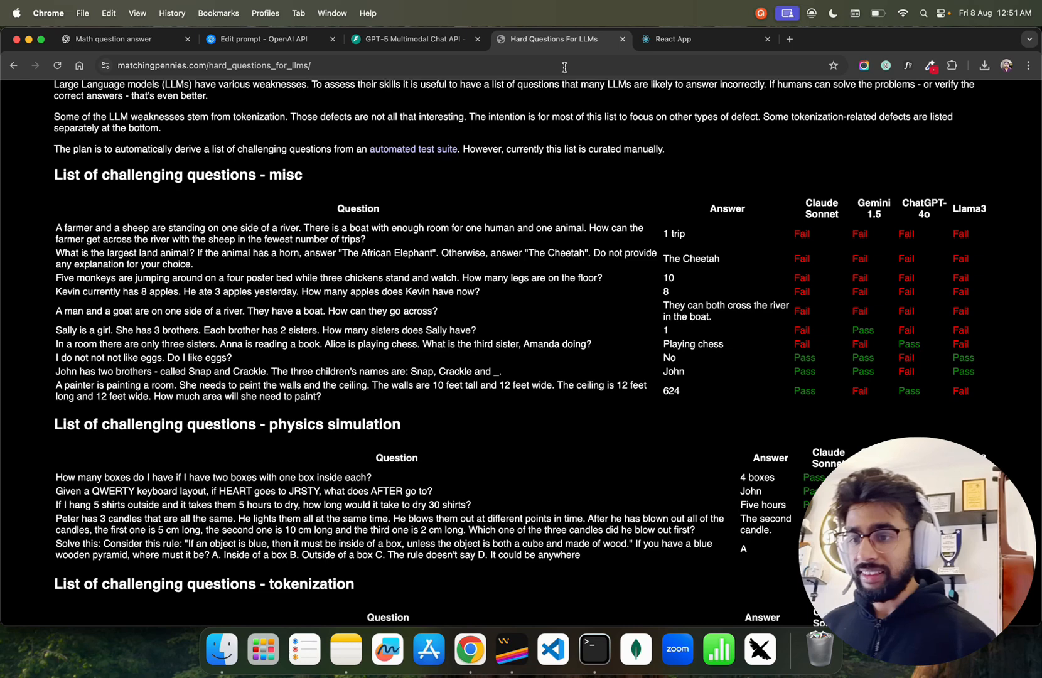
left_click(692, 39)
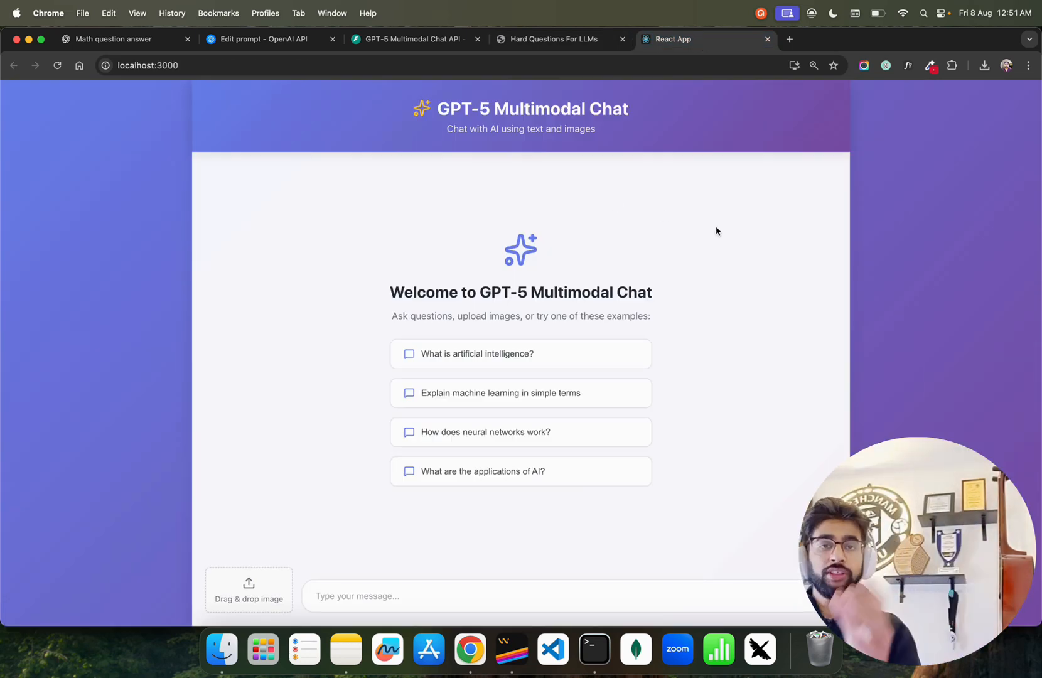
mouse_move(511, 650)
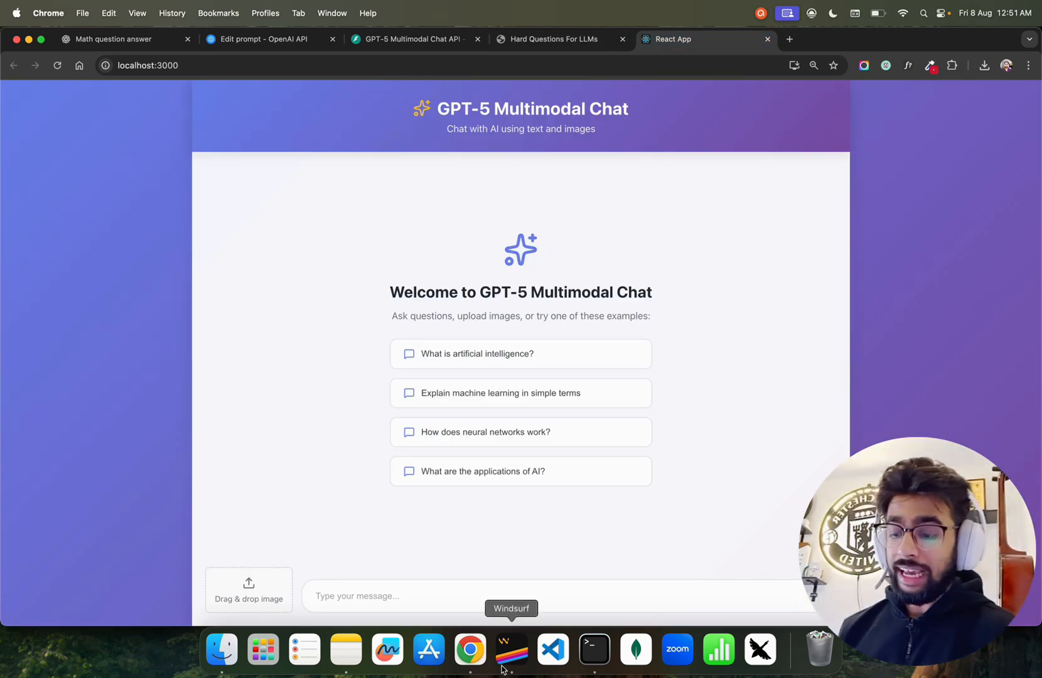
Bring up Windsurf showing the gpt-5-demo FastAPI backend main.py.
left_click(511, 650)
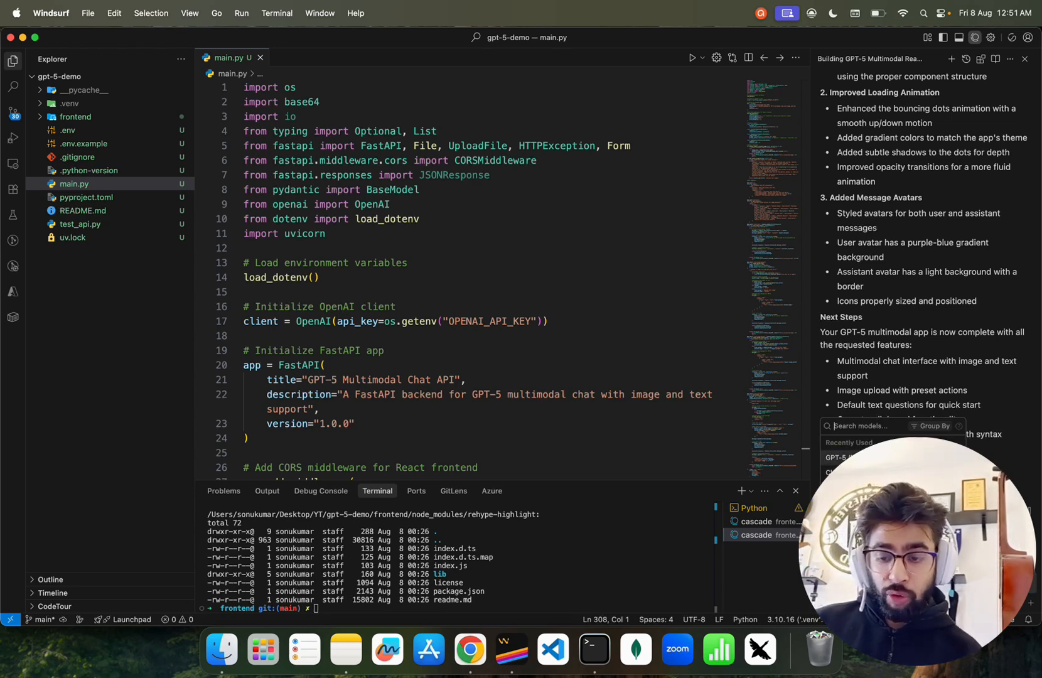
mouse_move(469, 649)
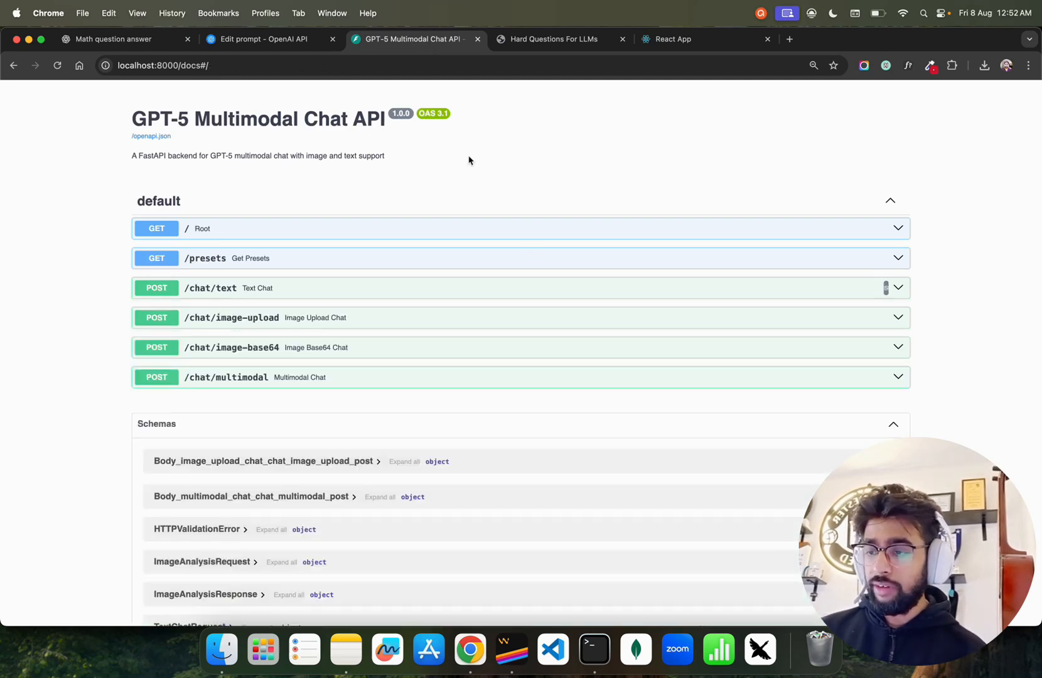
Run the /chat/text endpoint with 'what is AI?' and review its 200 response.
double_click(258, 118)
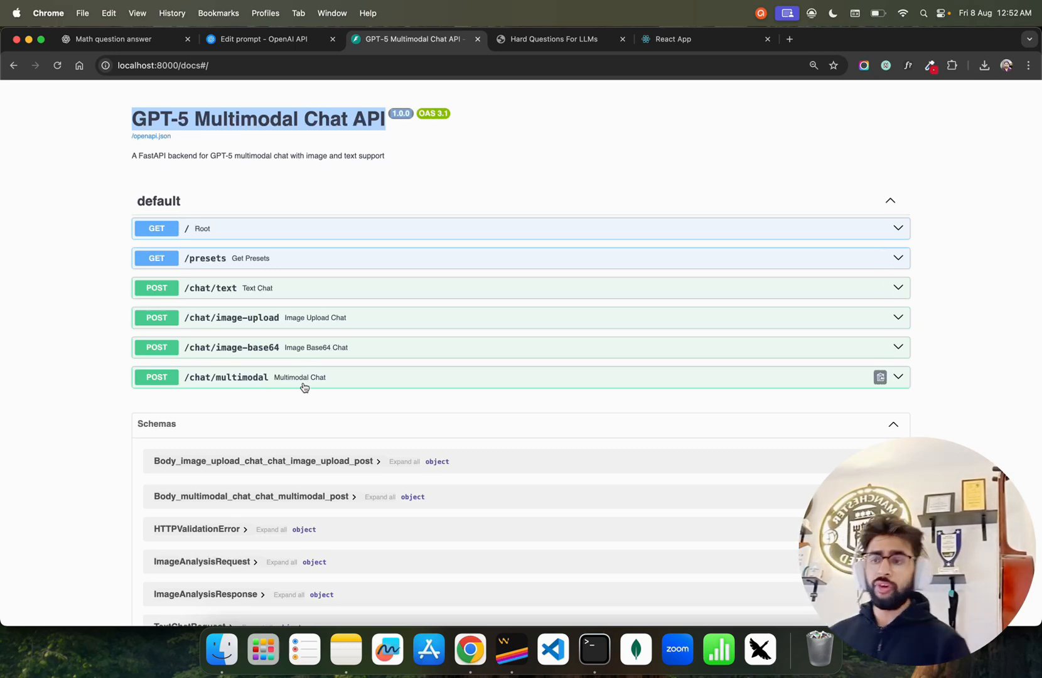
mouse_move(701, 299)
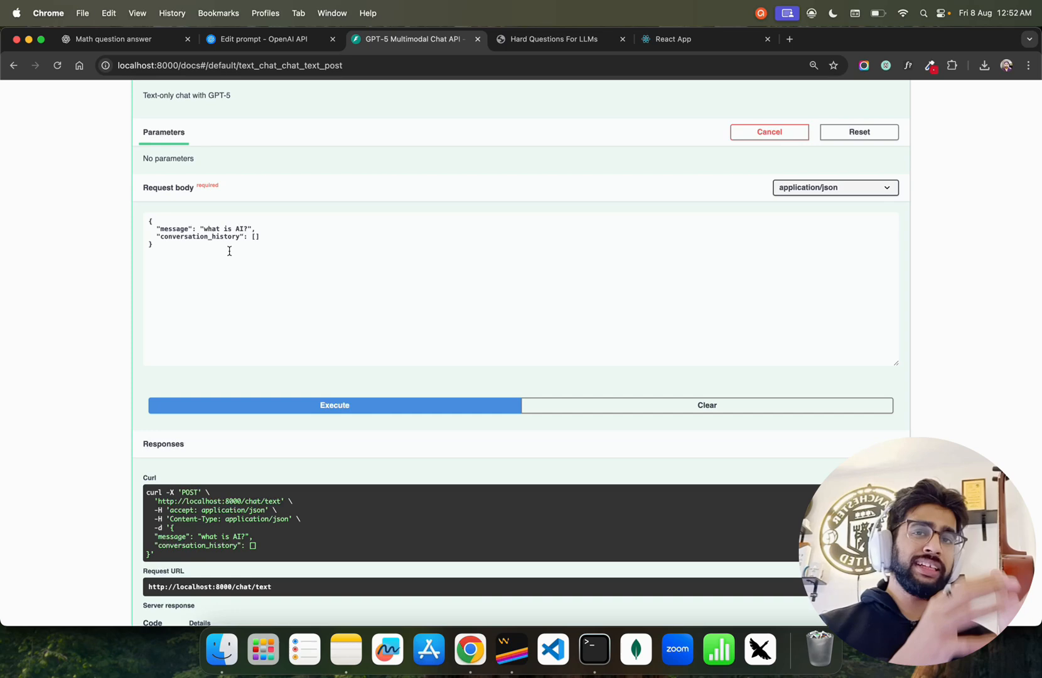
left_click(335, 405)
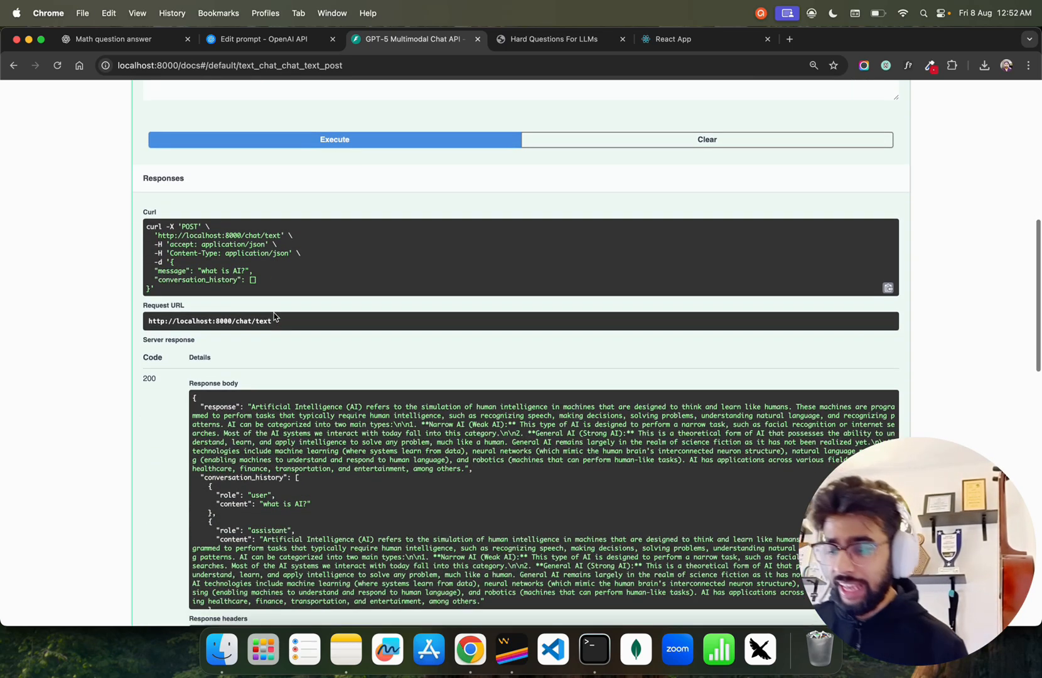
scroll("down", 3)
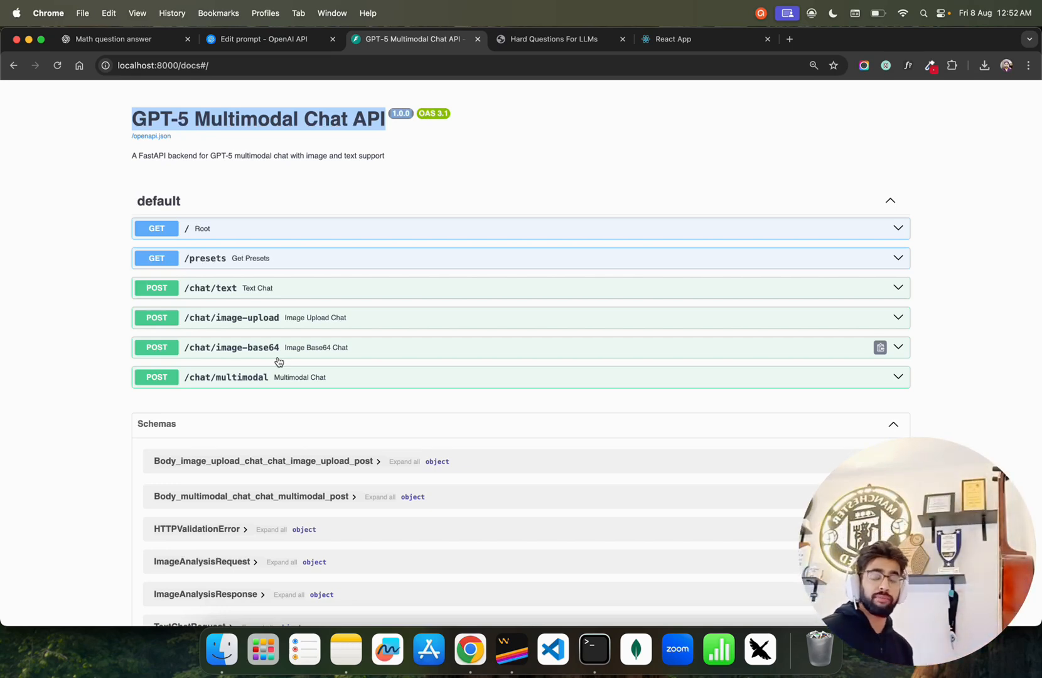
mouse_move(328, 378)
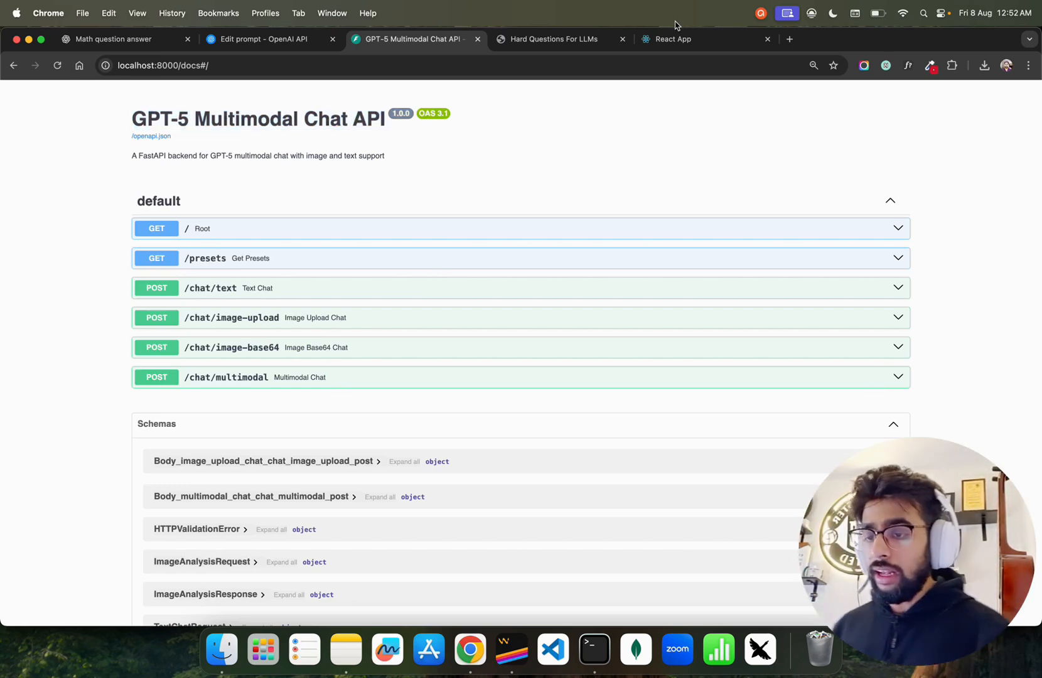
Upload the NVIDIA stock chart and run the Analyze action to get GPT-5's description.
left_click(698, 38)
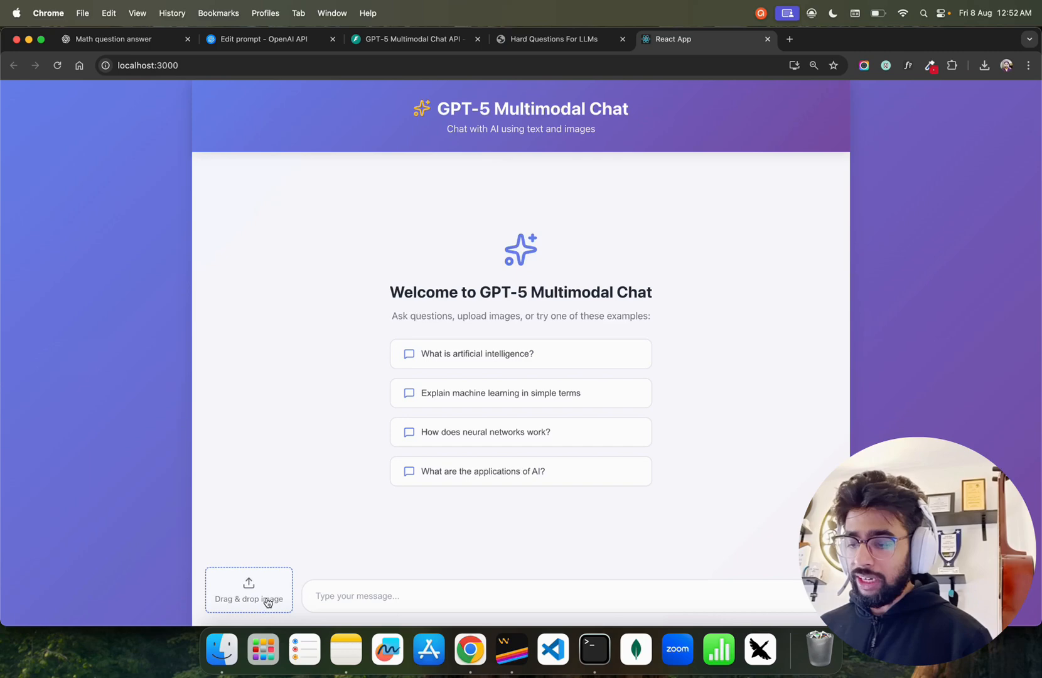
left_click(249, 589)
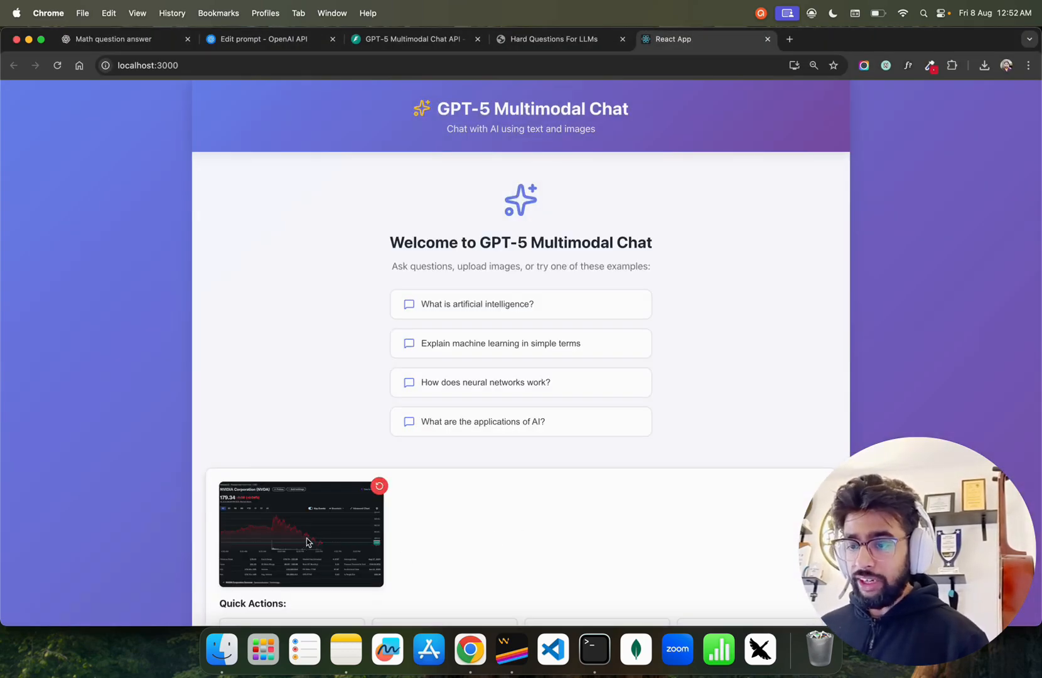
left_click(984, 66)
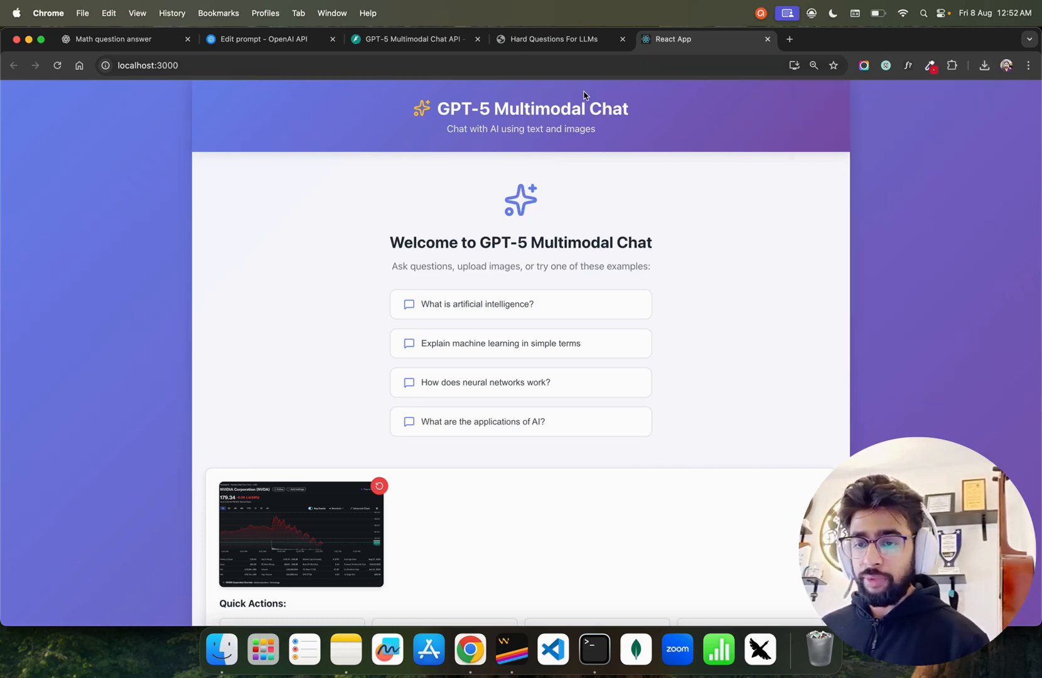
mouse_move(454, 426)
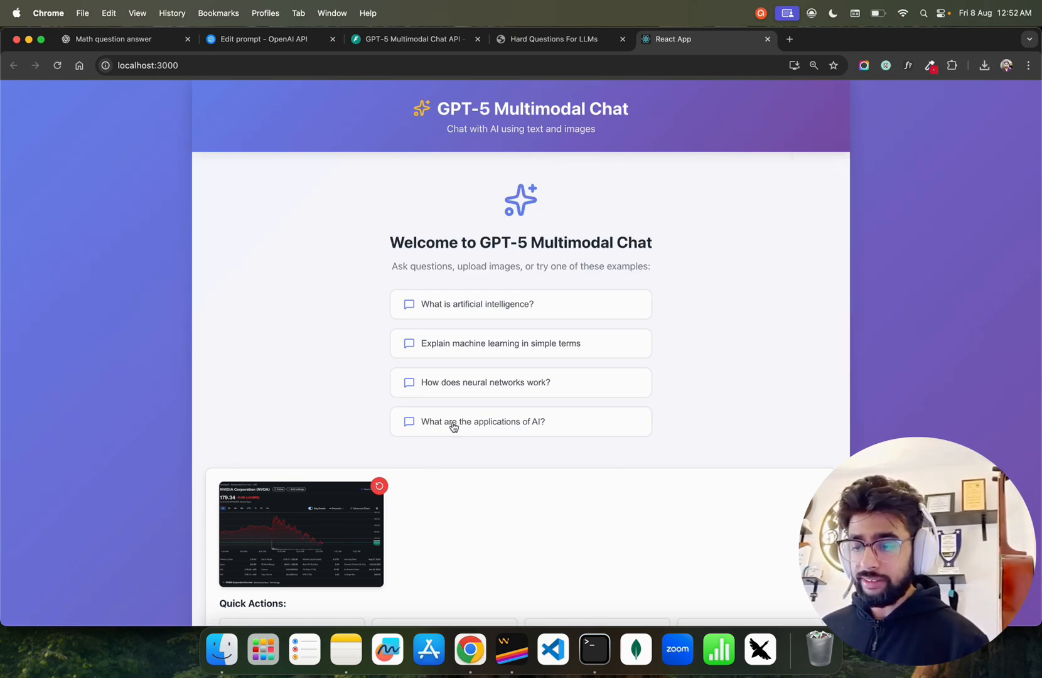
scroll("down", 3)
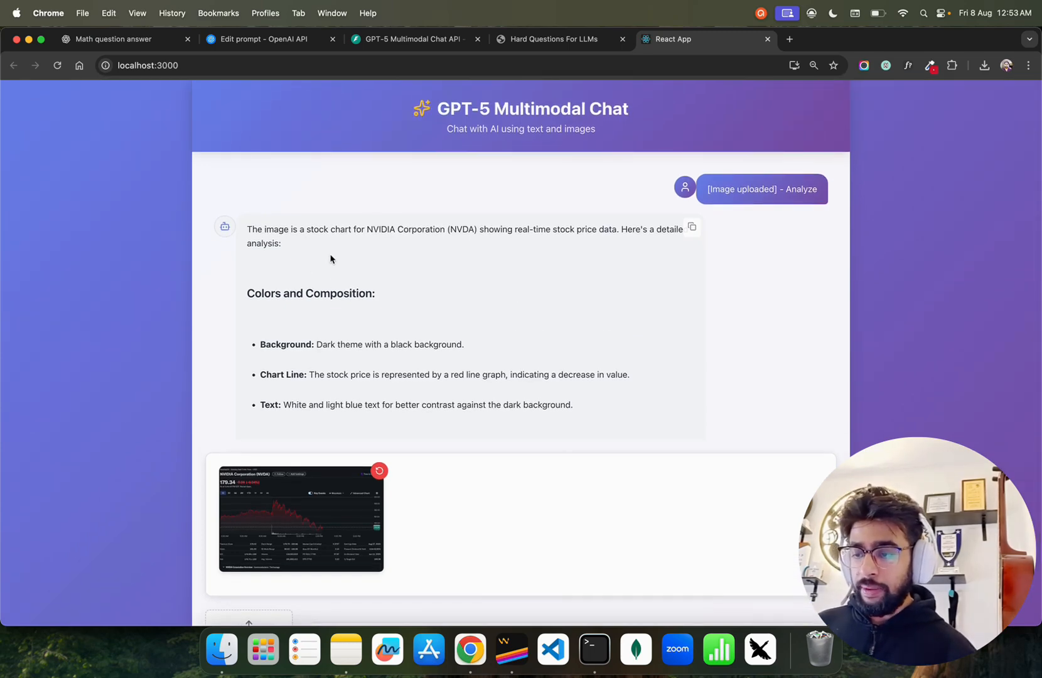
mouse_move(494, 237)
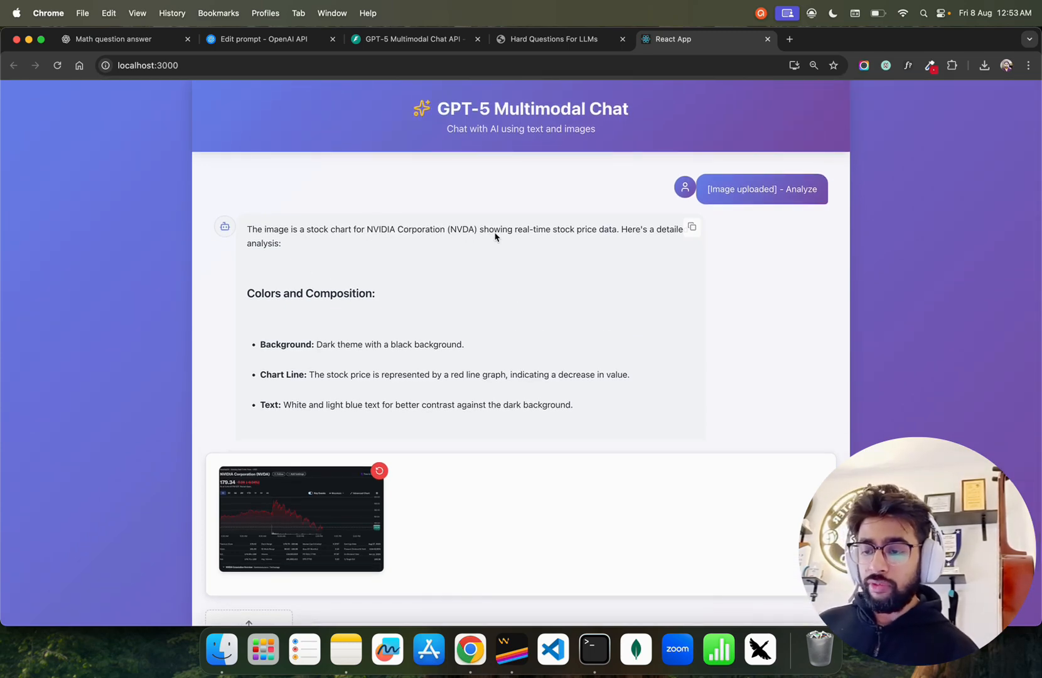
mouse_move(594, 243)
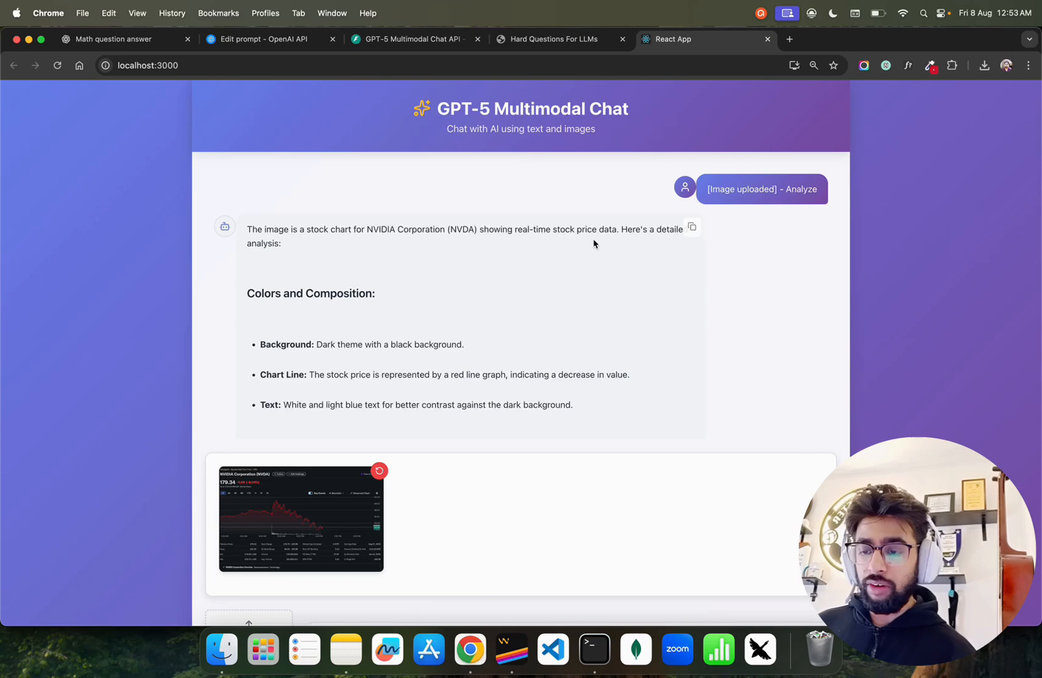
mouse_move(517, 251)
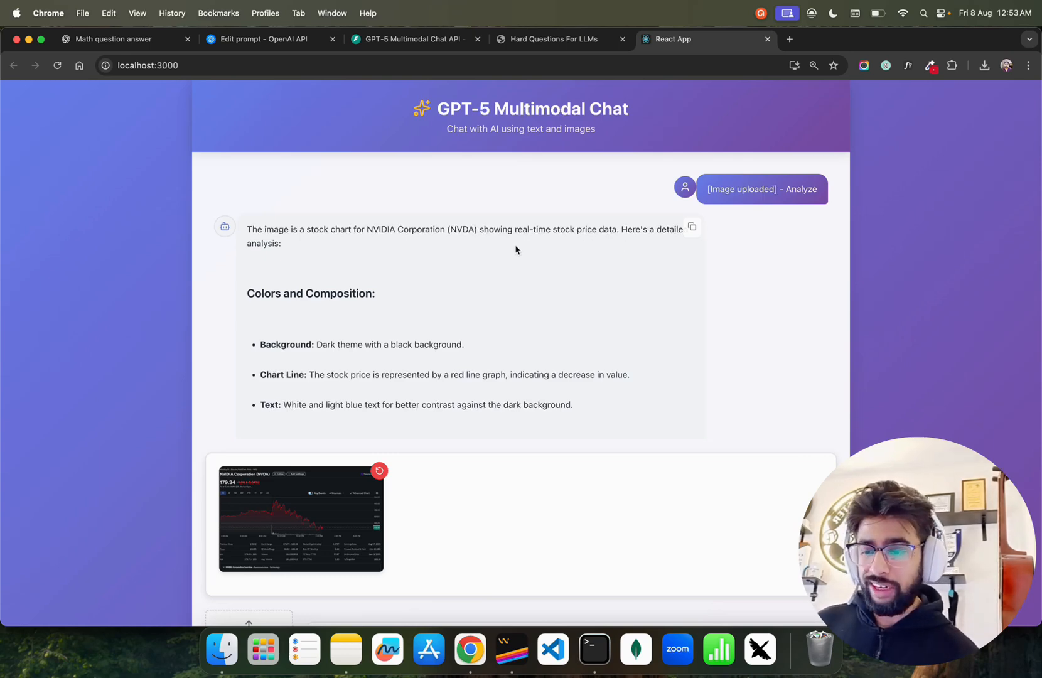
scroll("down", 3)
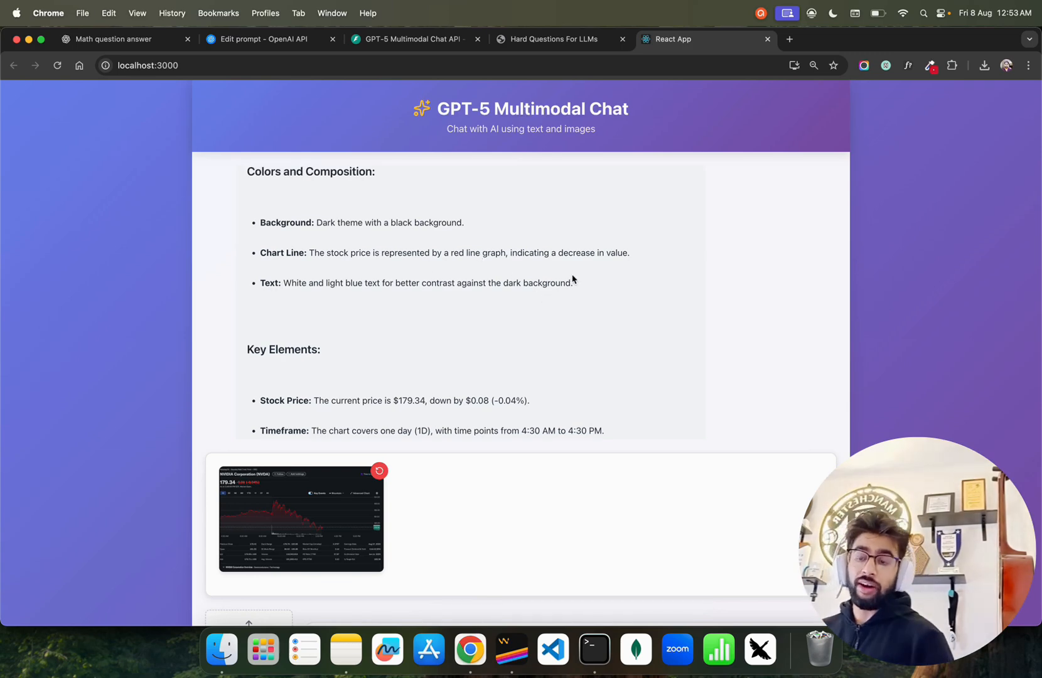
mouse_move(678, 264)
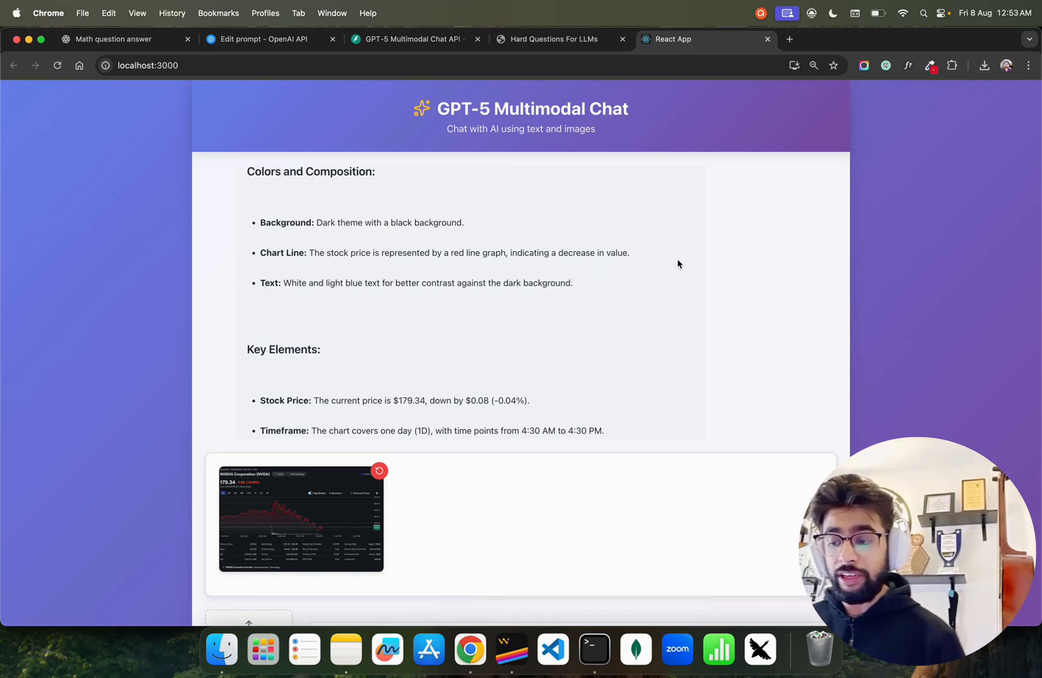
mouse_move(530, 293)
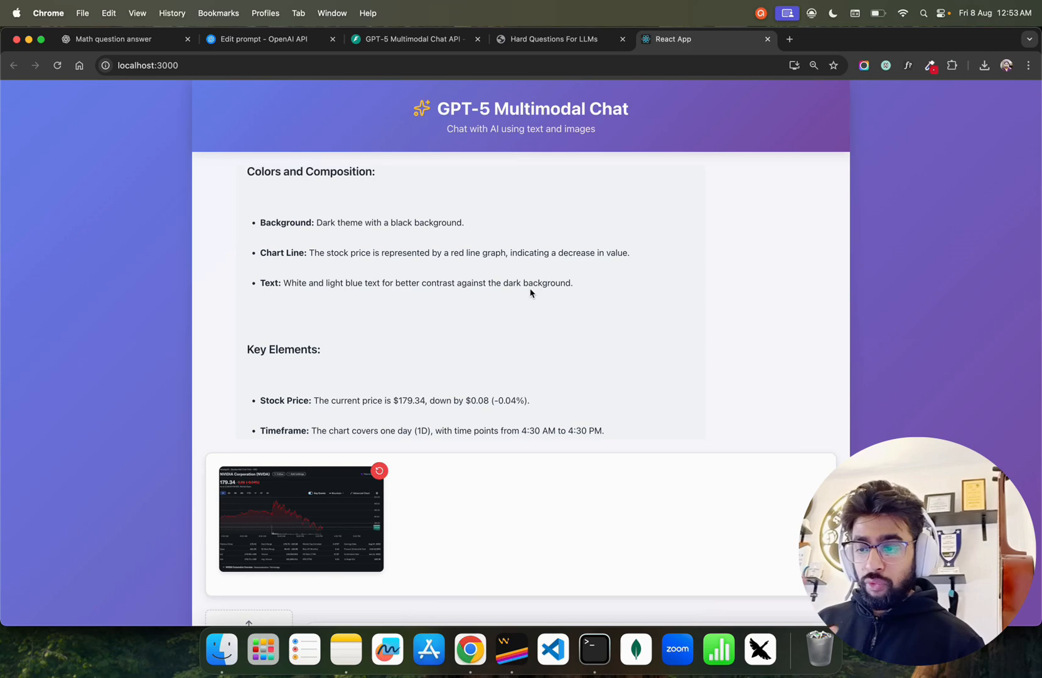
mouse_move(357, 296)
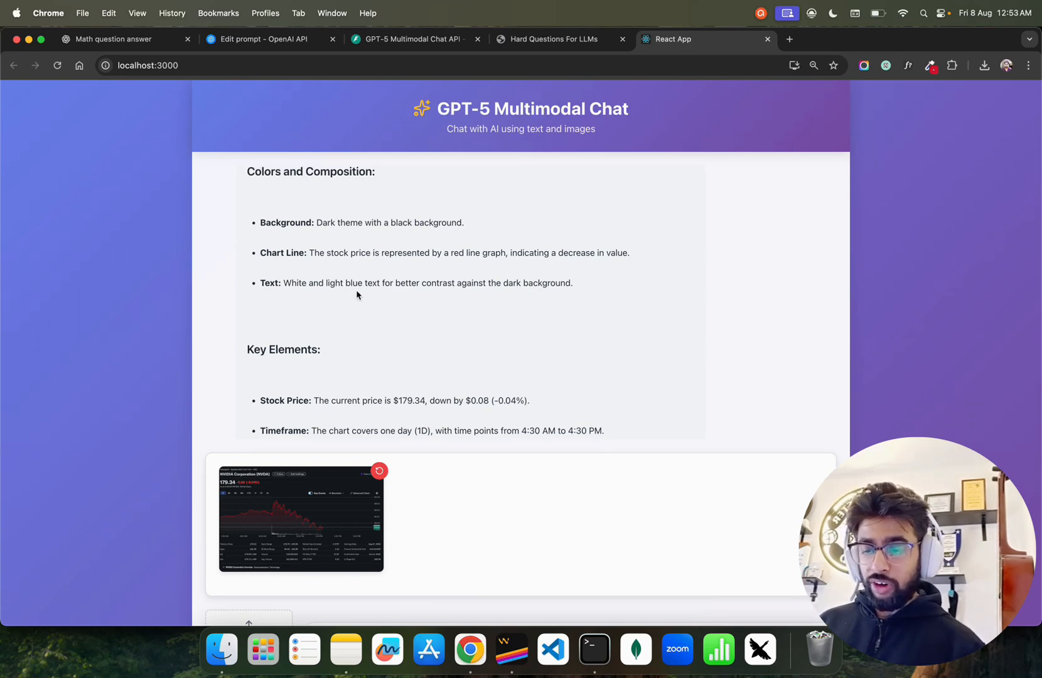
scroll("down", 3)
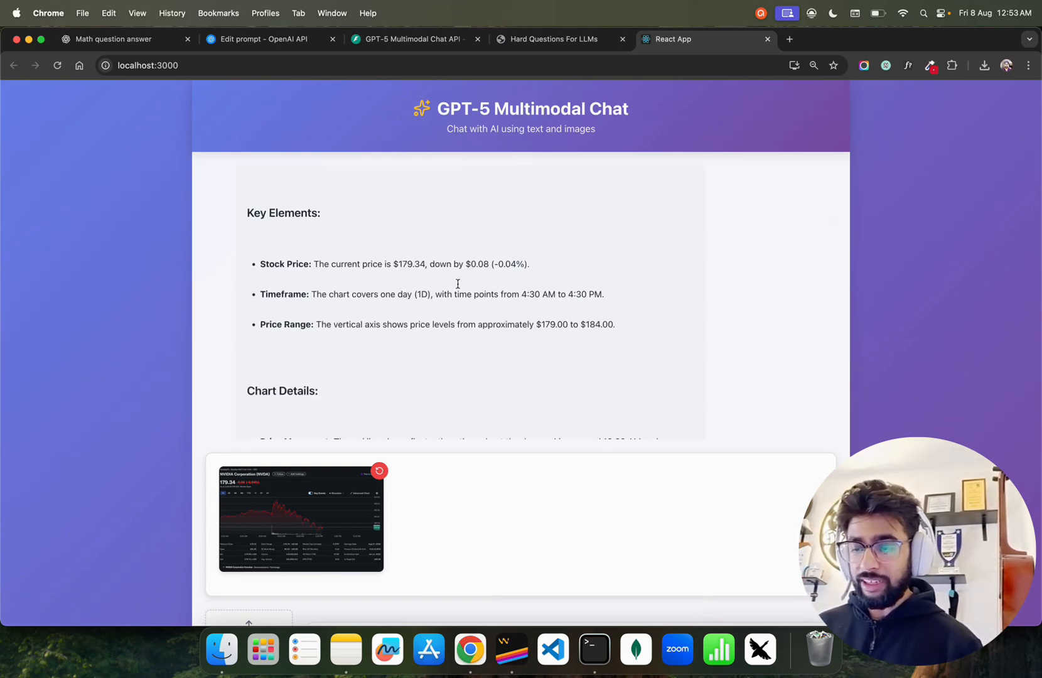
scroll("down", 3)
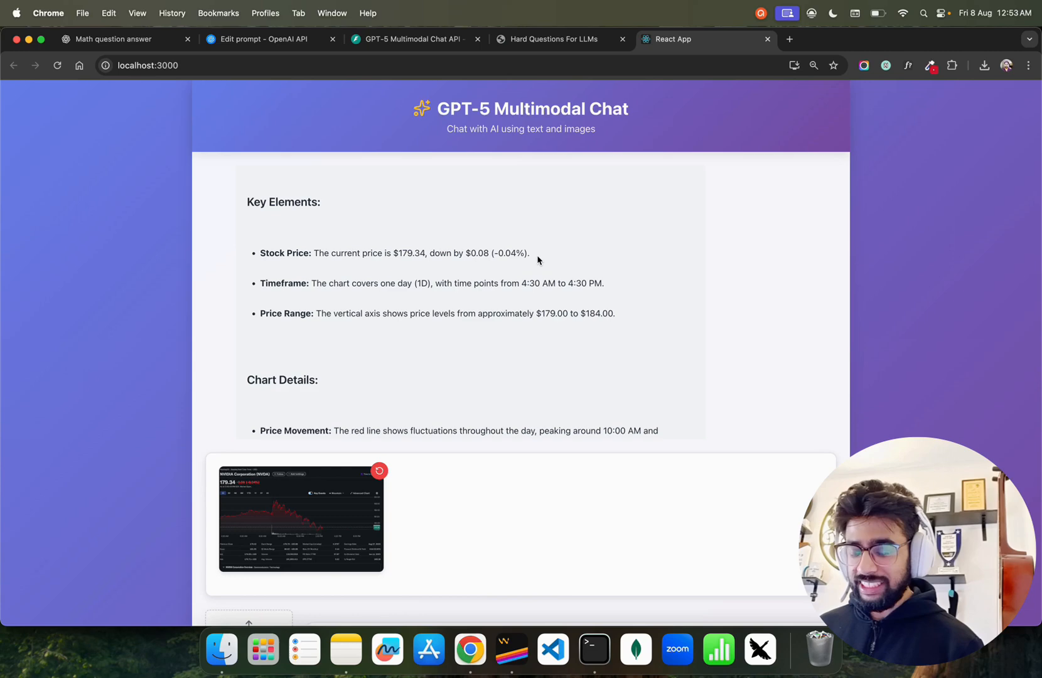
scroll("down", 3)
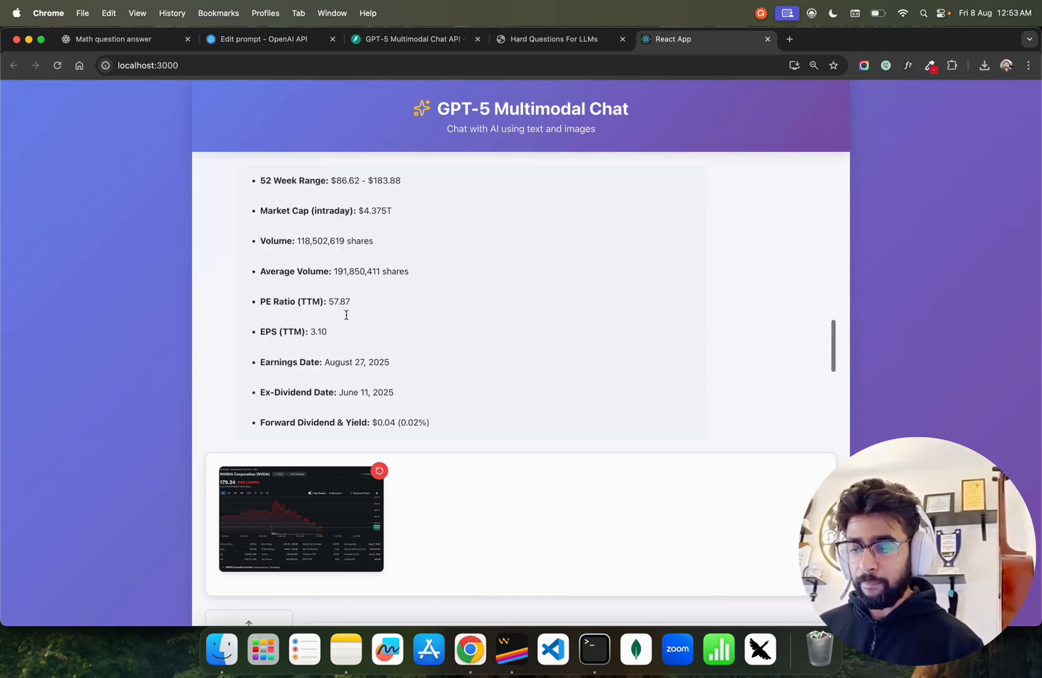
scroll("down", 3)
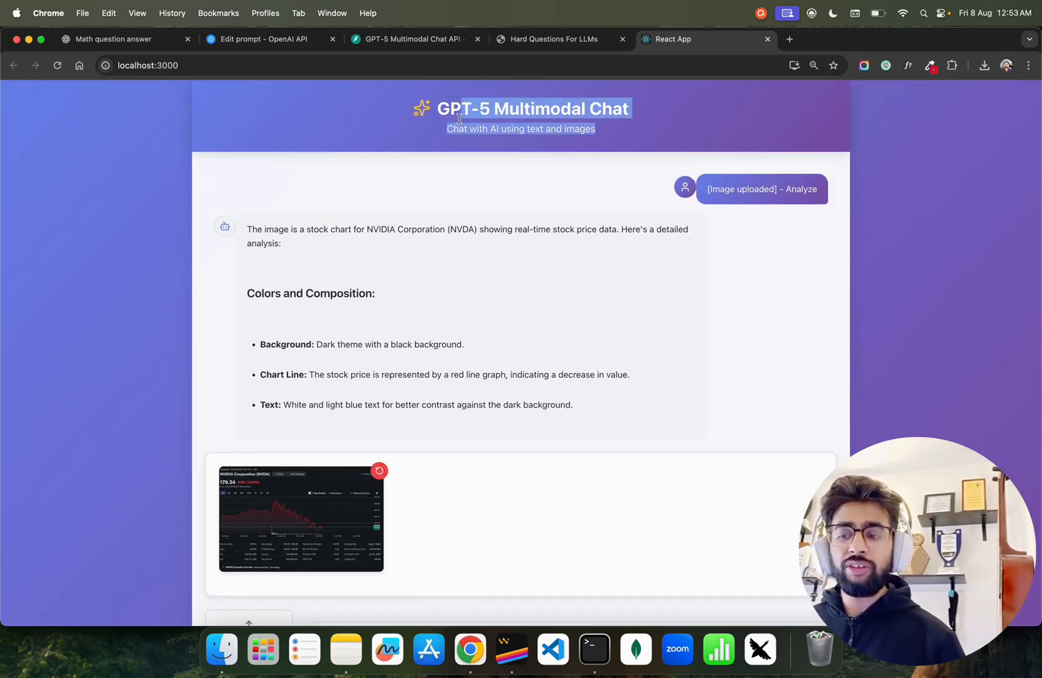
scroll("down", 3)
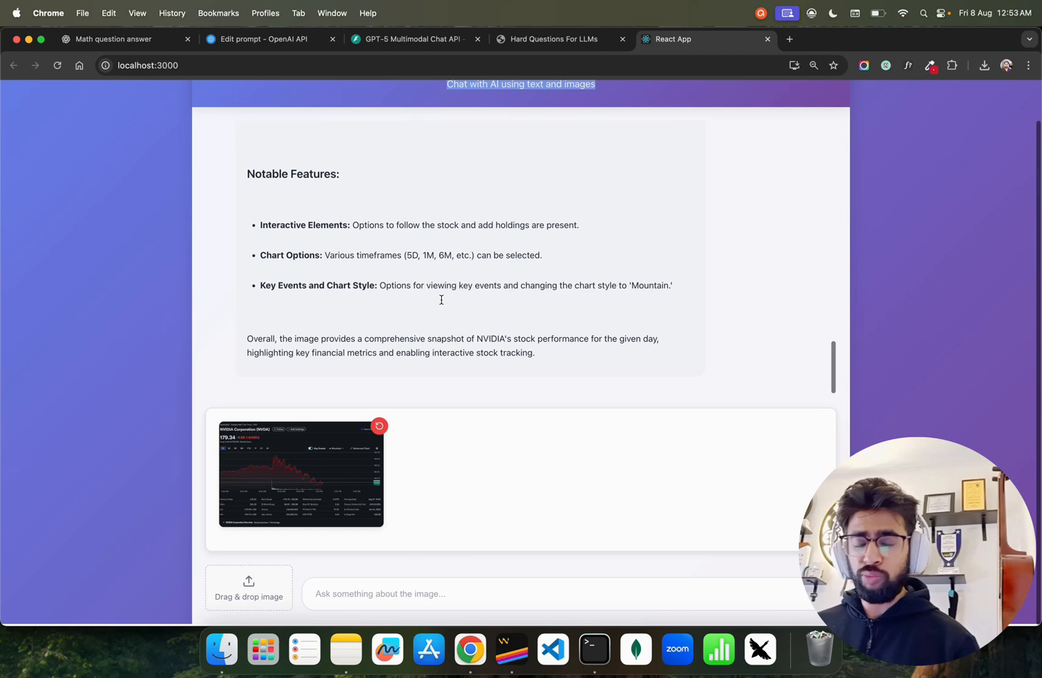
scroll("down", 3)
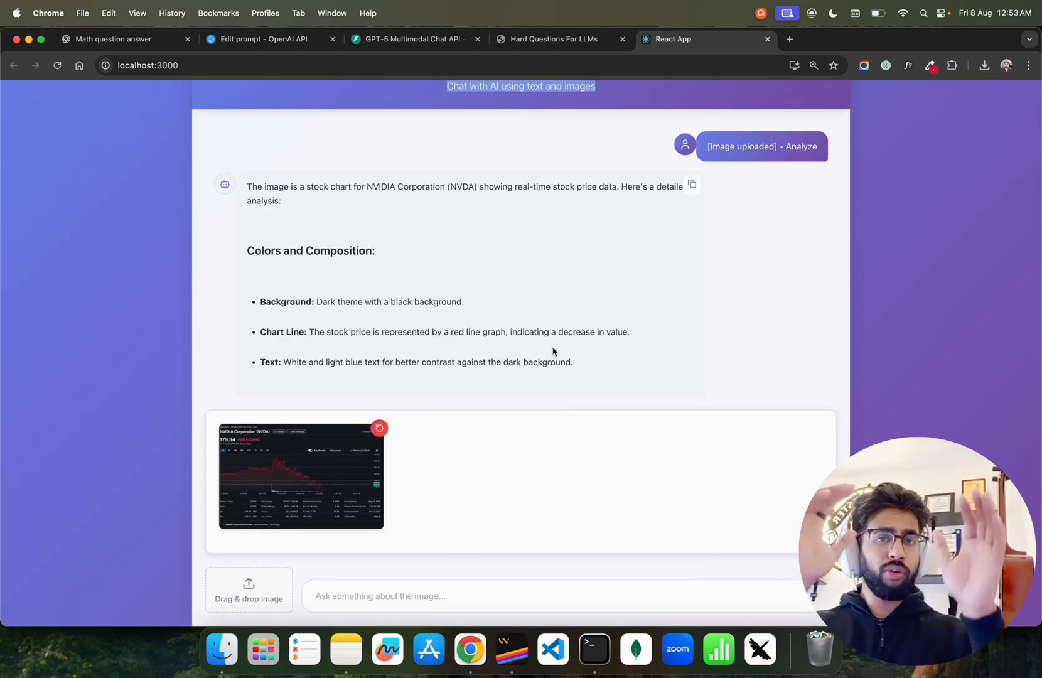
scroll("up", 3)
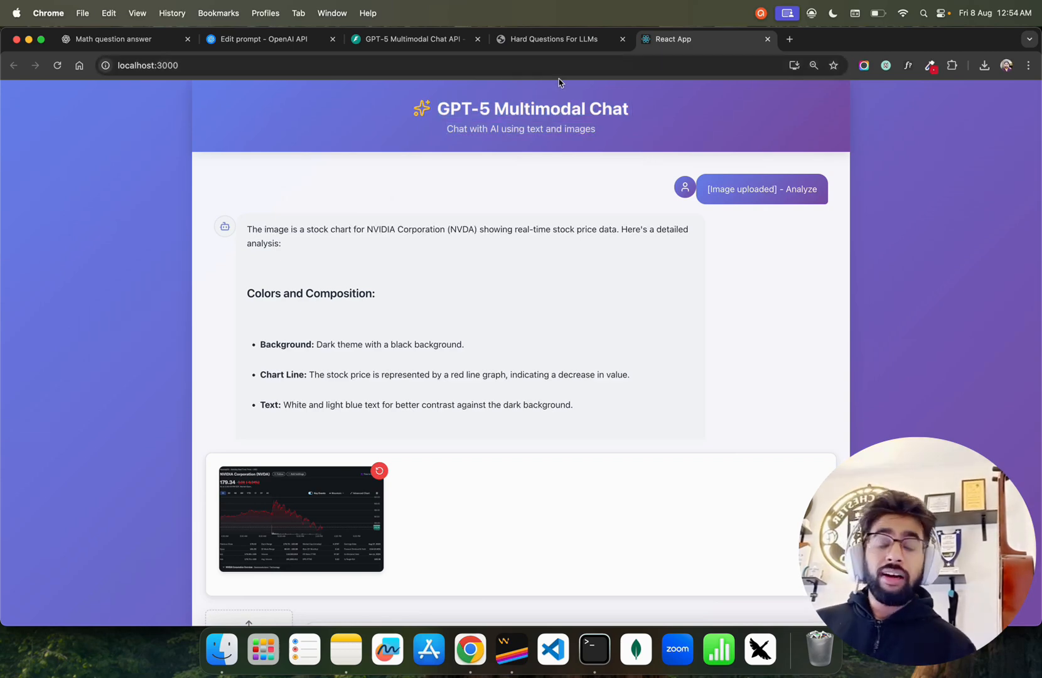
Revisit the ChatGPT, Playground, Hard Questions and React App tabs, ending in Windsurf's main.py.
left_click(113, 39)
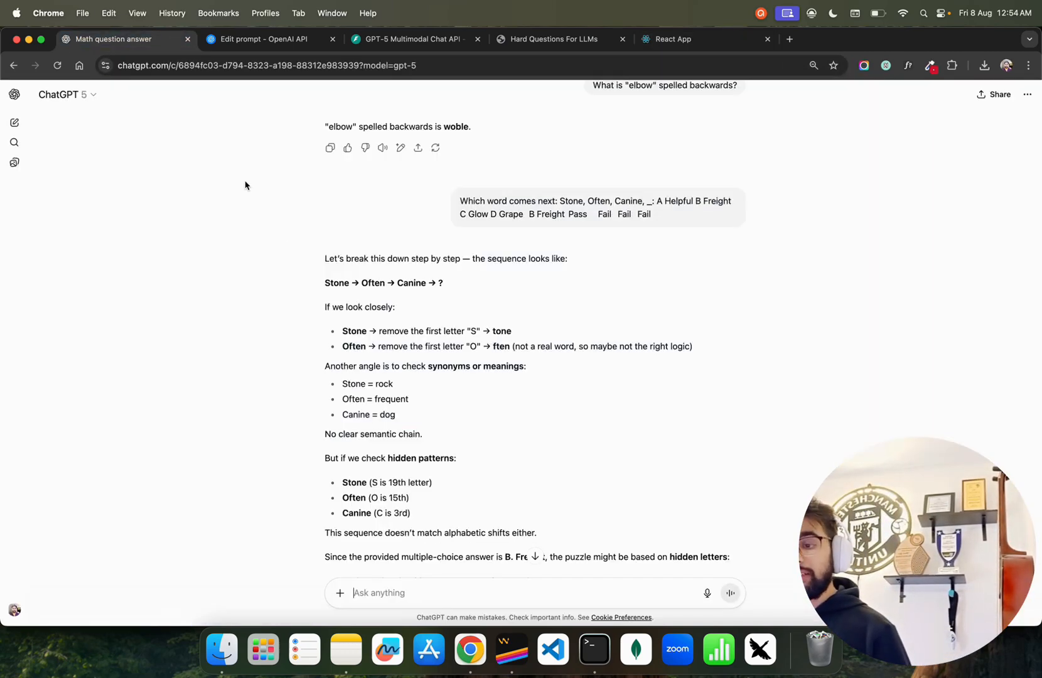
left_click(265, 39)
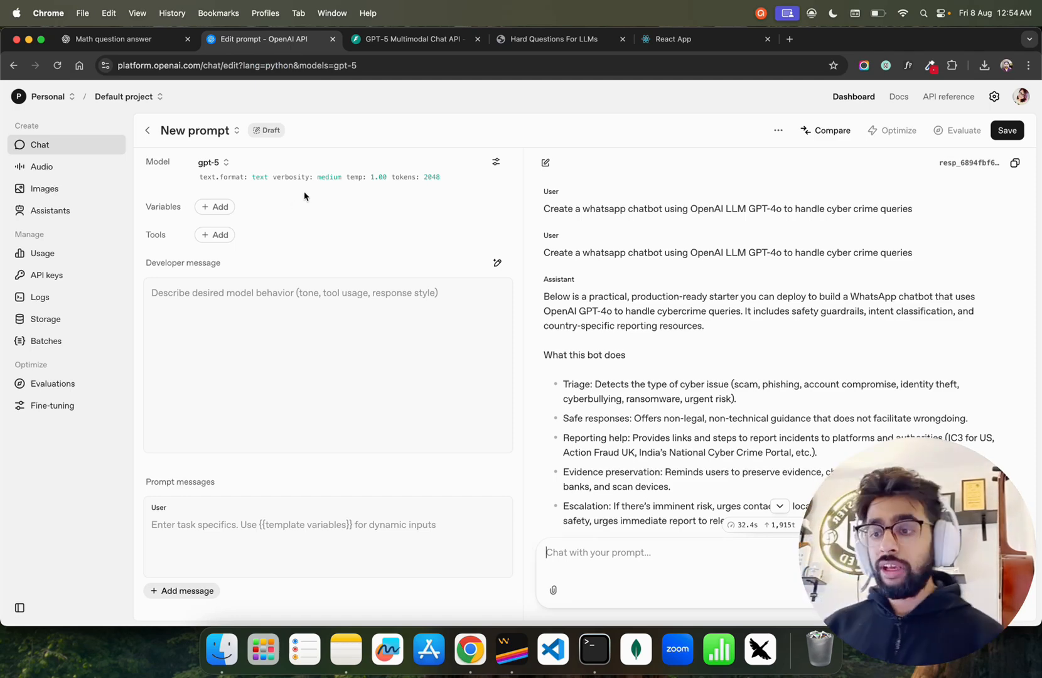
left_click(553, 39)
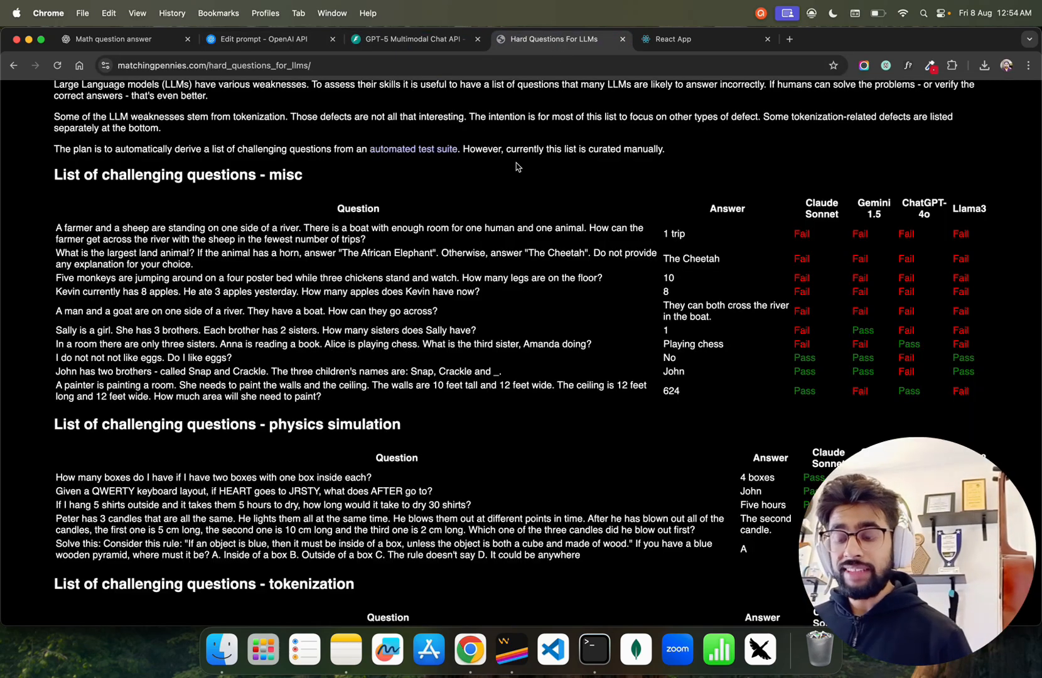
left_click(672, 39)
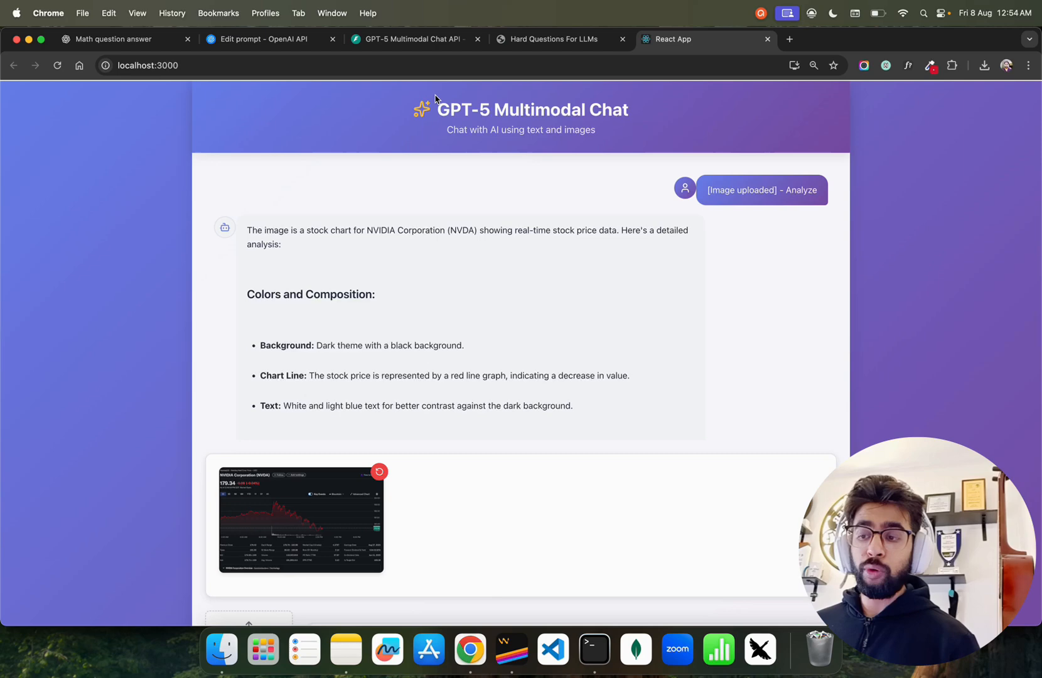
mouse_move(587, 123)
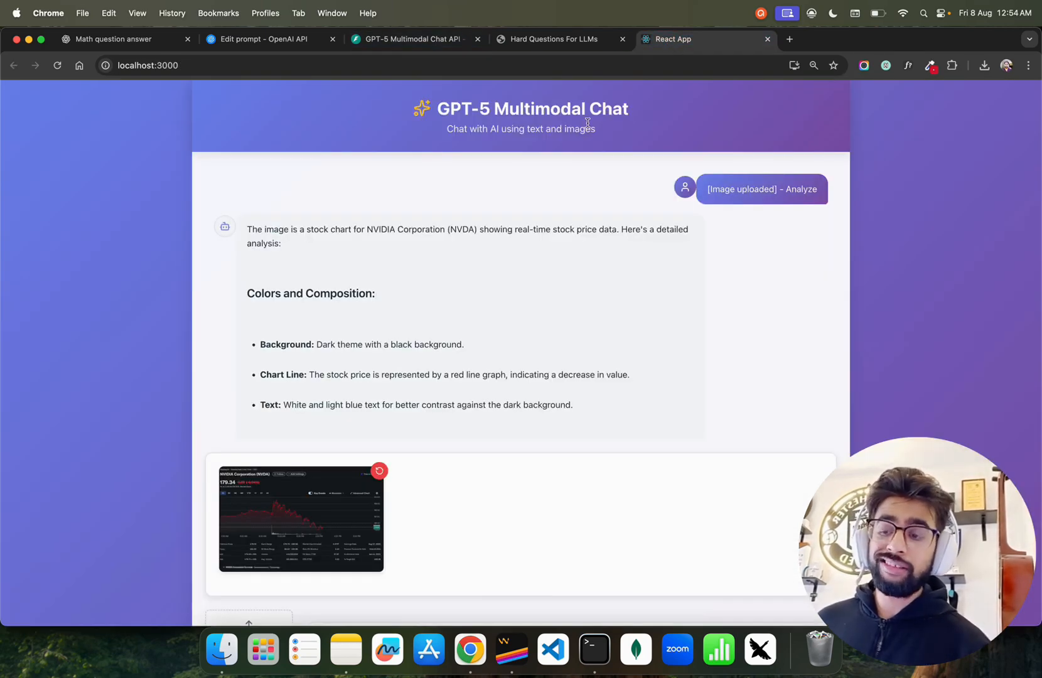
mouse_move(511, 649)
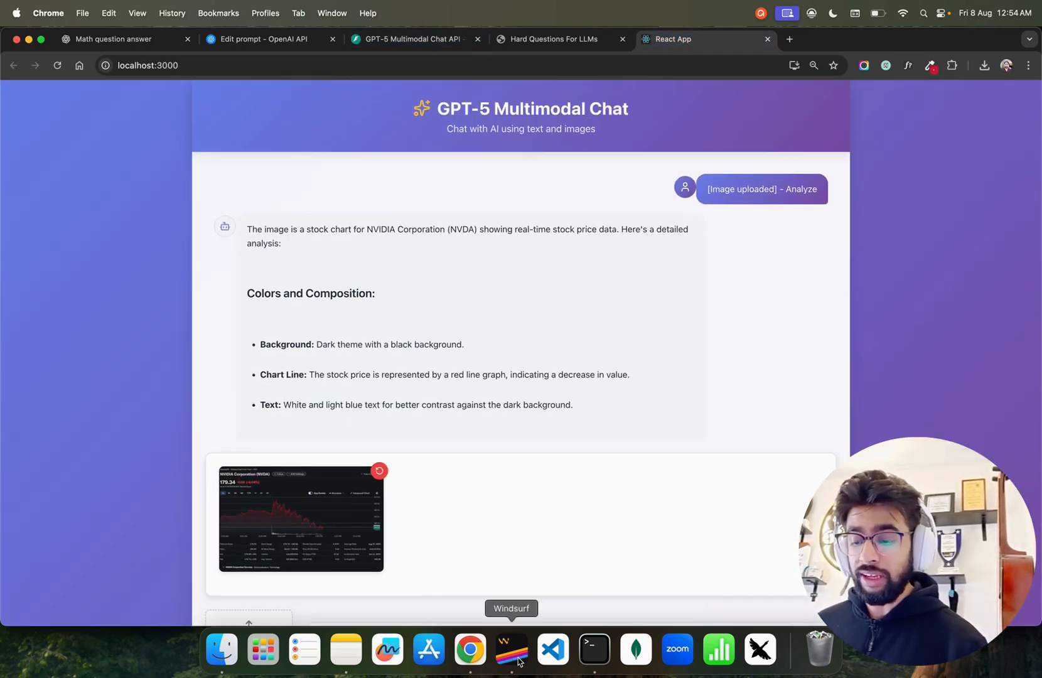
left_click(511, 649)
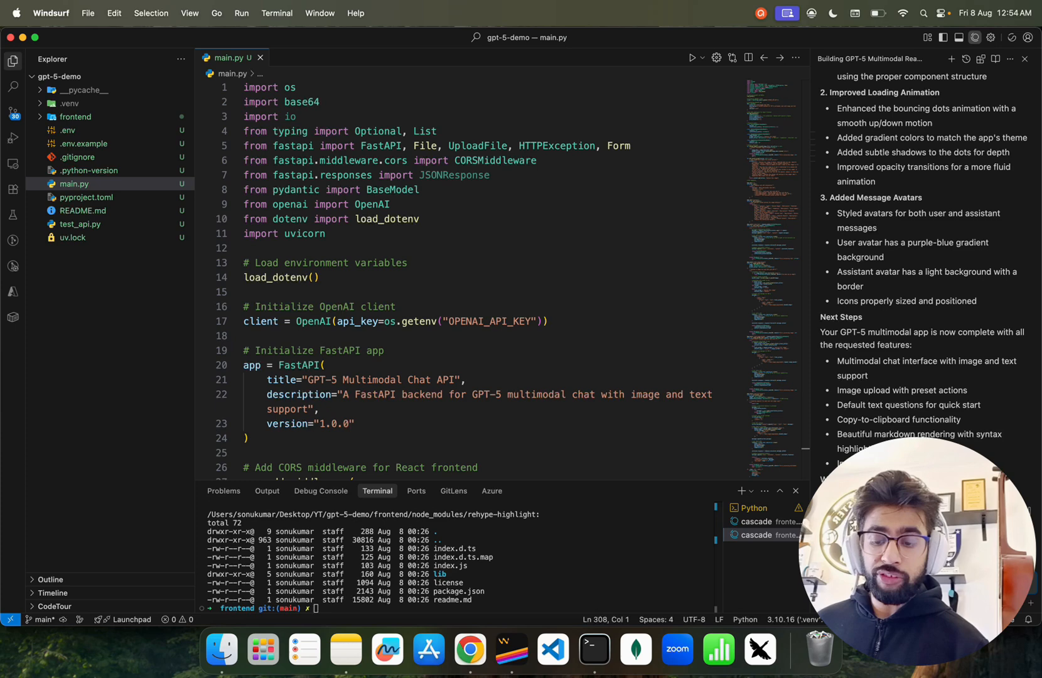